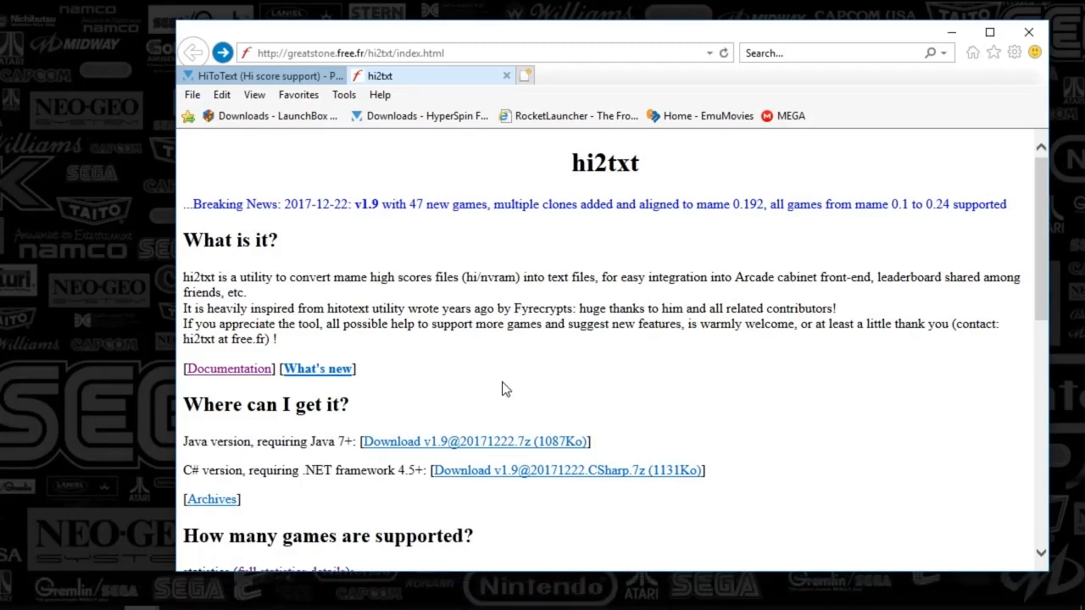
mouse_move(525, 376)
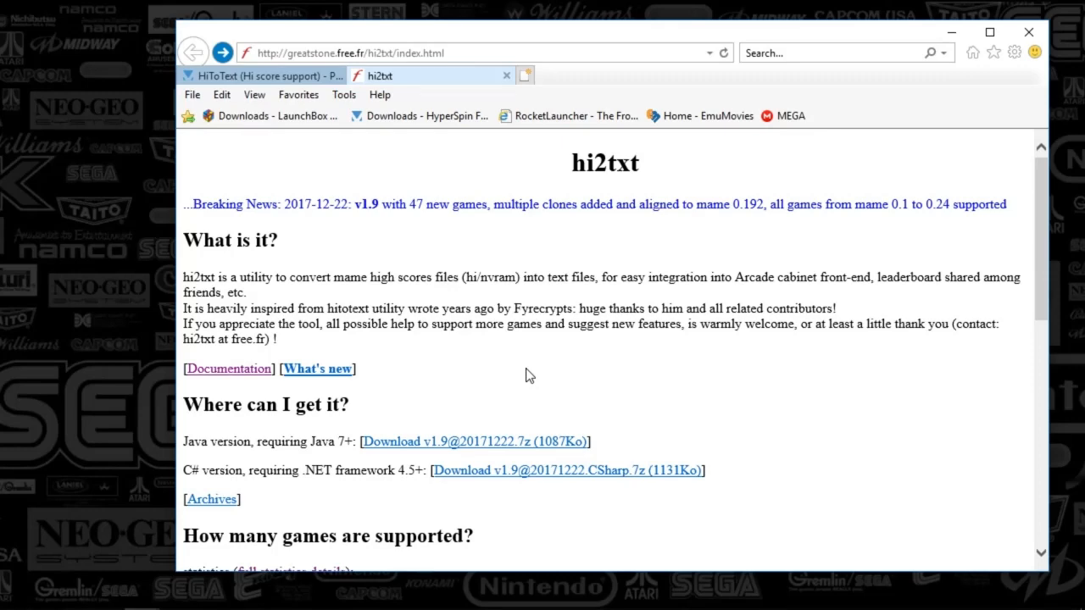
Step: Bring up the HyperSpin forum thread on HiToText hi score support with its v1.5 release post
click(255, 75)
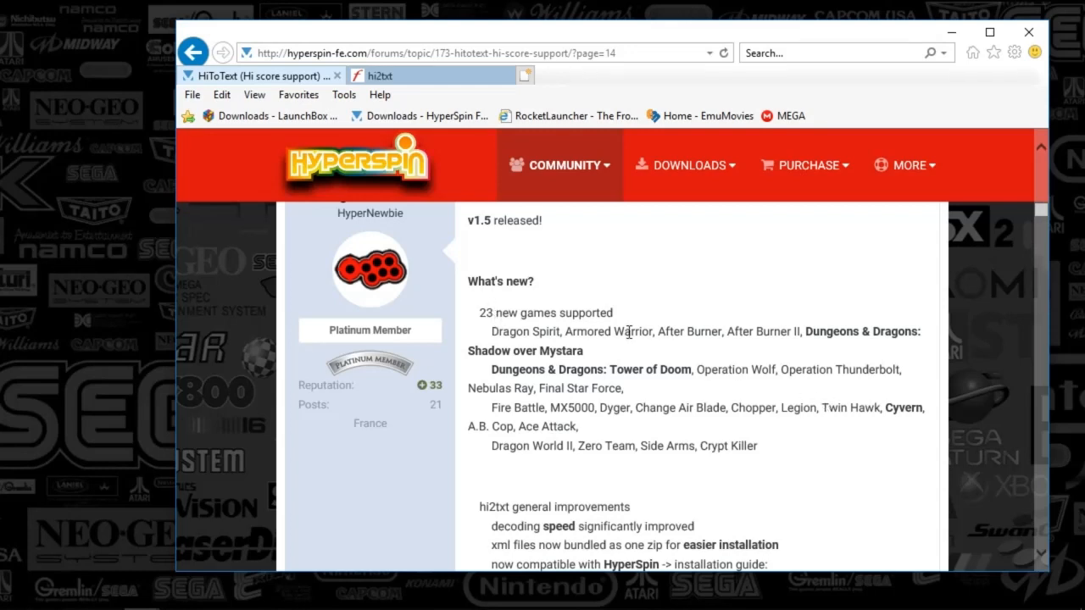
mouse_move(1007, 395)
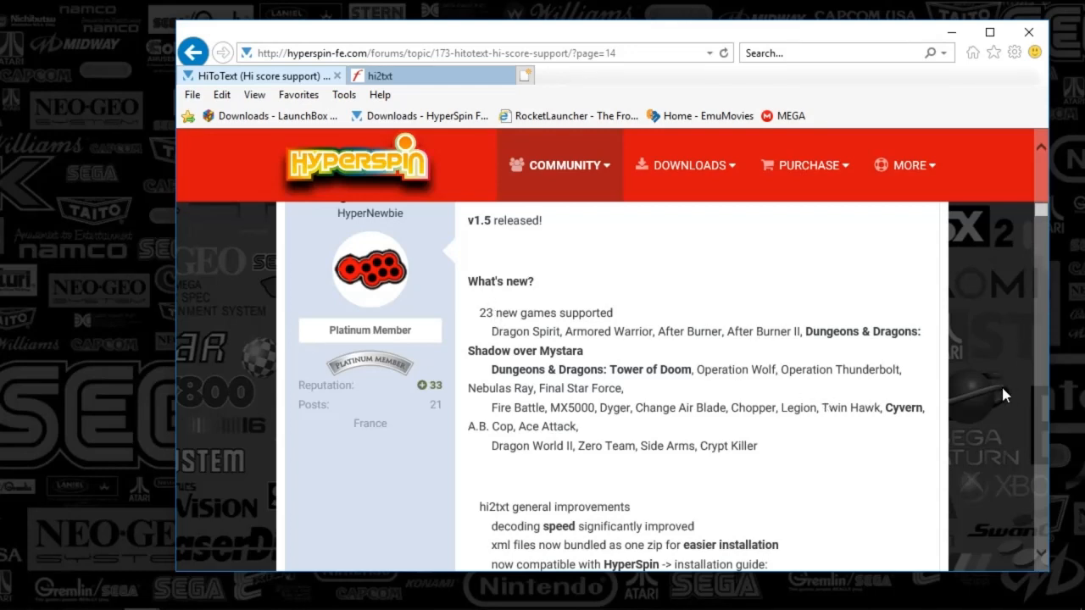
mouse_move(902, 305)
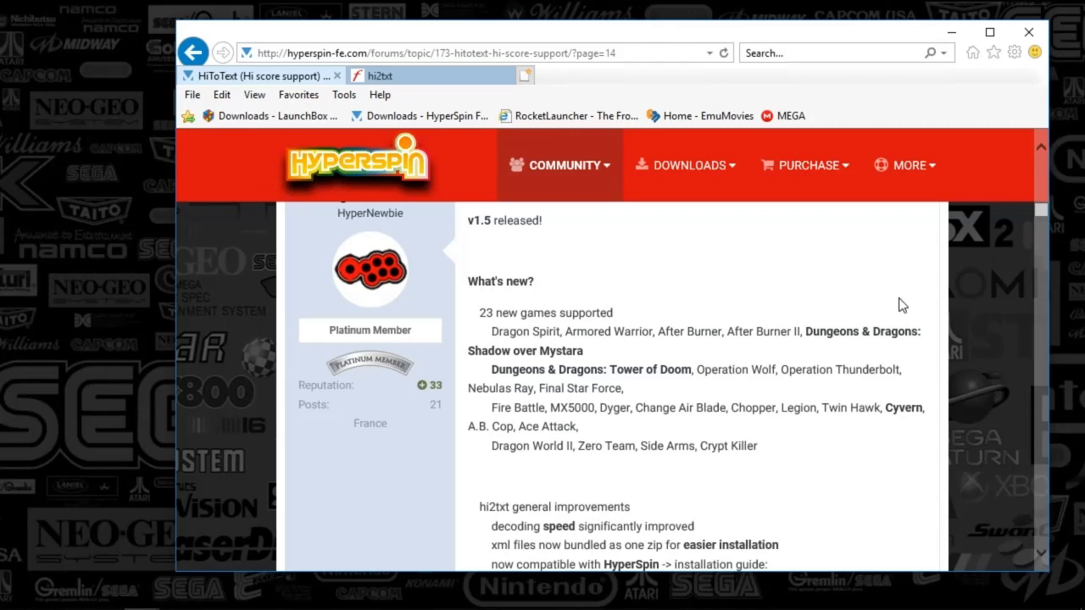
mouse_move(1007, 246)
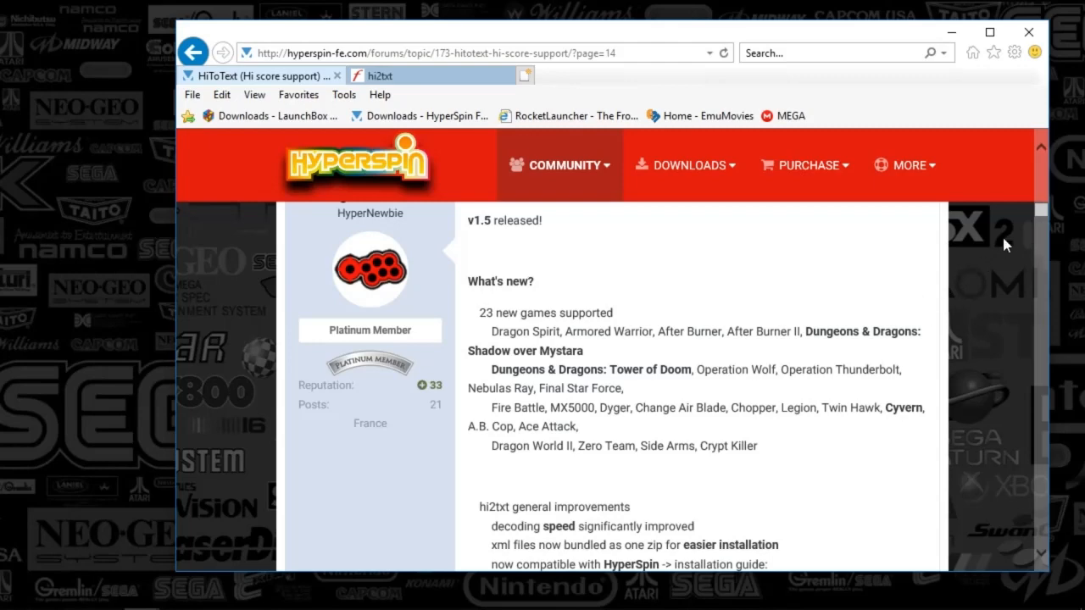
click(433, 75)
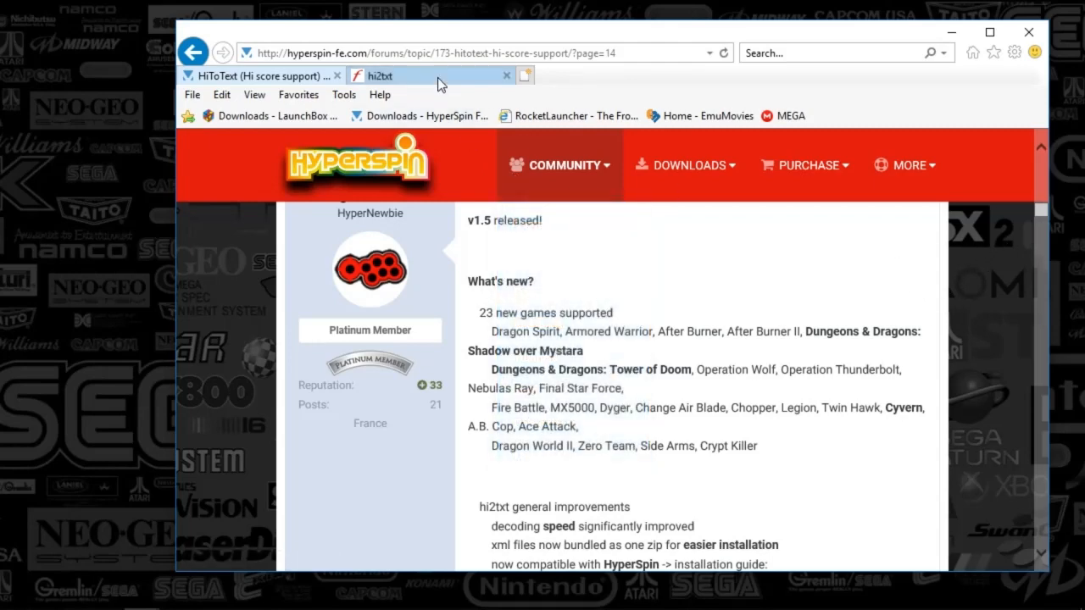
mouse_move(407, 74)
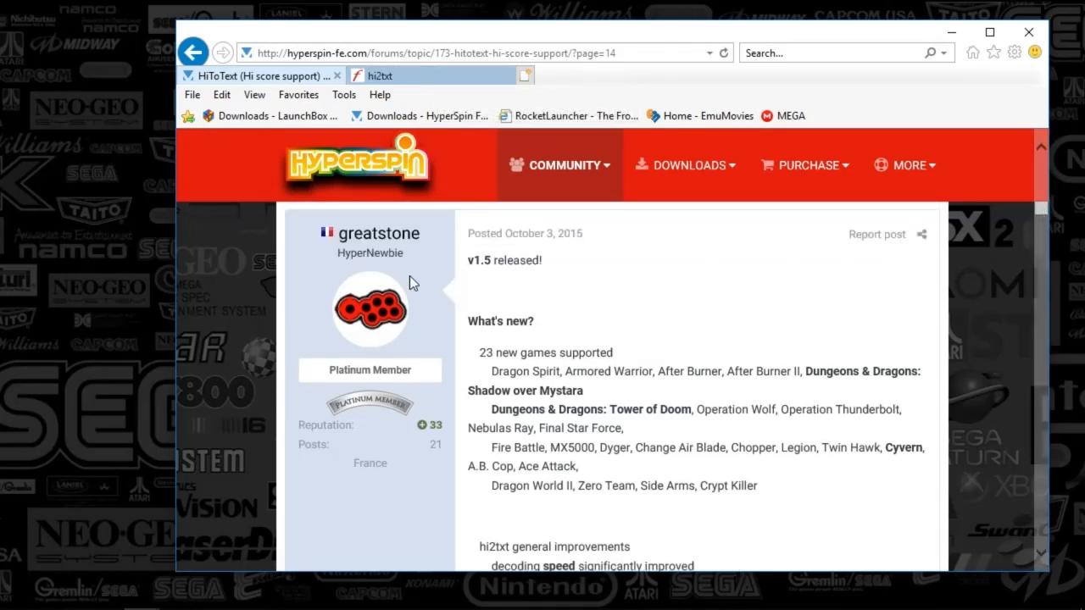
mouse_move(456, 282)
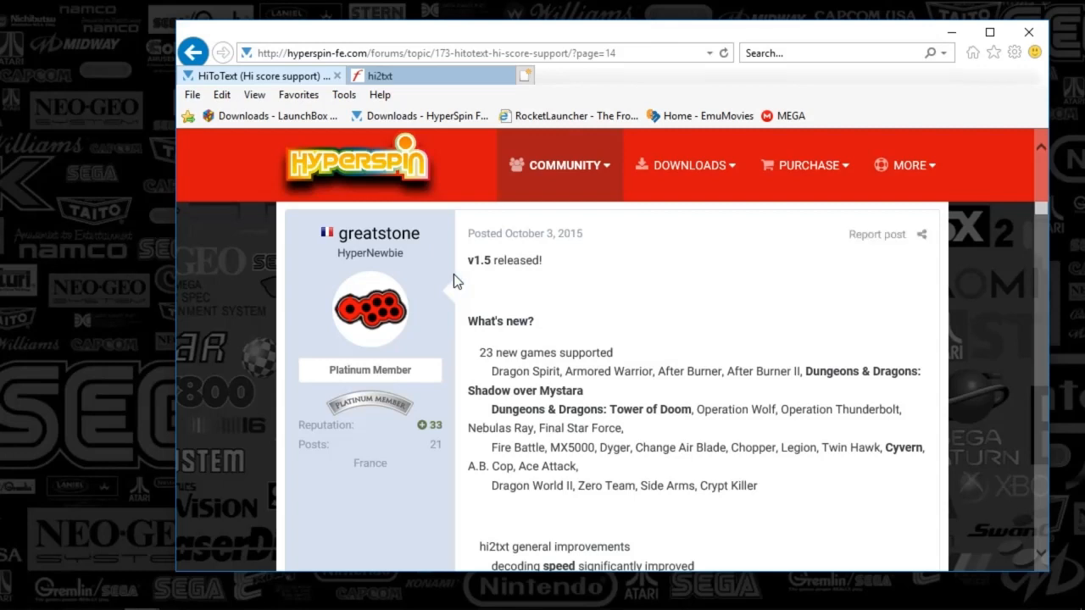
mouse_move(530, 288)
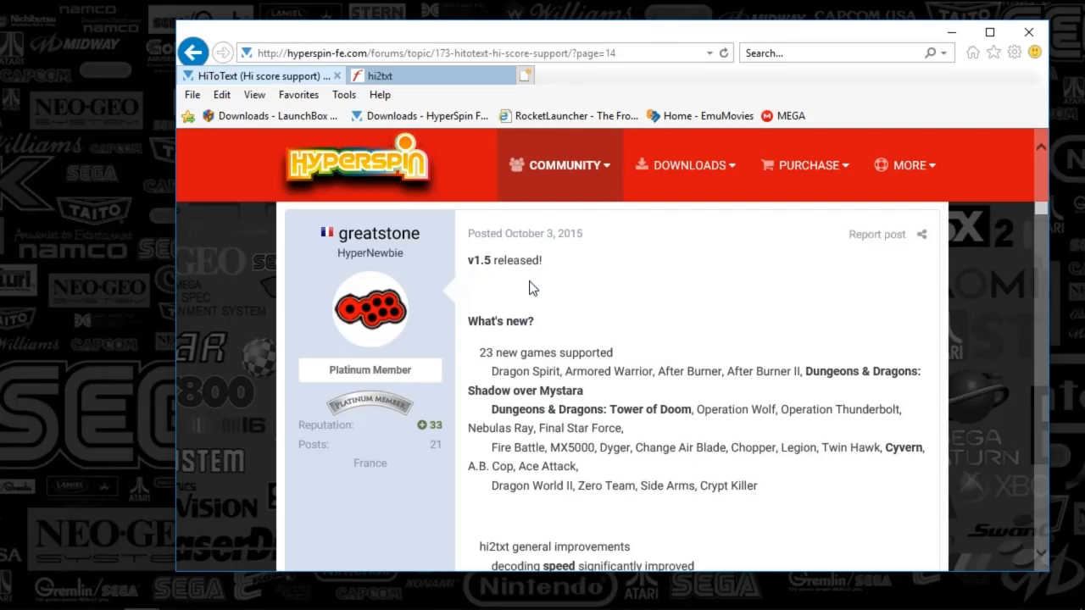
mouse_move(594, 246)
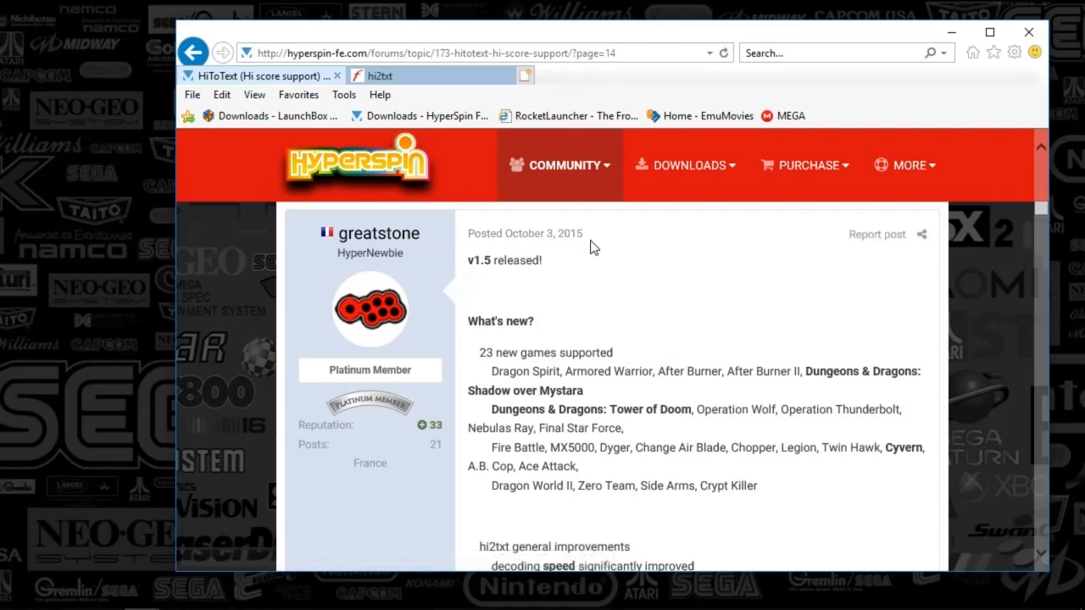
mouse_move(580, 247)
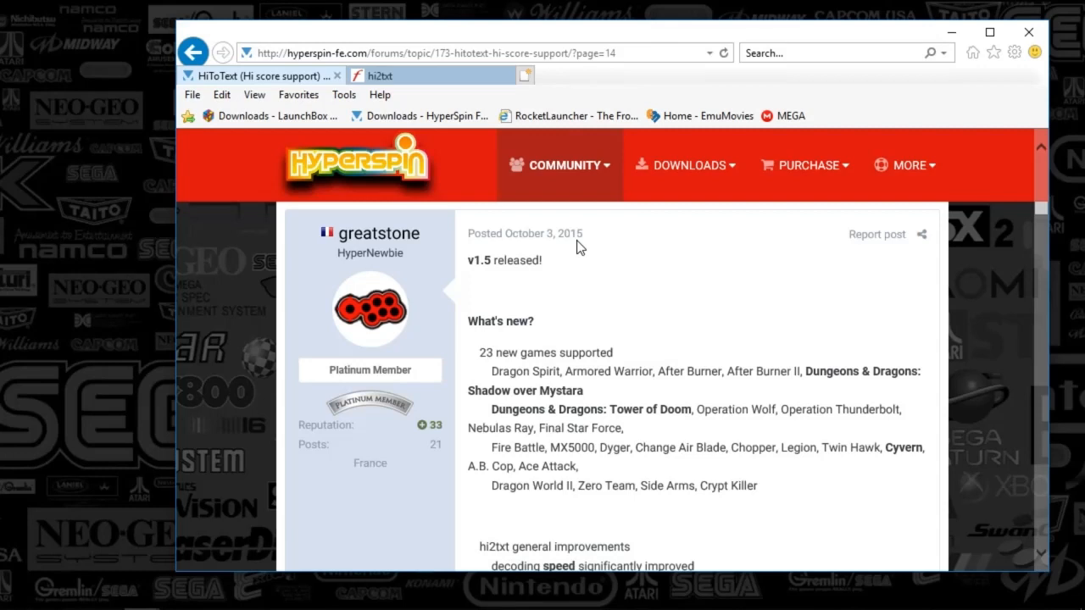
mouse_move(569, 244)
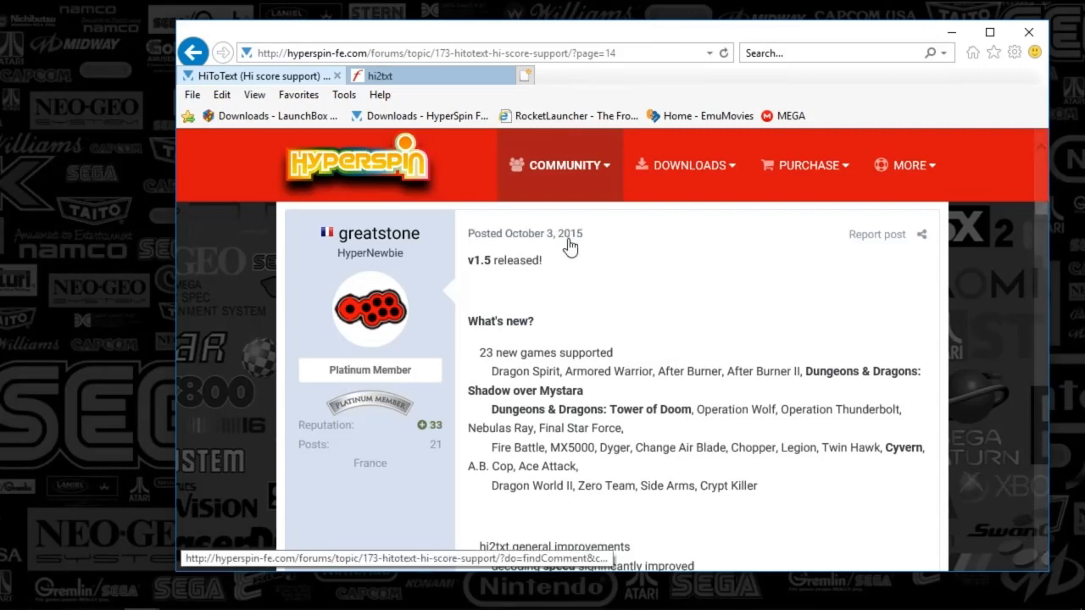
mouse_move(542, 234)
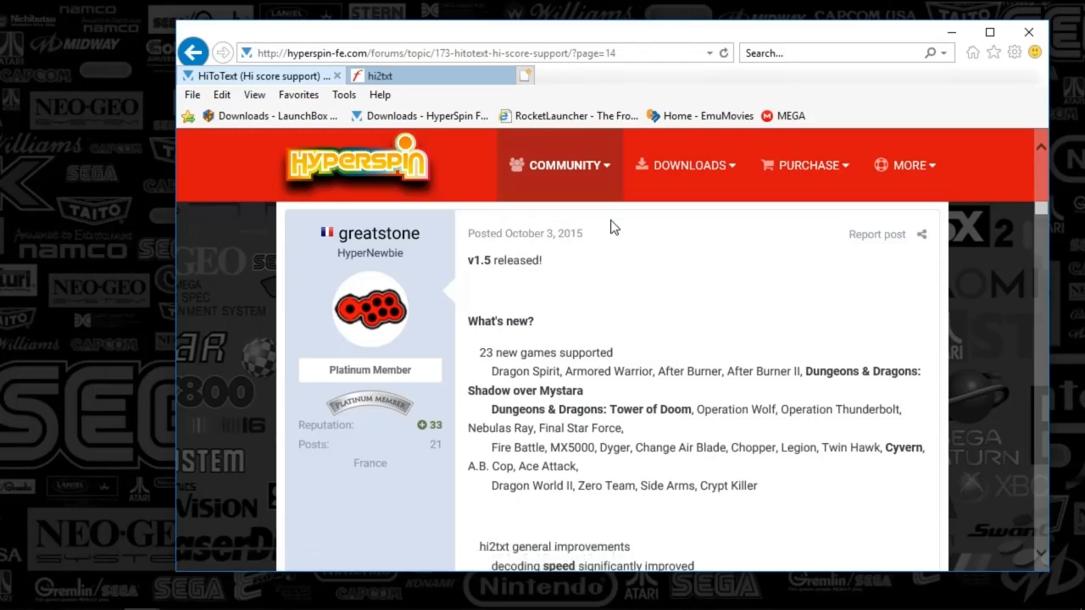
Step: Return to the hi2txt project page and review its v1.9 downloads, supported games and HyperSpin install guide
click(390, 75)
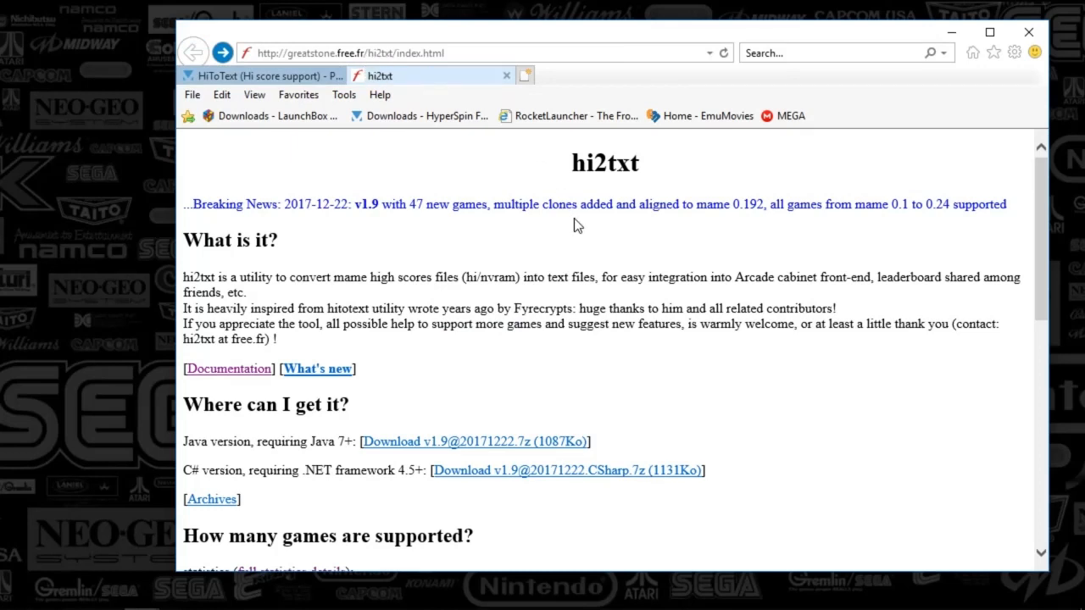
mouse_move(1051, 230)
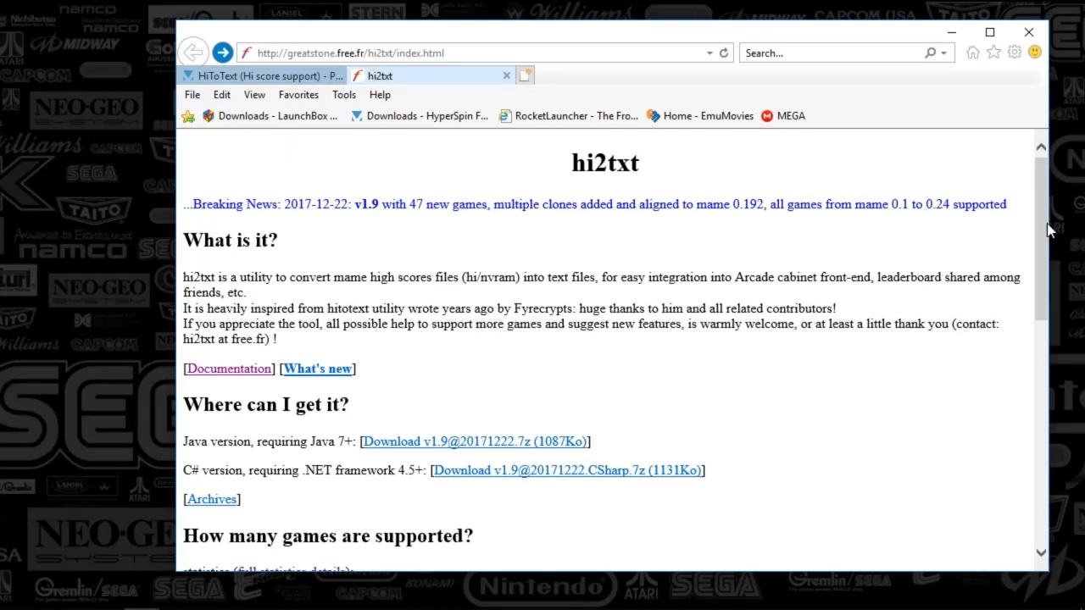
scroll(down, 3)
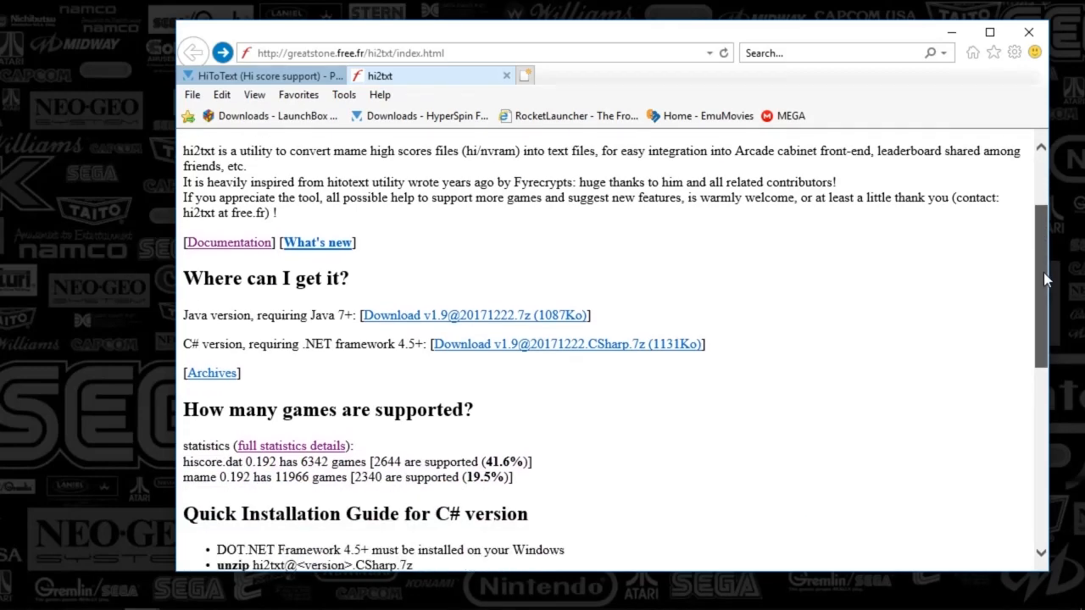
scroll(down, 3)
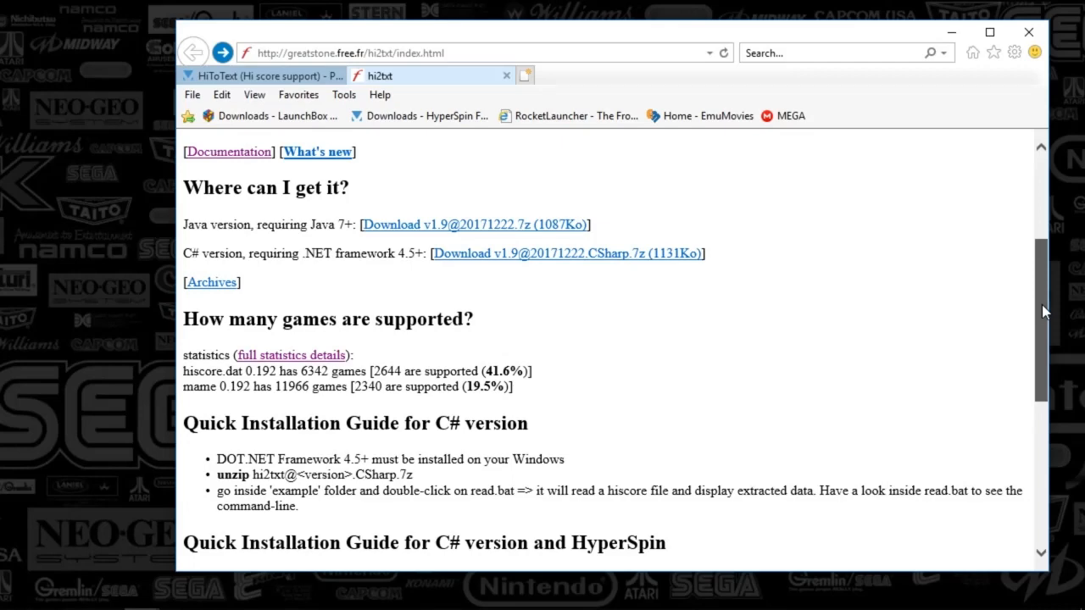
scroll(up, 3)
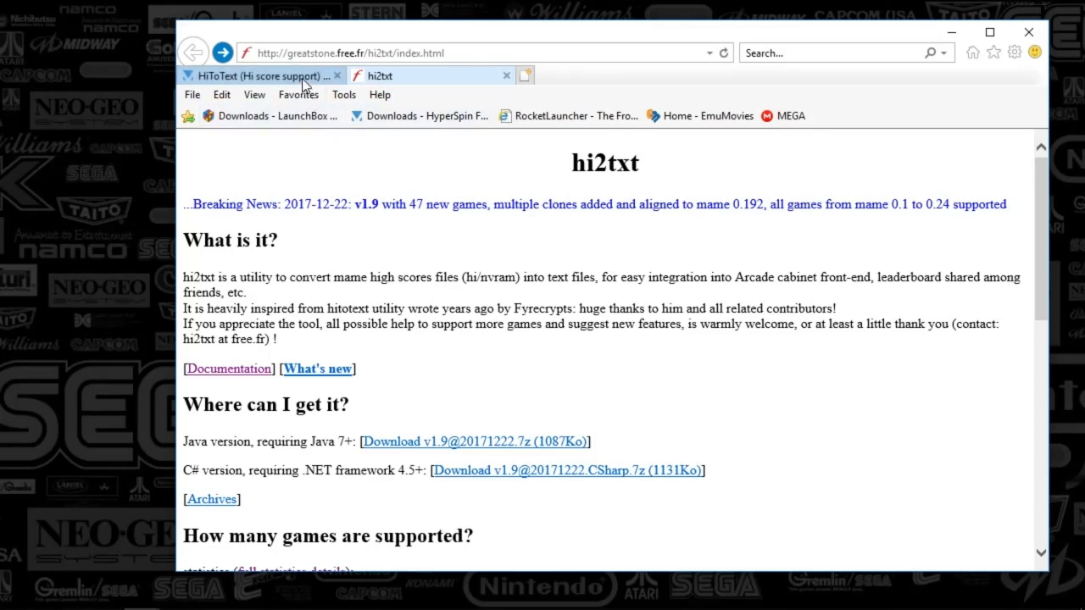
mouse_move(263, 74)
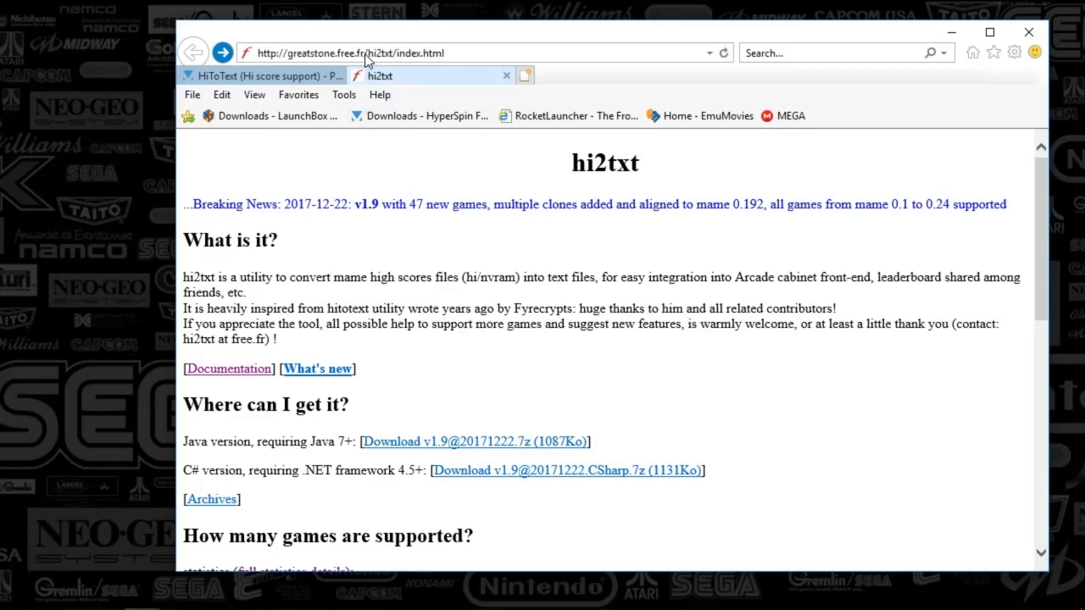
mouse_move(981, 265)
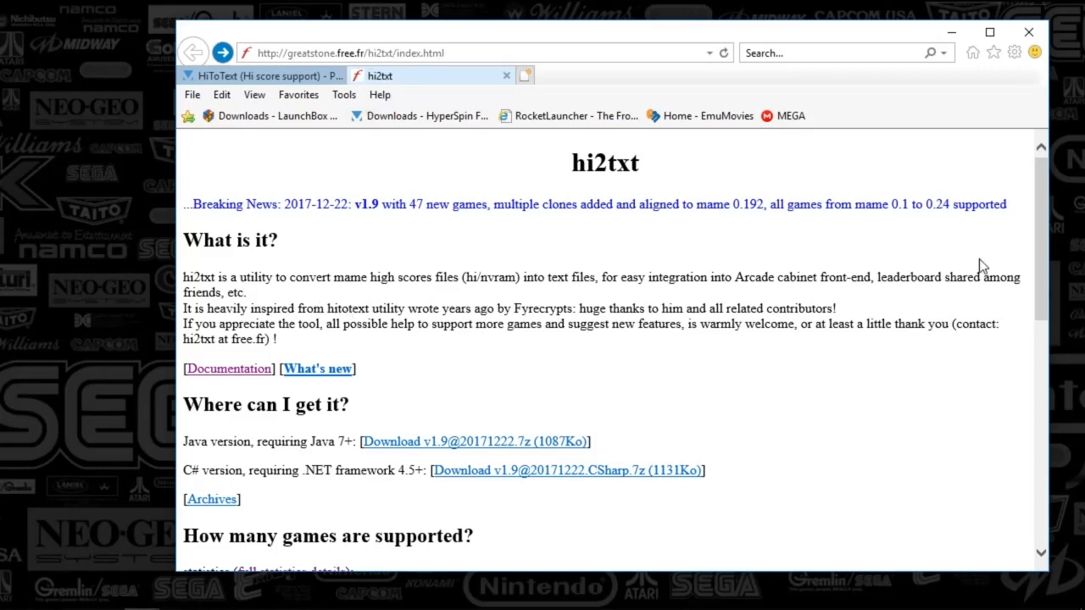
scroll(down, 3)
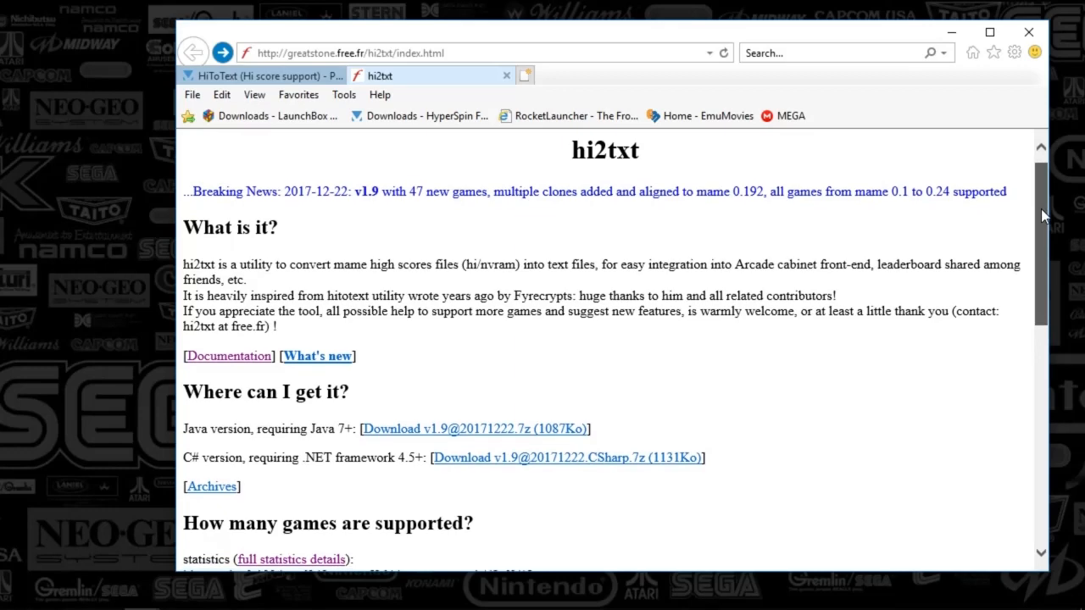
scroll(down, 3)
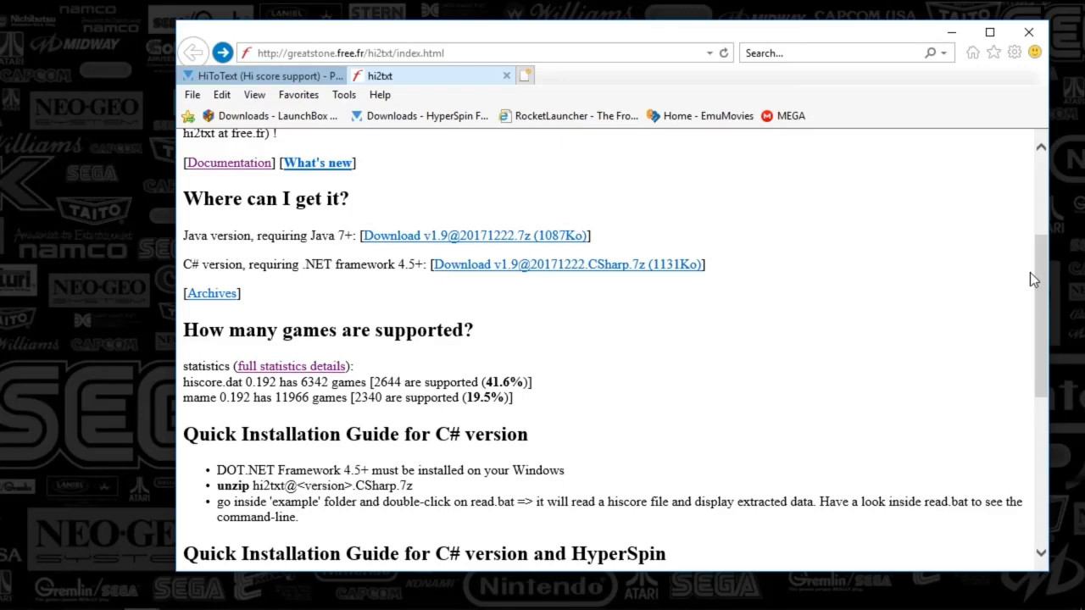
scroll(down, 3)
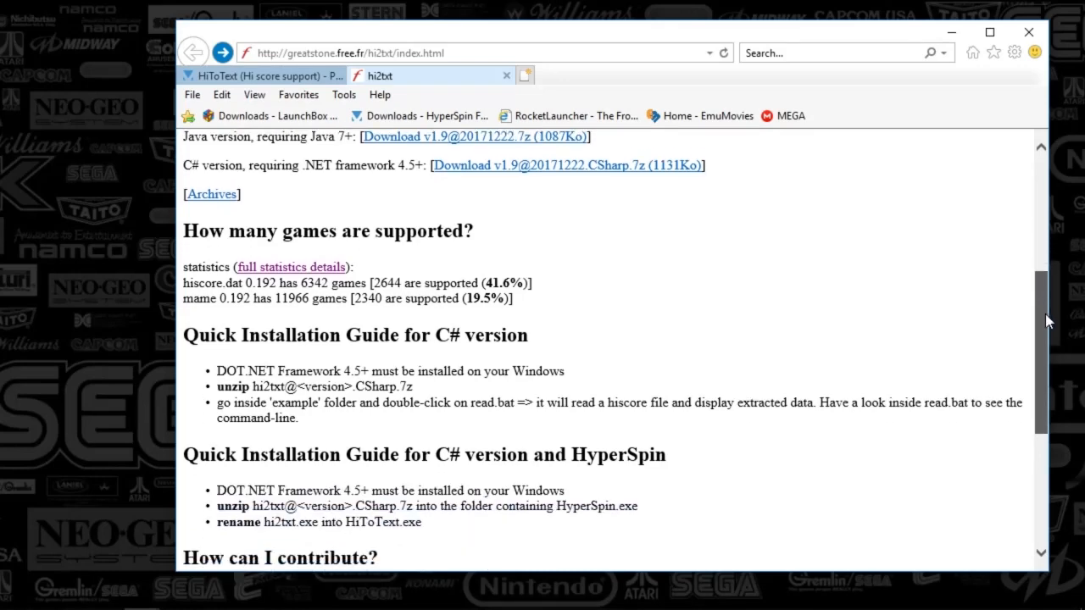
scroll(down, 3)
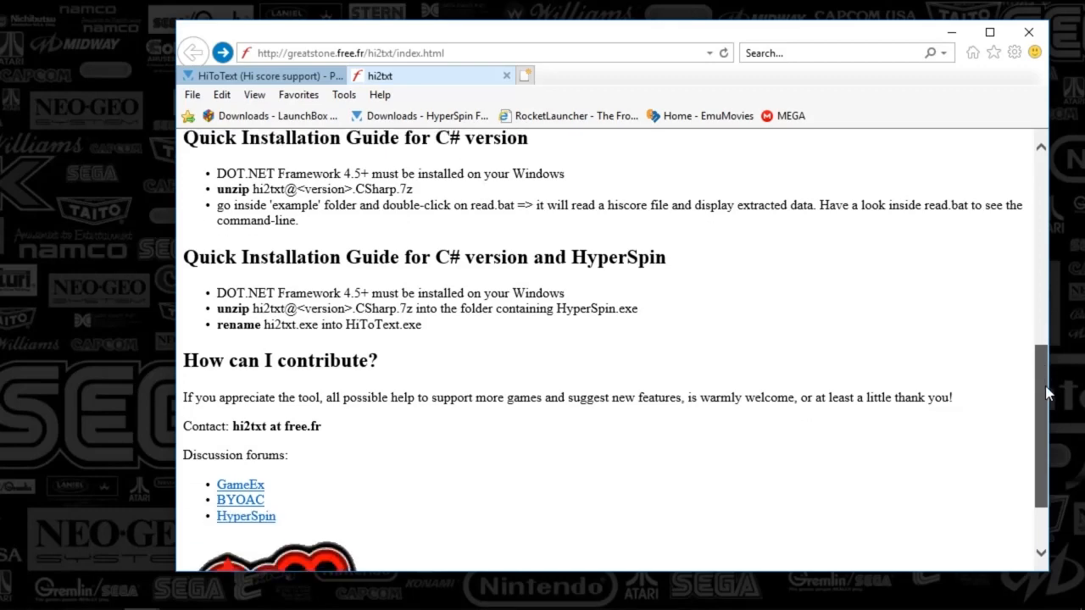
scroll(down, 3)
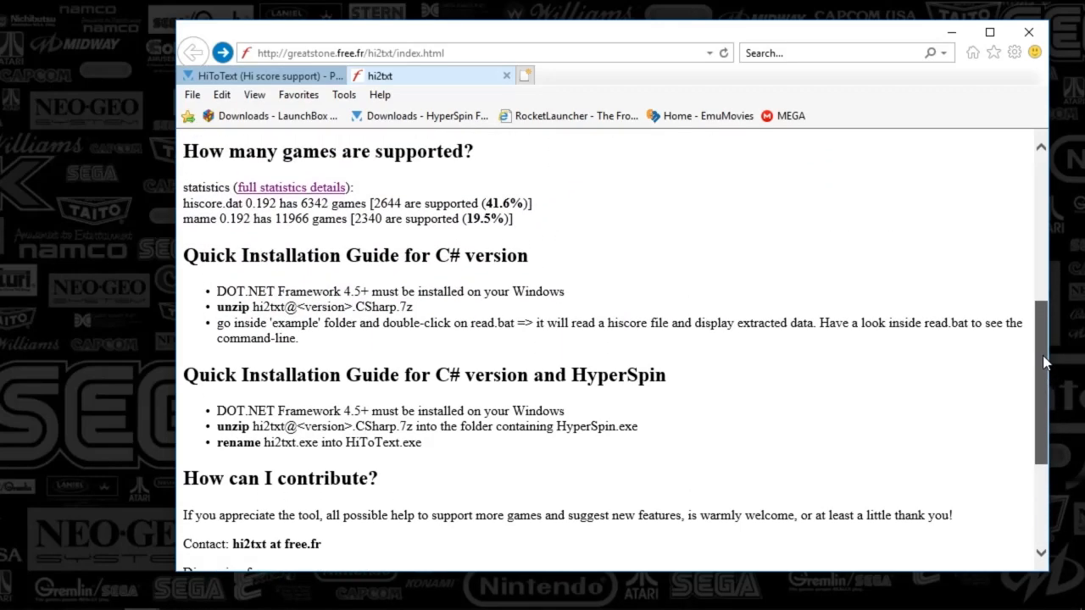
scroll(up, 3)
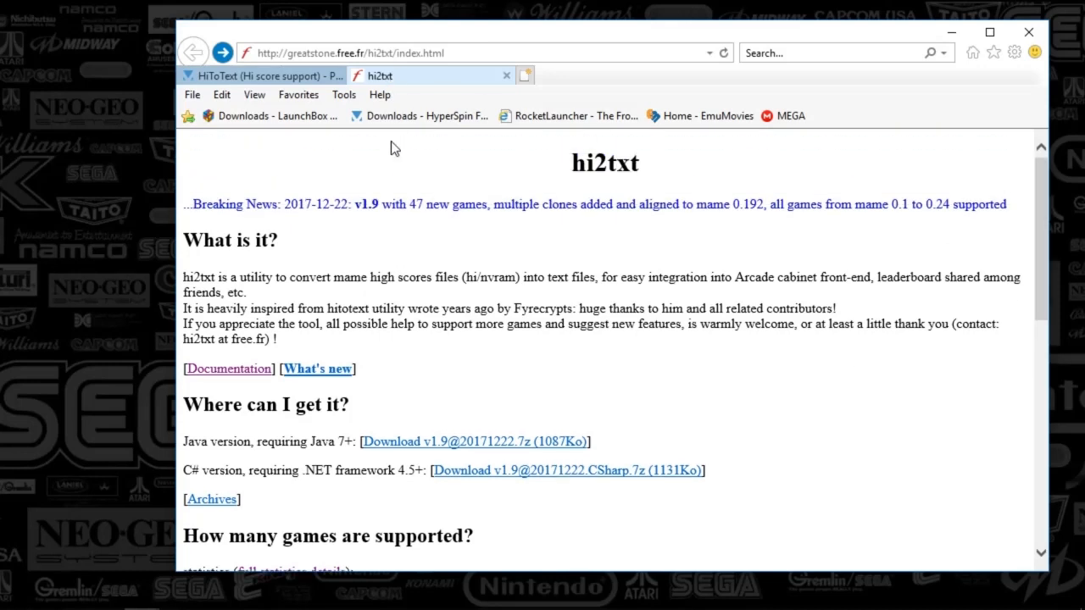
mouse_move(383, 197)
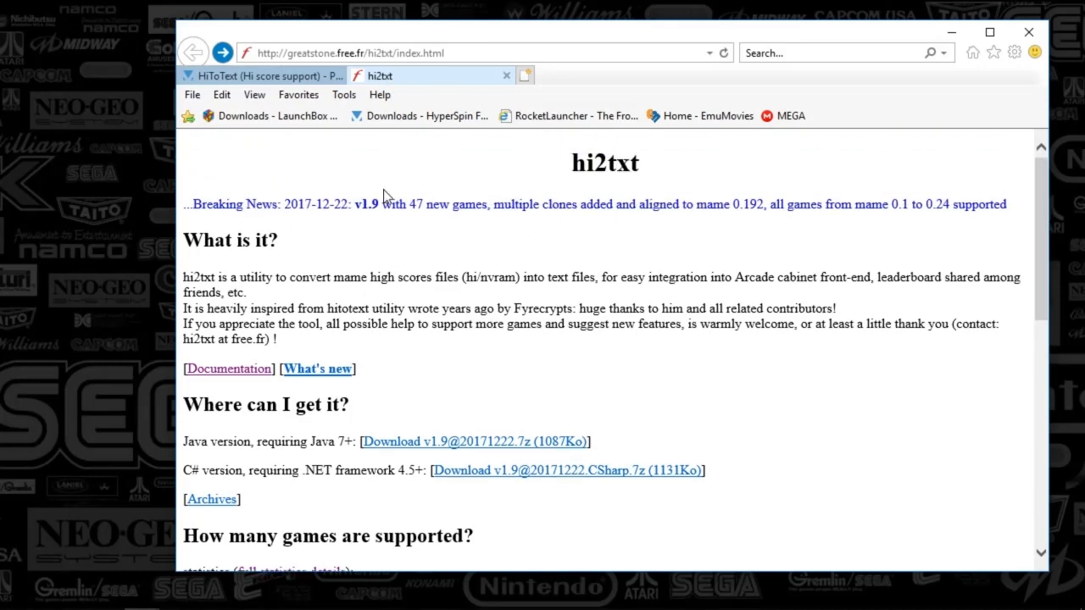
mouse_move(428, 309)
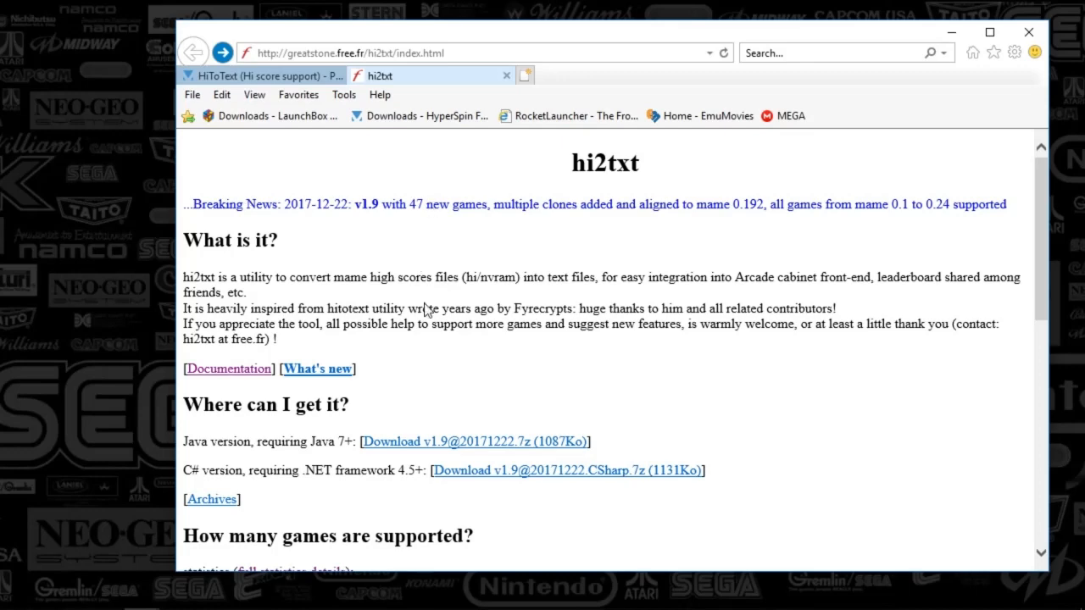
mouse_move(427, 309)
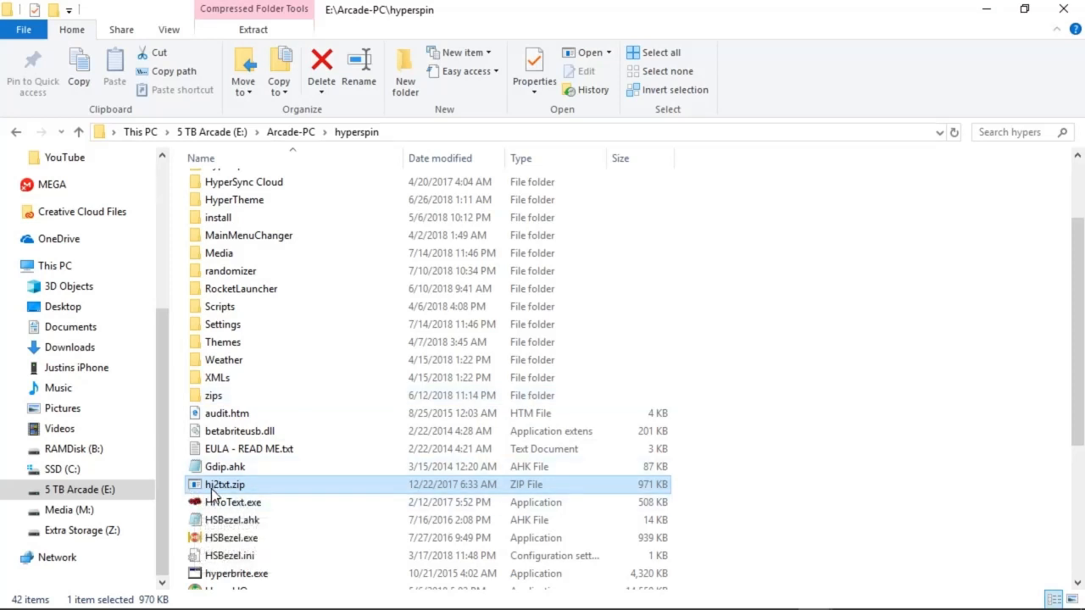
mouse_move(281, 488)
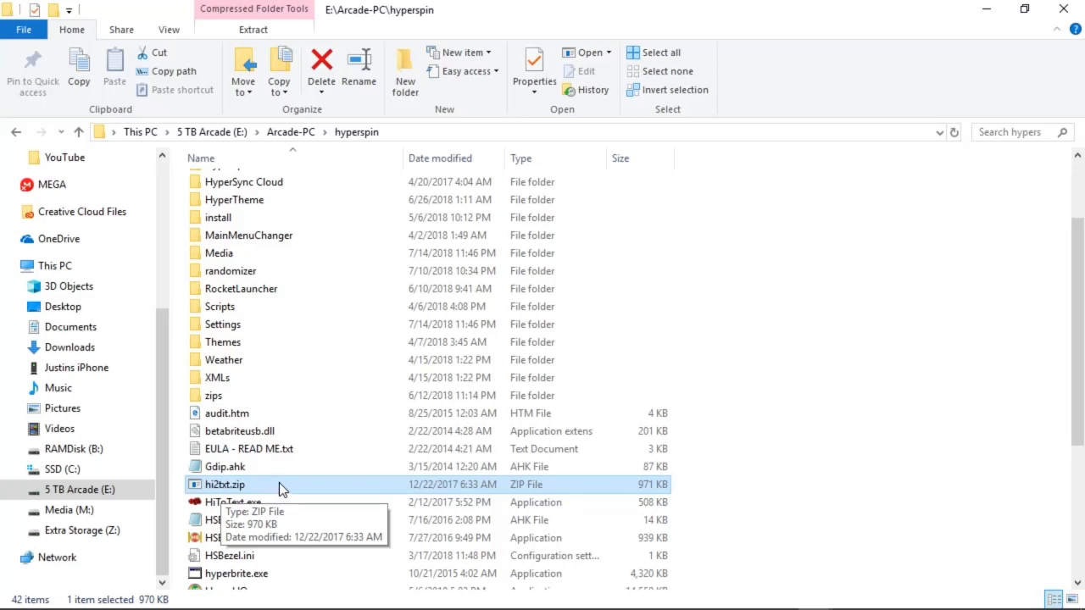
mouse_move(227, 519)
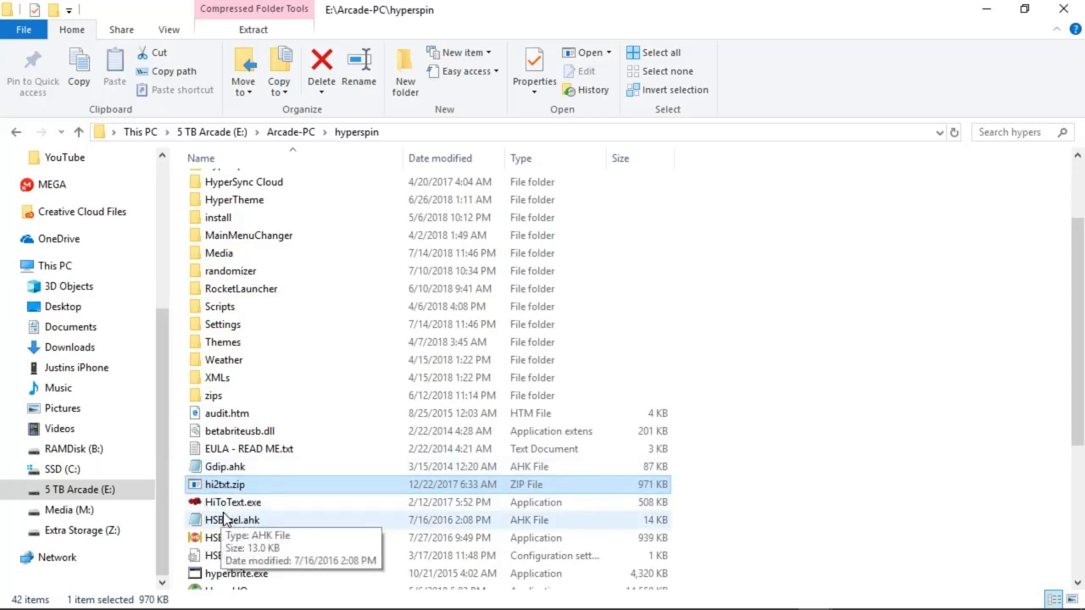
mouse_move(227, 502)
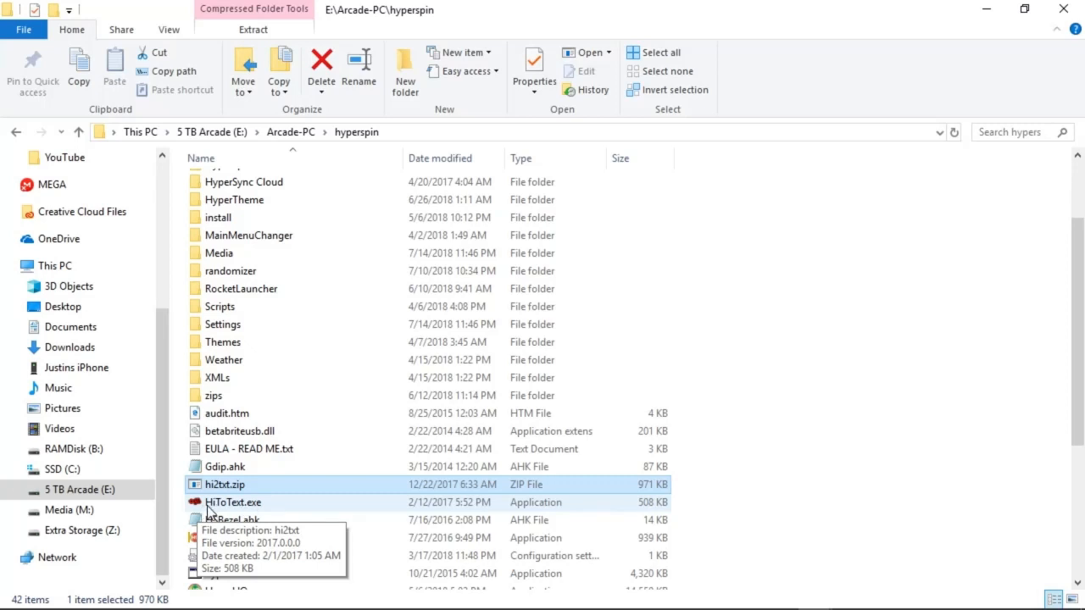
mouse_move(237, 512)
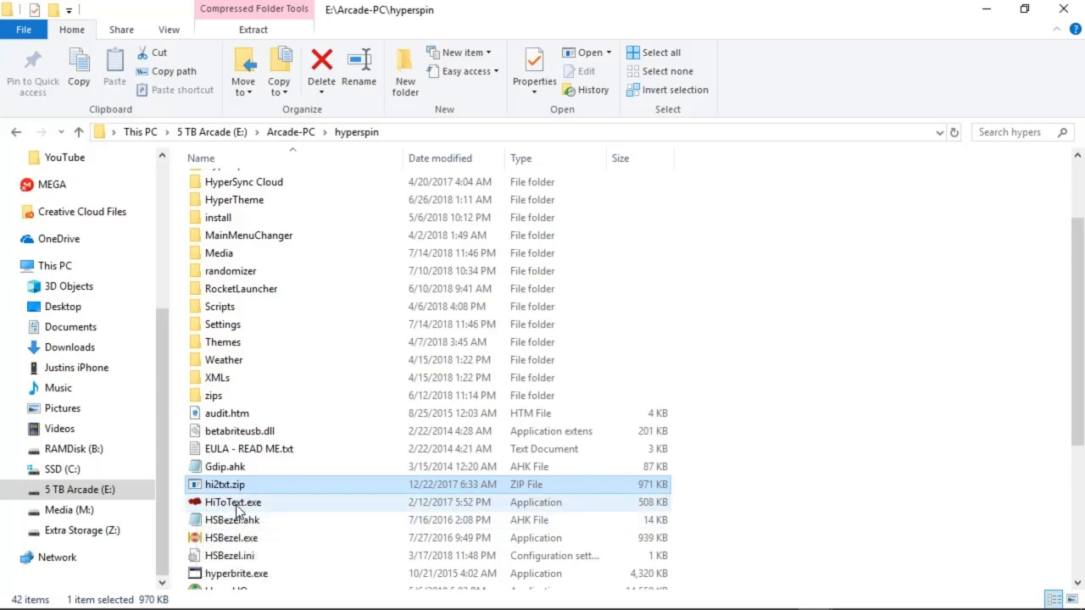
mouse_move(234, 501)
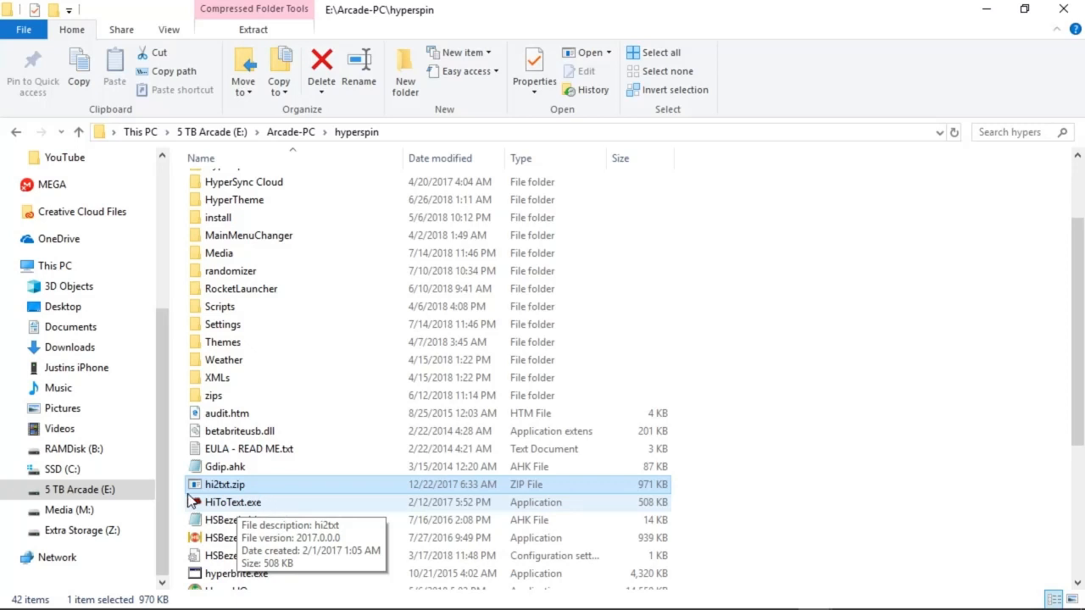
mouse_move(248, 485)
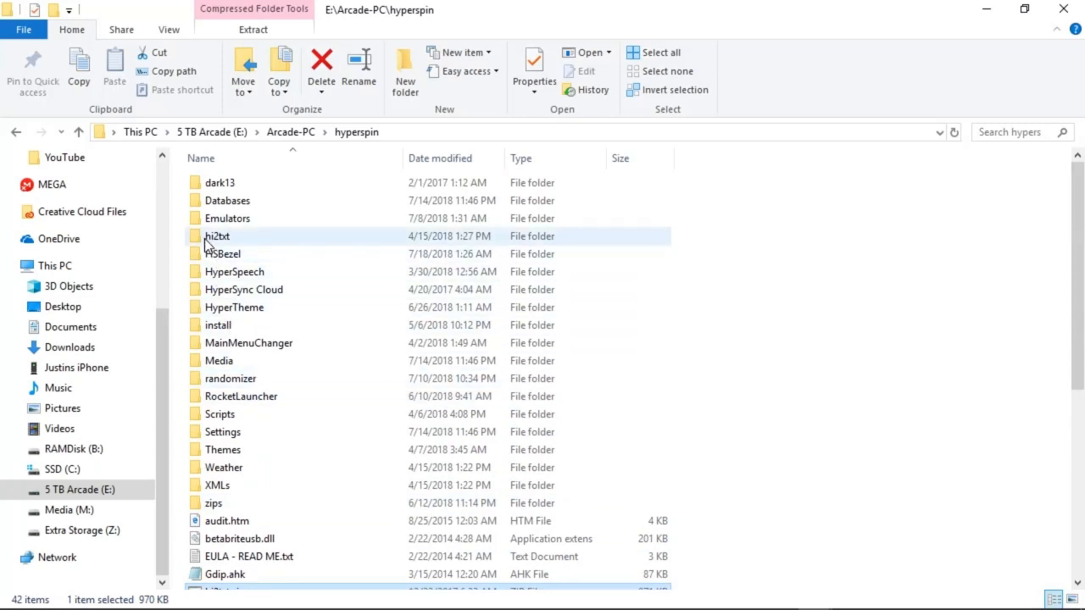
mouse_move(224, 245)
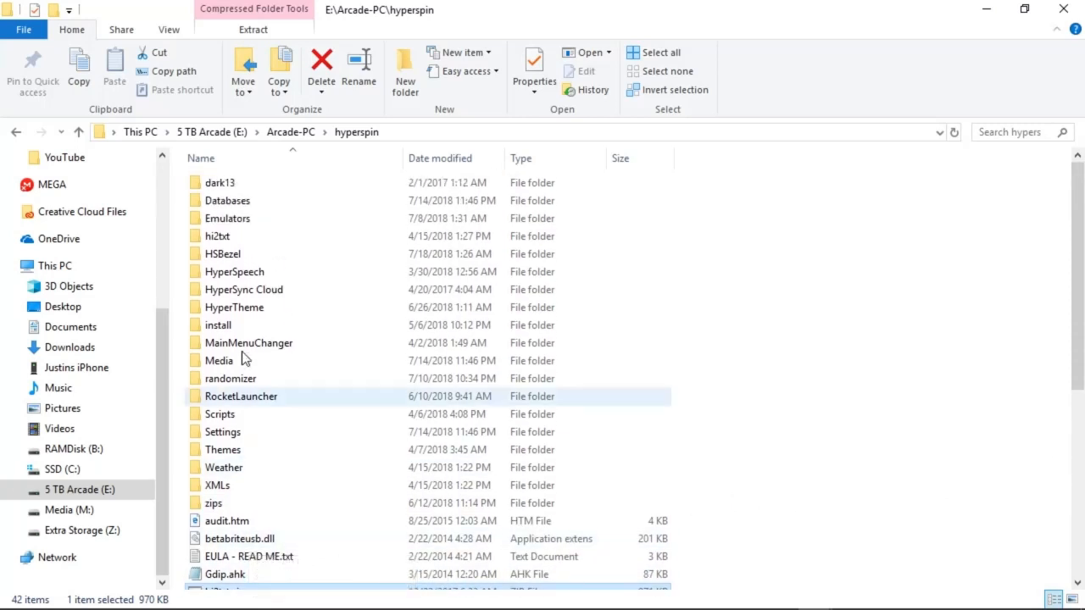
double_click(227, 236)
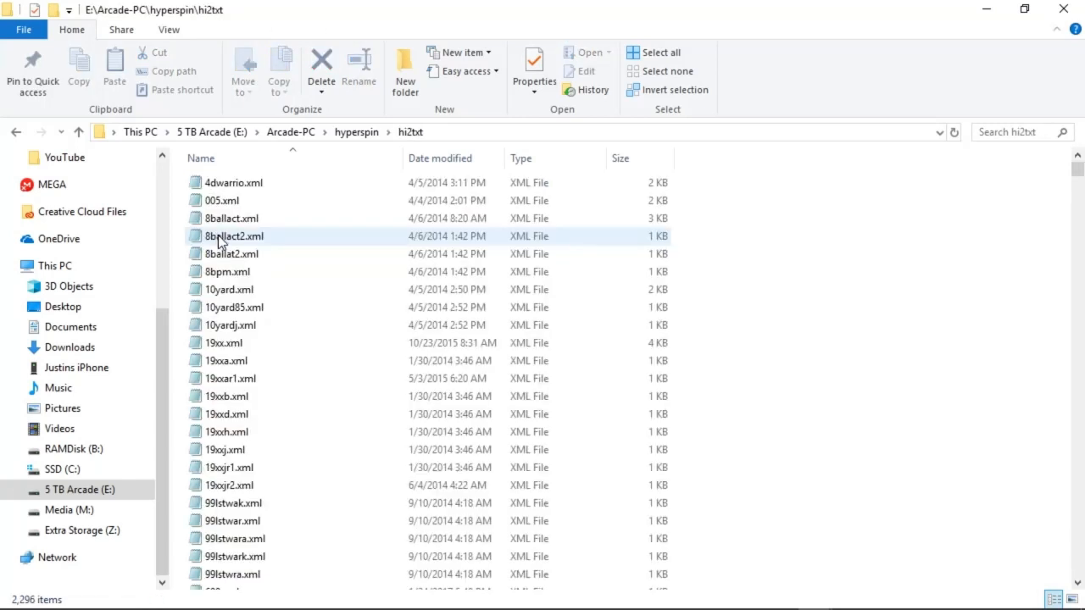
click(229, 485)
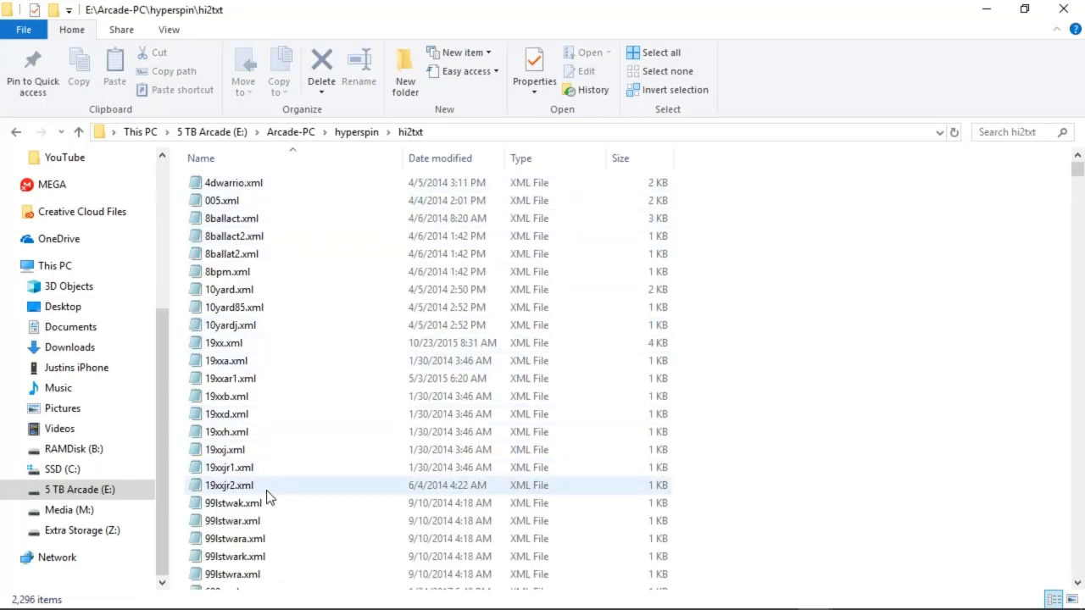
mouse_move(229, 485)
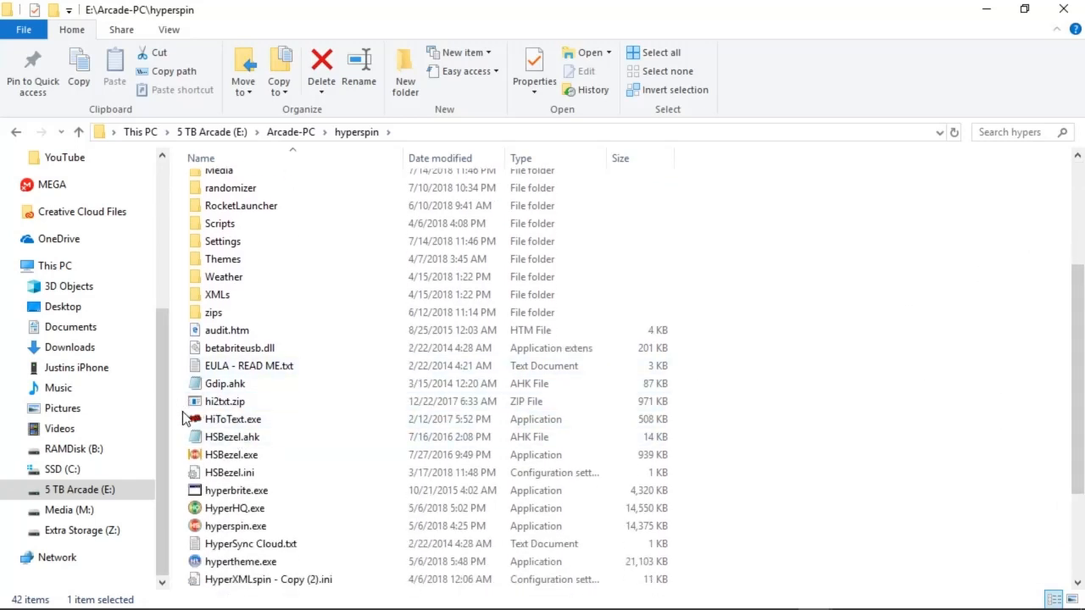
click(233, 419)
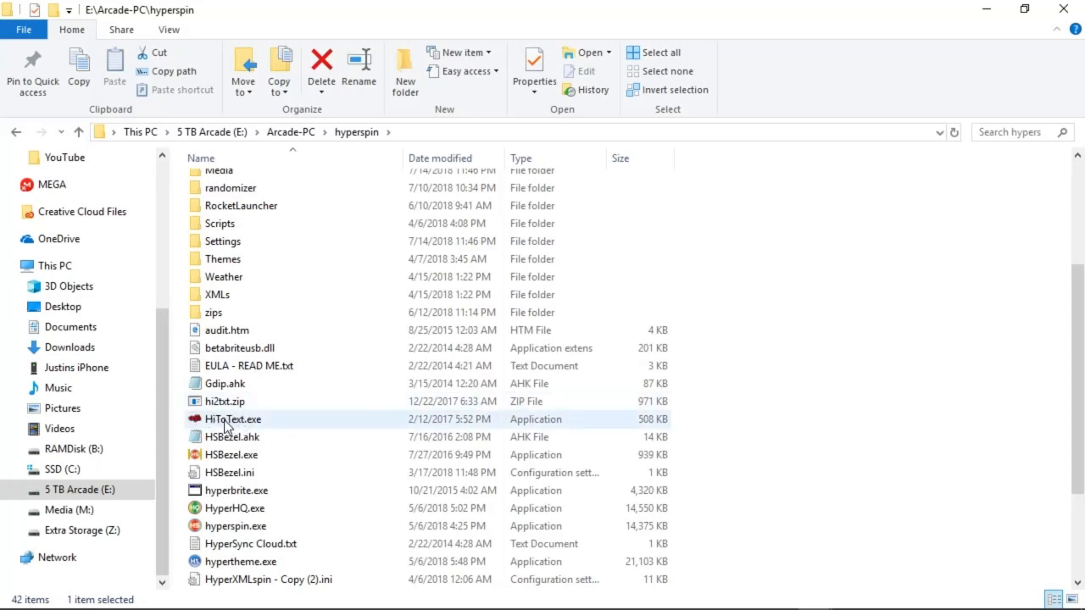
click(251, 401)
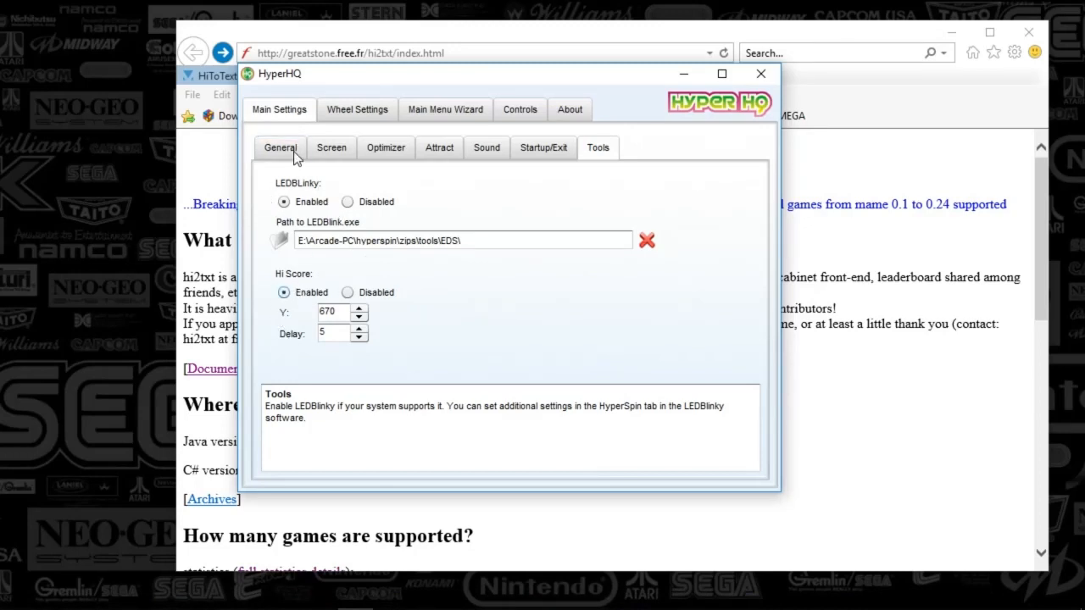
mouse_move(599, 147)
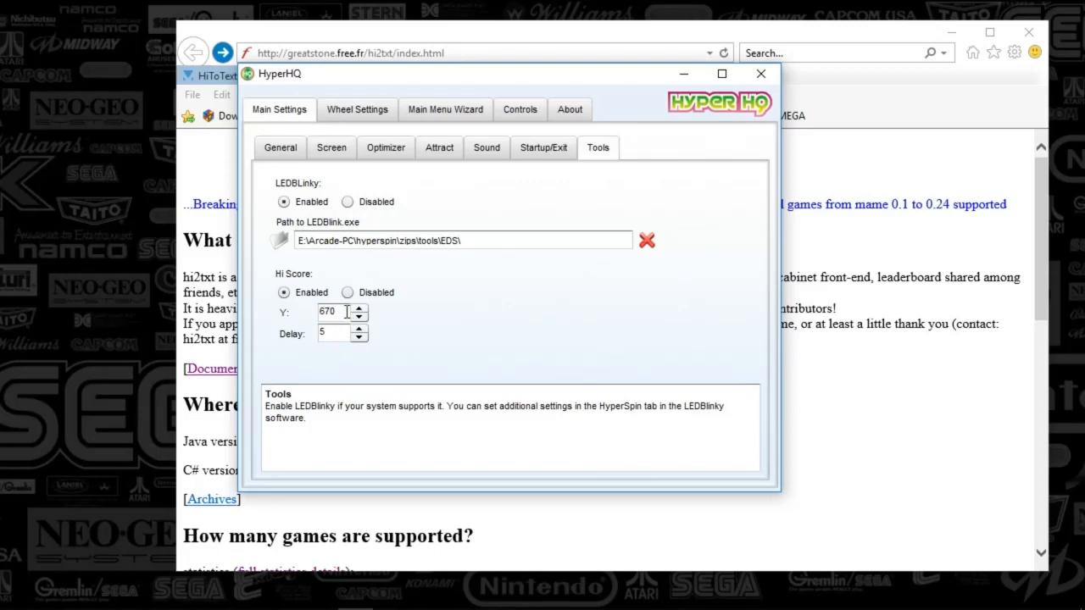
mouse_move(292, 317)
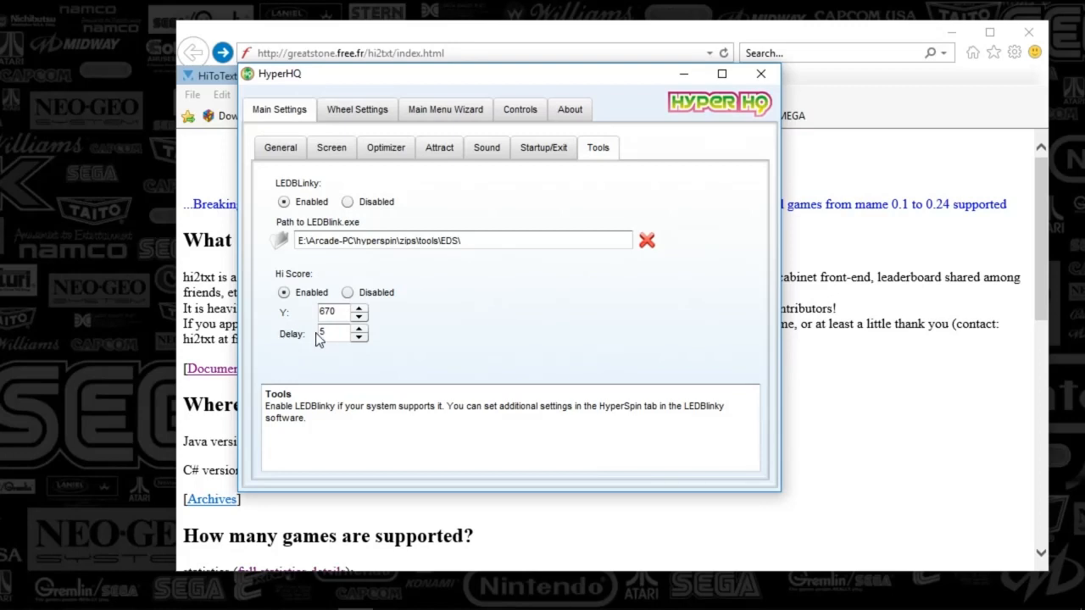
mouse_move(376, 339)
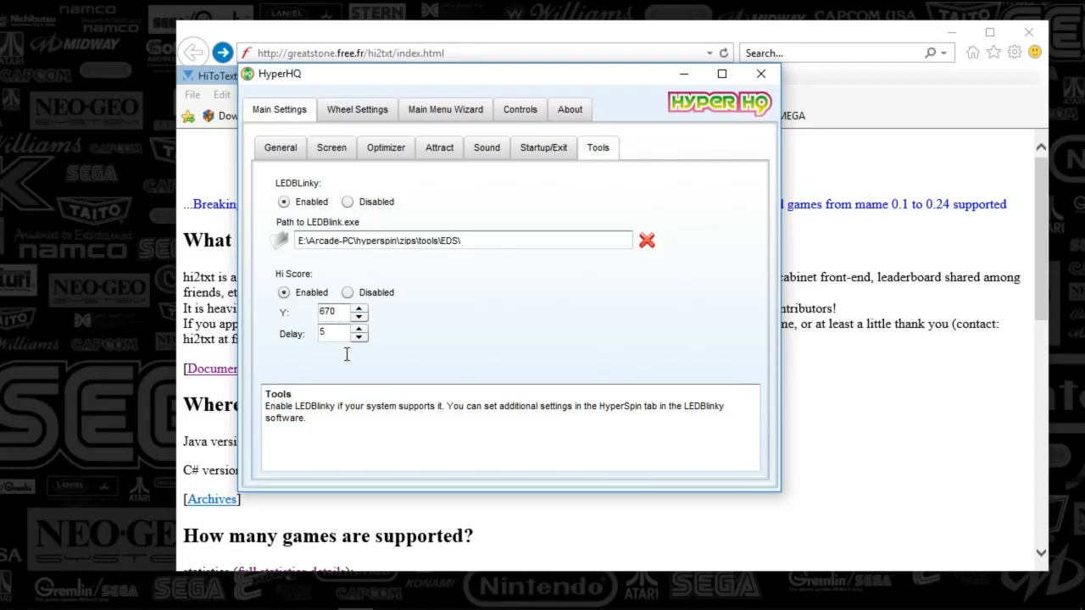
mouse_move(393, 346)
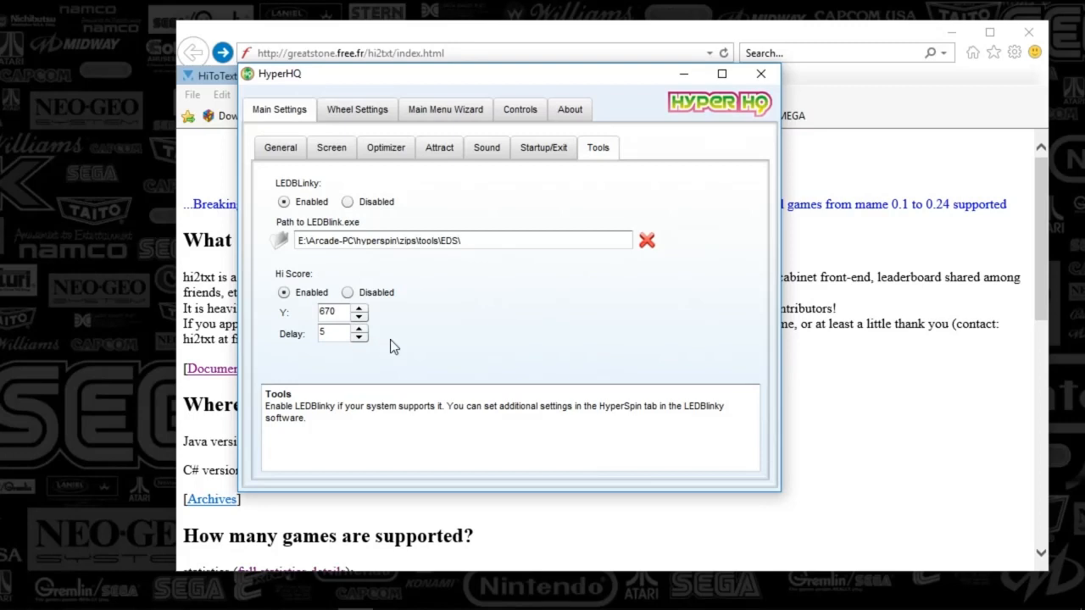
mouse_move(381, 332)
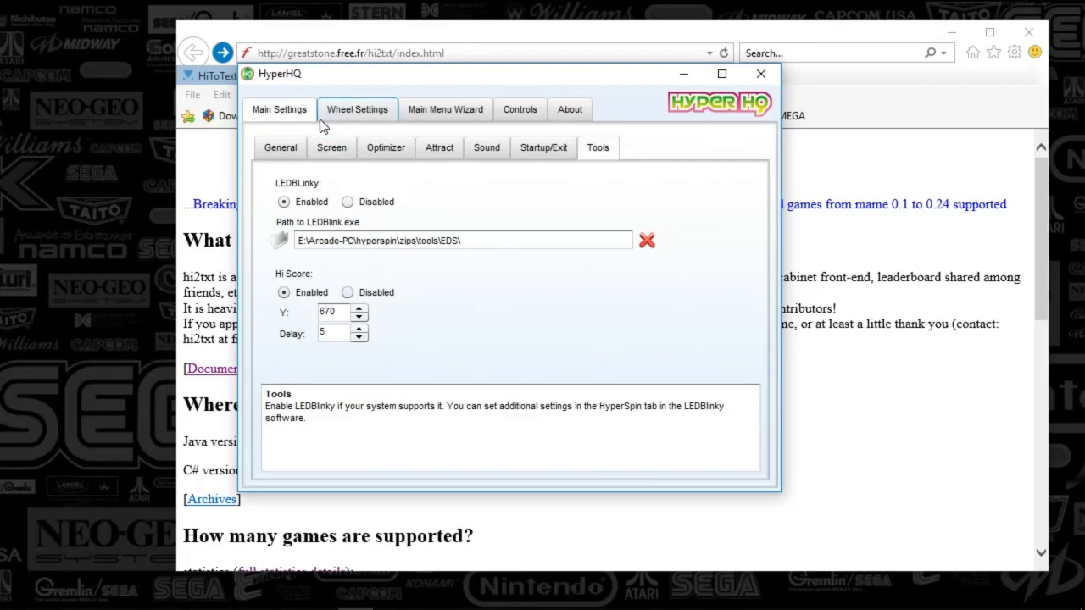
Step: Select the MAME wheel in HyperHQ to show its emulator settings
click(356, 109)
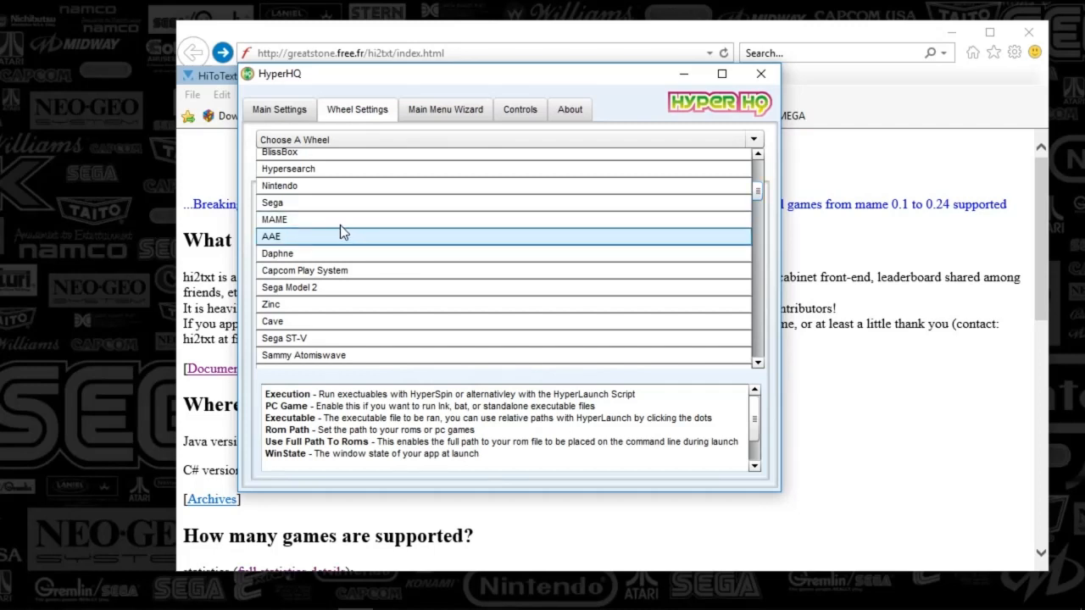
click(274, 221)
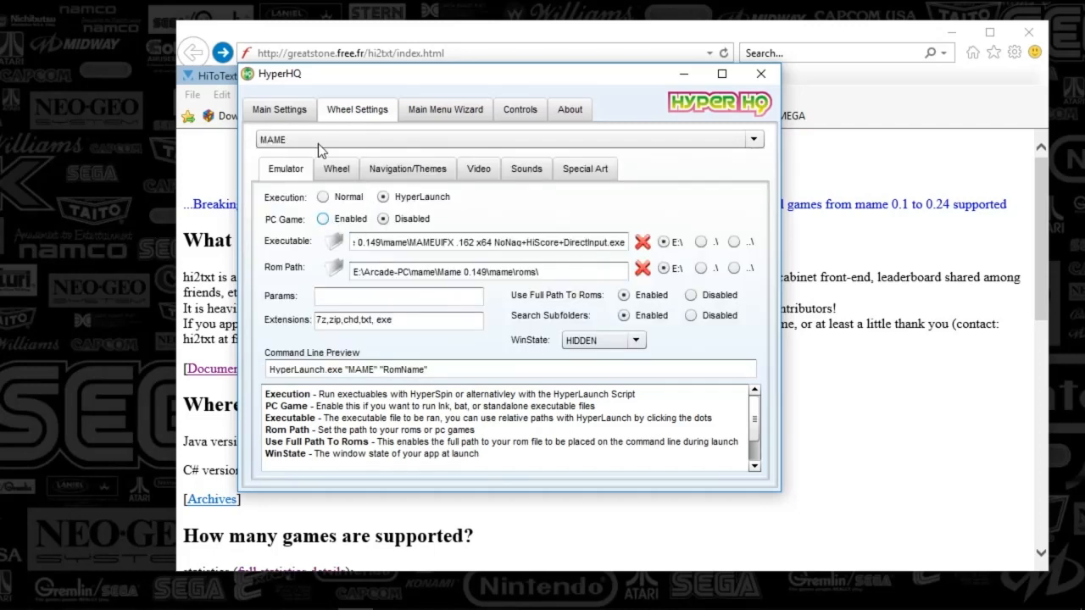
mouse_move(285, 190)
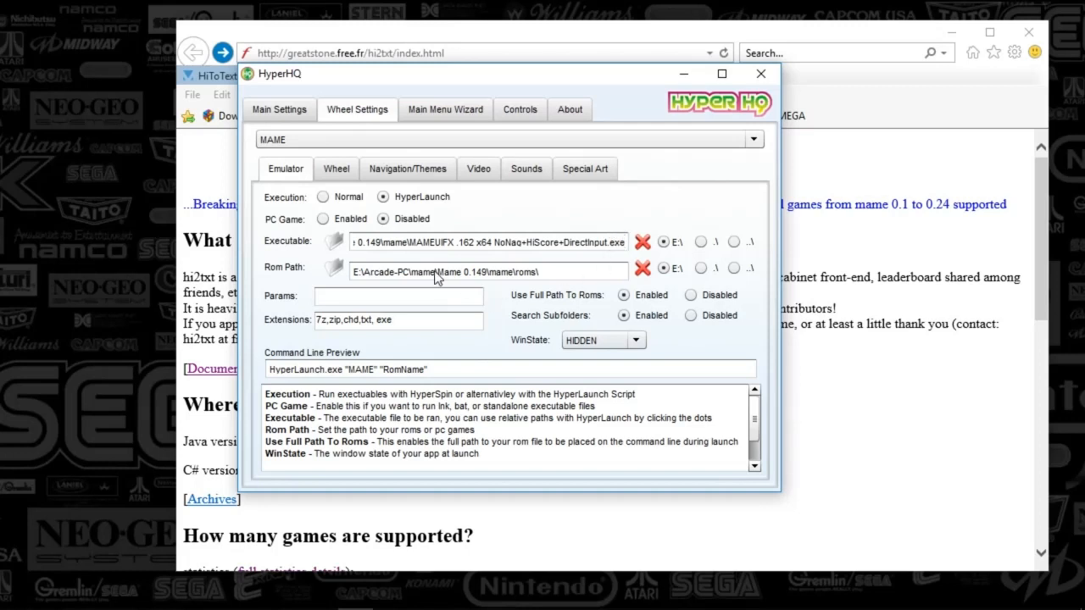
mouse_move(560, 302)
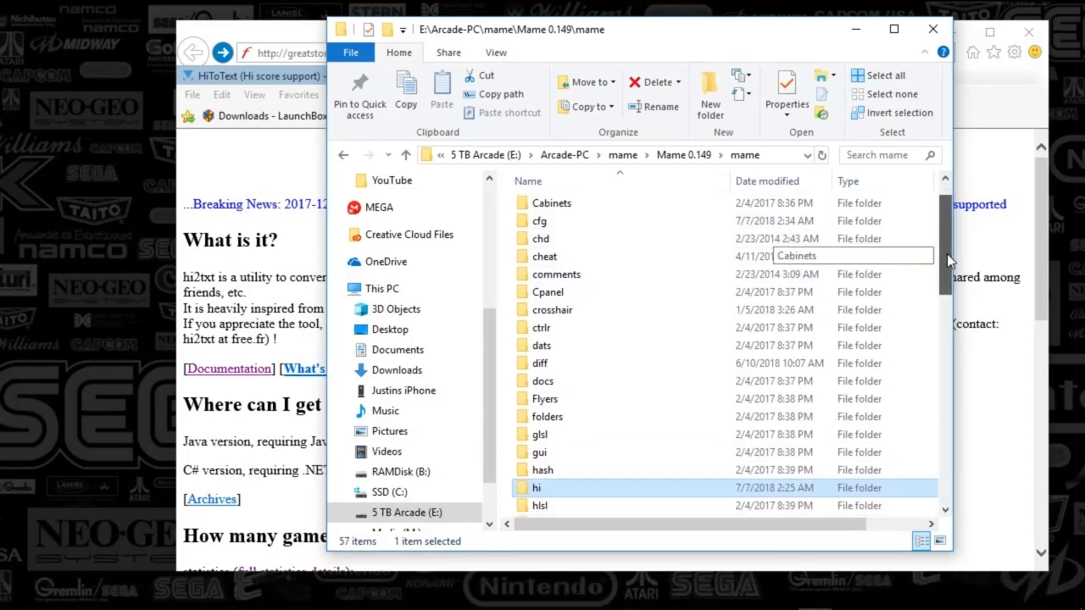
Step: Open the hi folder, look through its .hi score files, and return to the mame folder
scroll(down, 3)
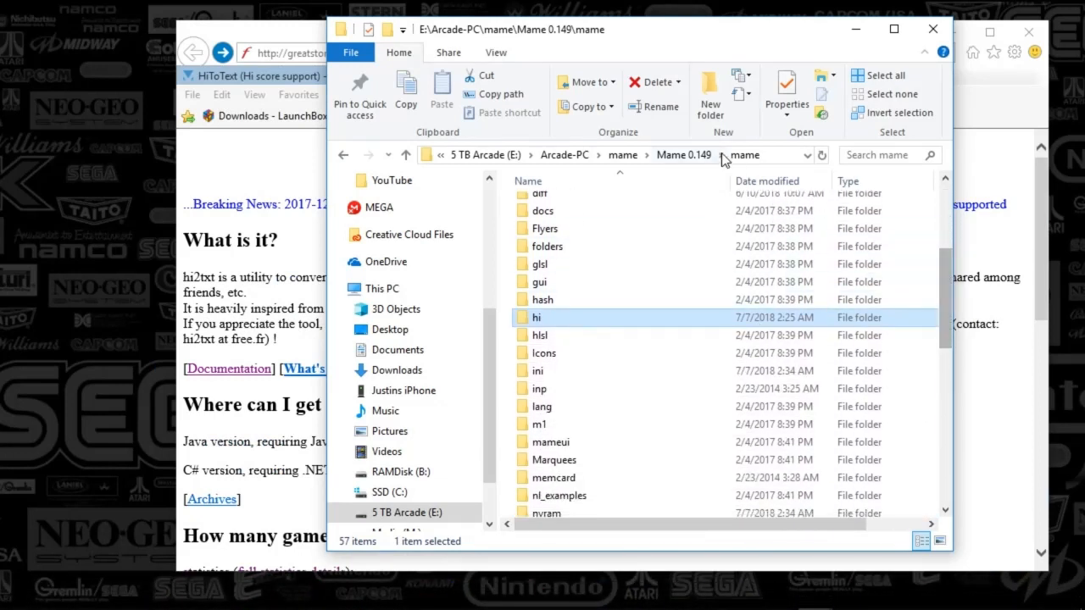
mouse_move(766, 161)
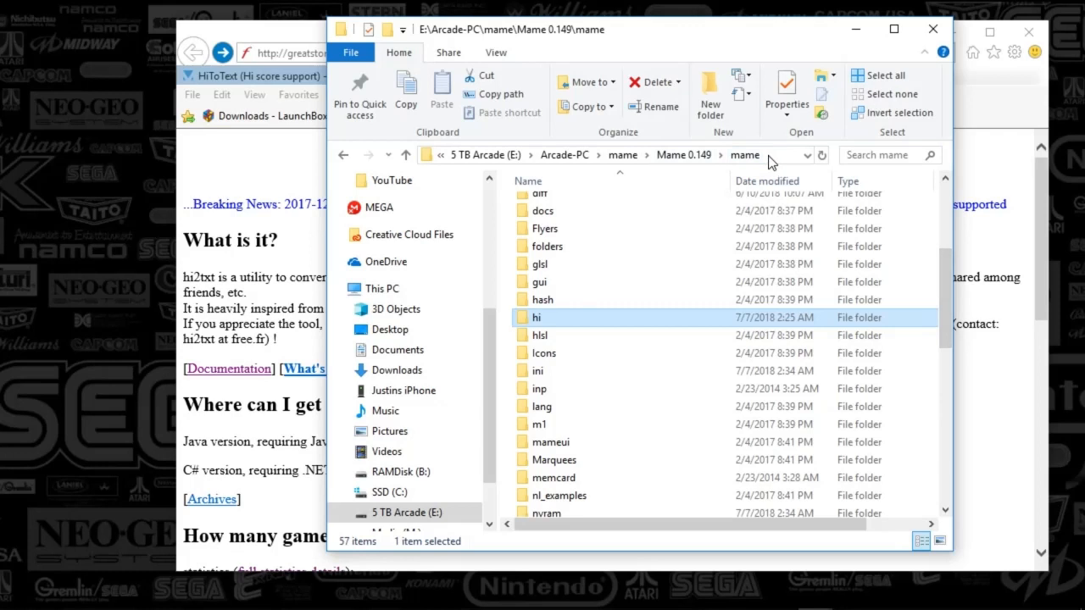
mouse_move(684, 174)
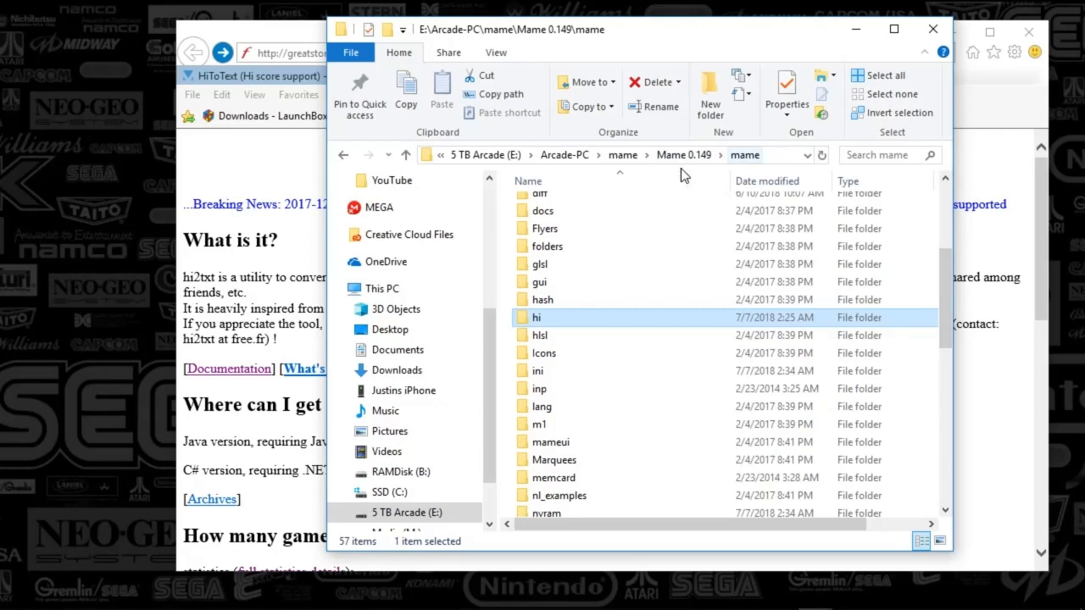
mouse_move(543, 317)
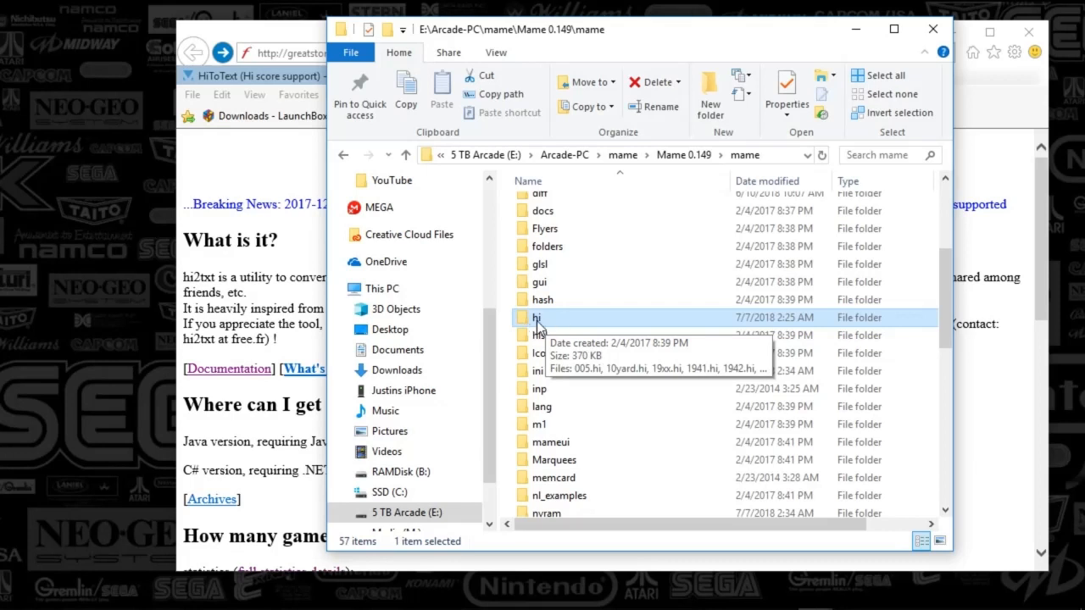
double_click(536, 317)
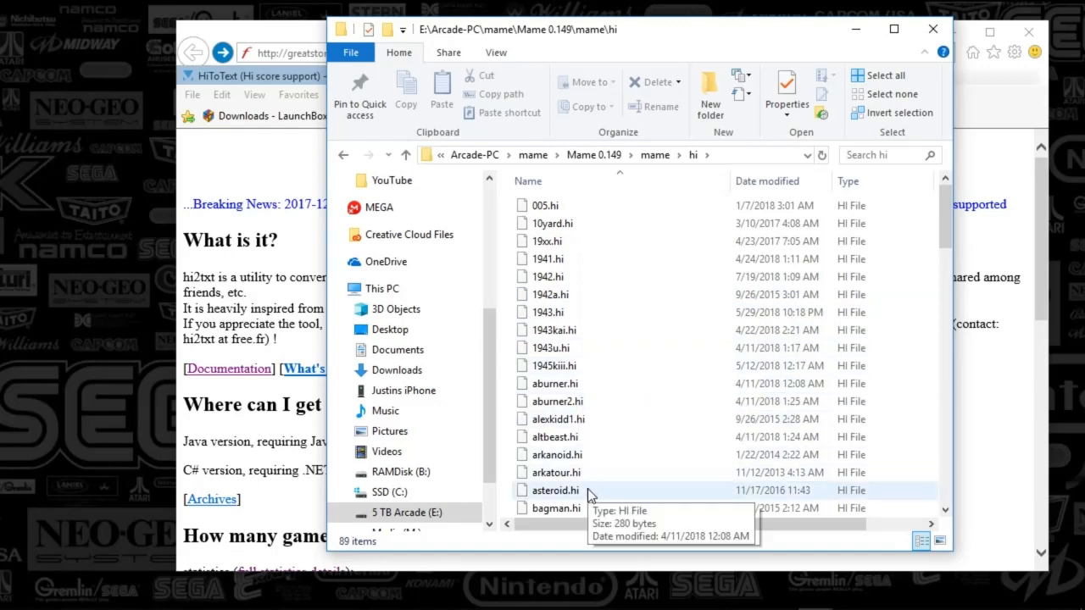
scroll(down, 3)
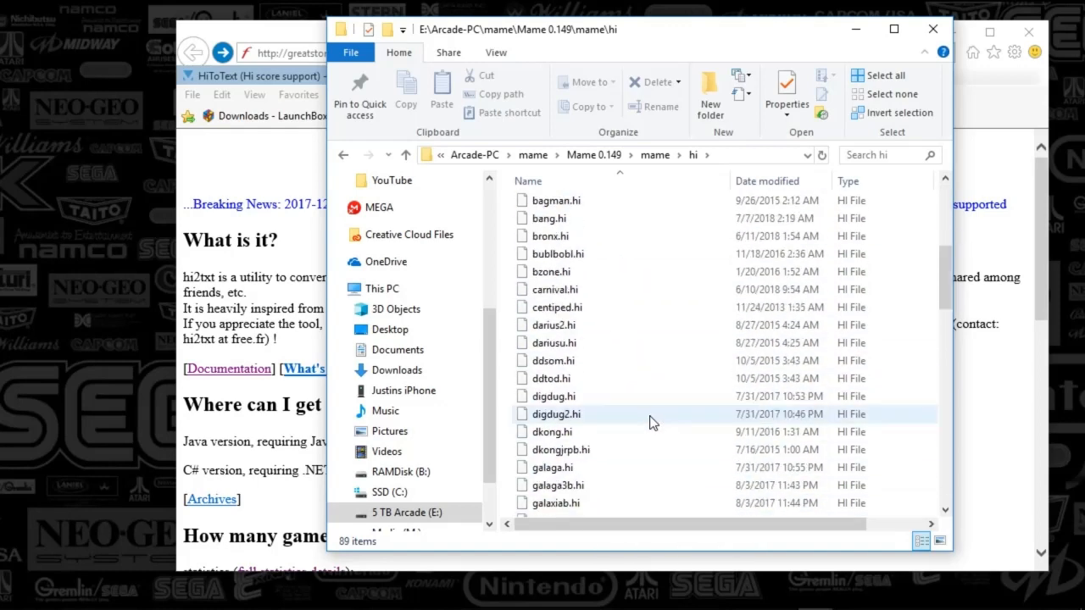
scroll(down, 3)
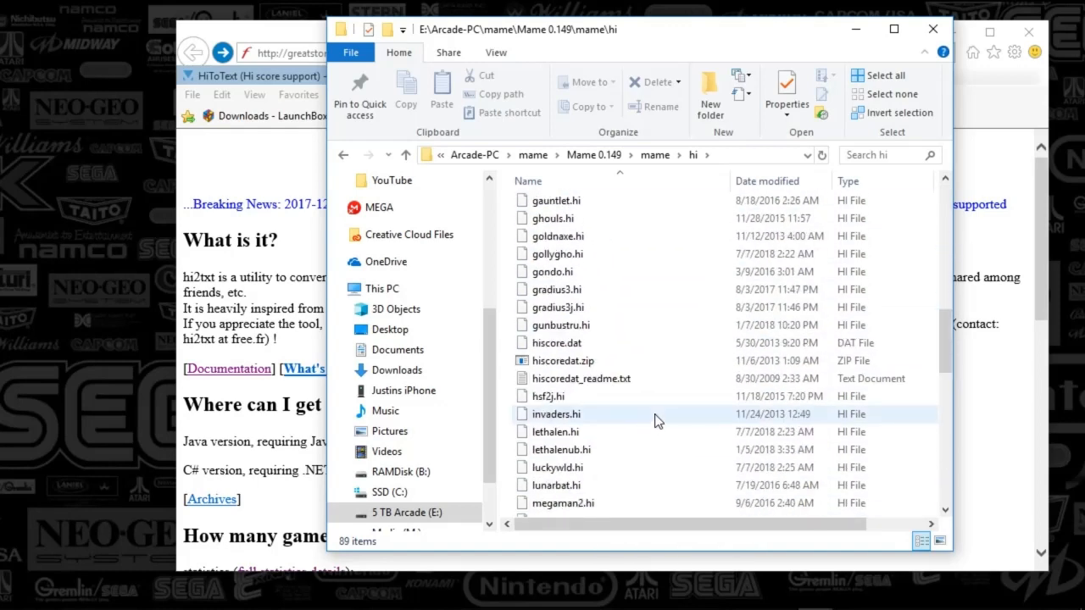
click(654, 154)
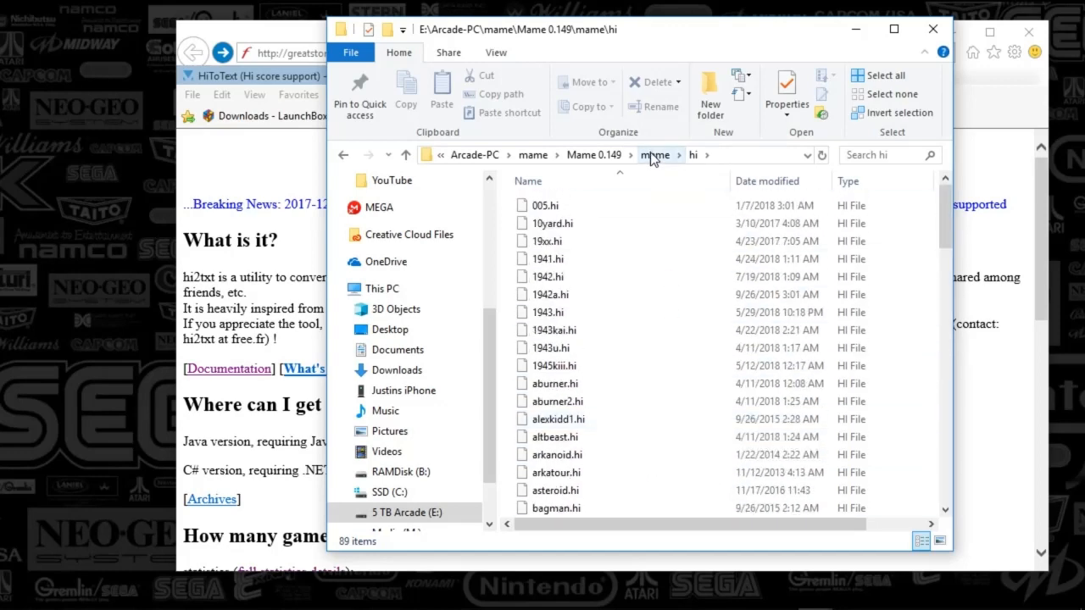
click(655, 154)
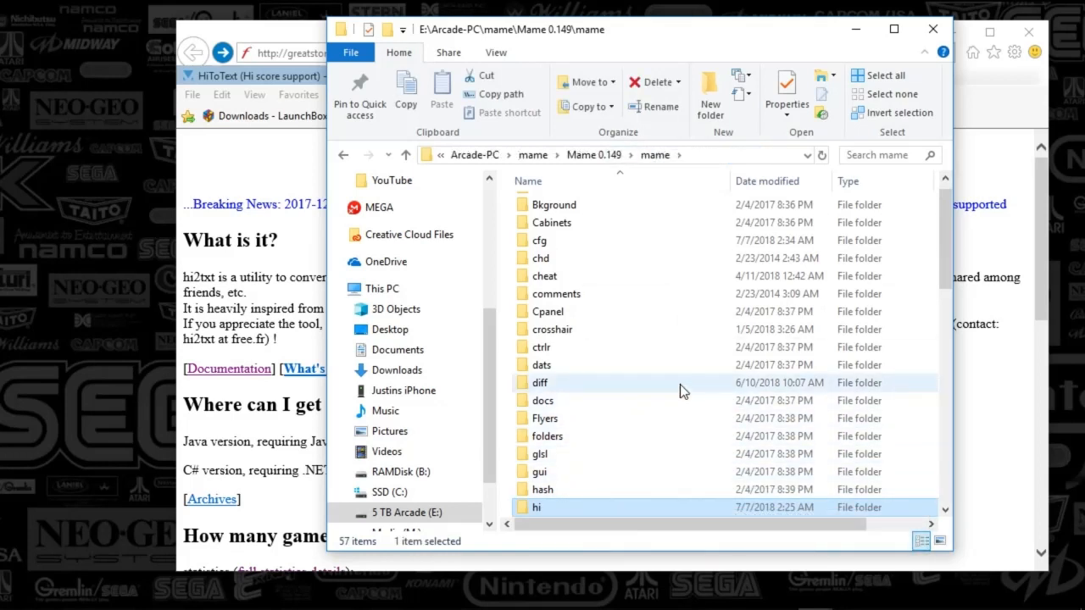
mouse_move(556, 369)
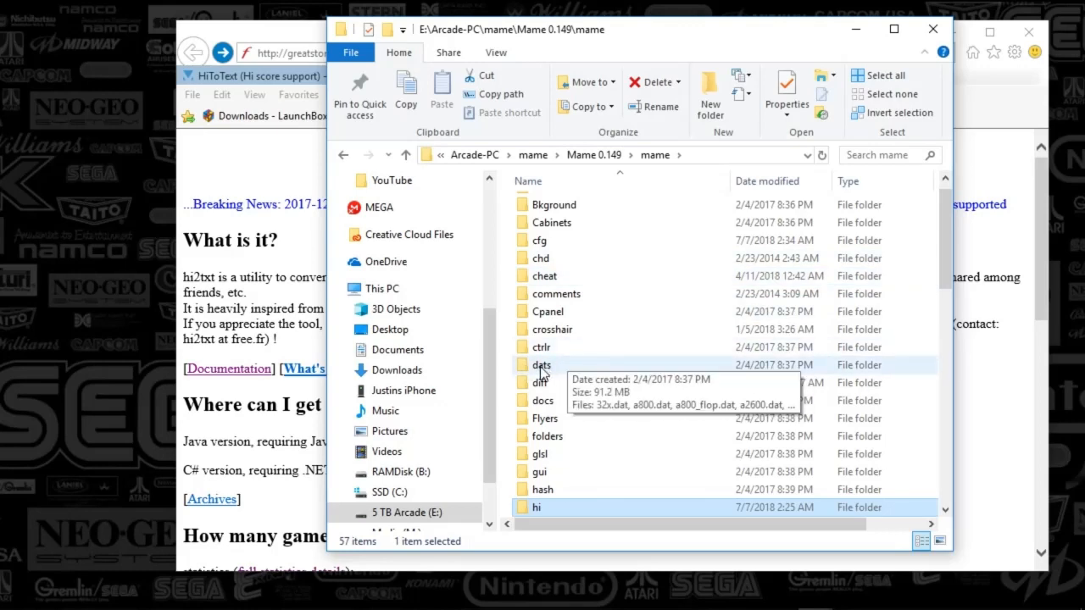
Step: Open the dats folder to see its .dat files, then go back to the mame folder
double_click(541, 364)
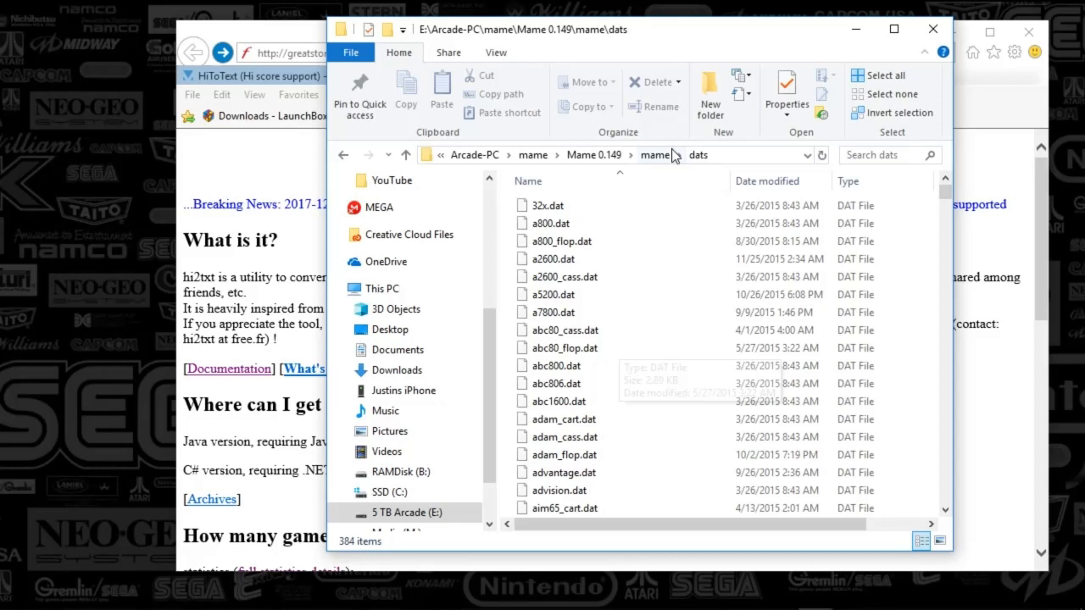
mouse_move(662, 161)
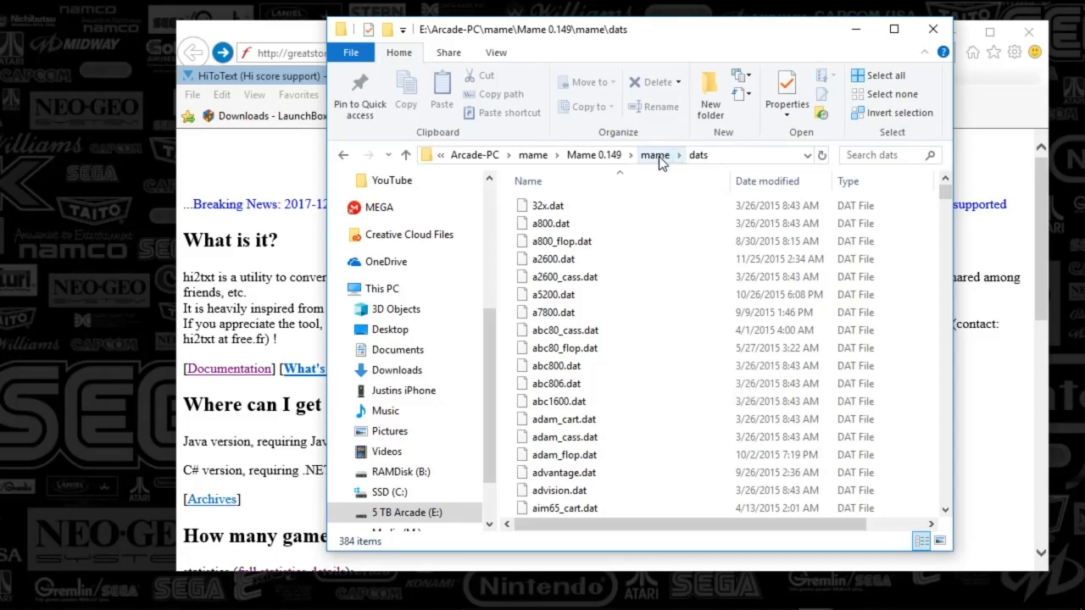
mouse_move(659, 163)
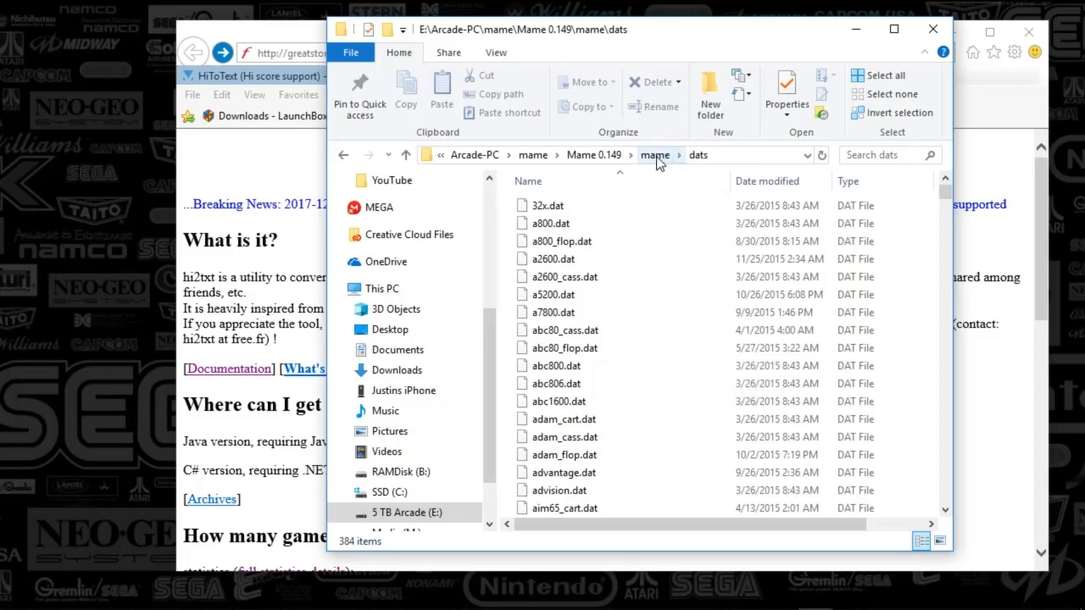
click(654, 154)
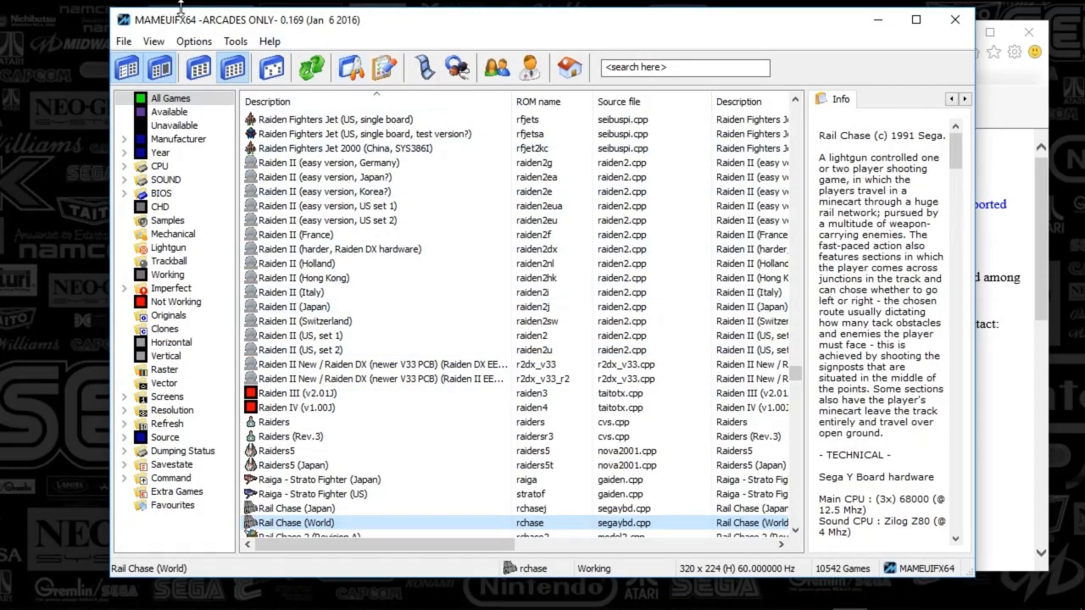
mouse_move(347, 43)
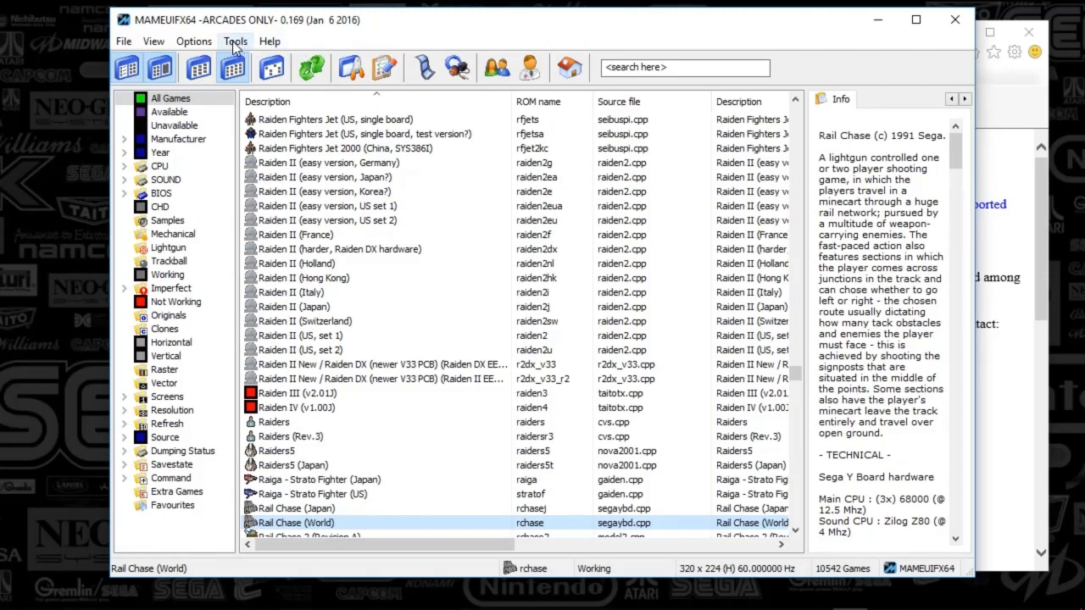
Step: Check the Options and Tools menus, then open the Directories dialog from Options
click(193, 41)
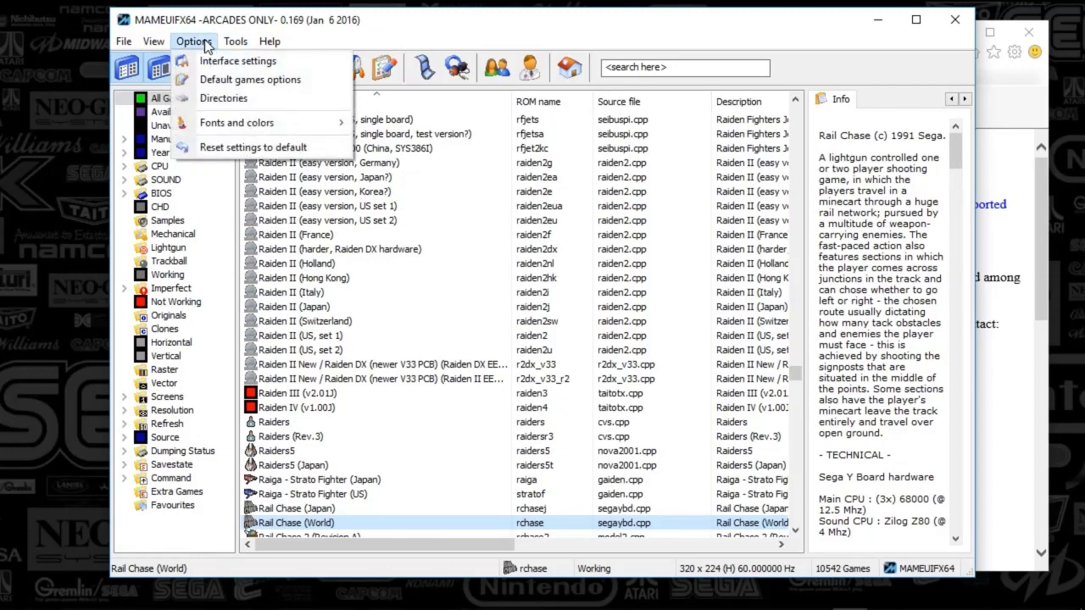
click(235, 41)
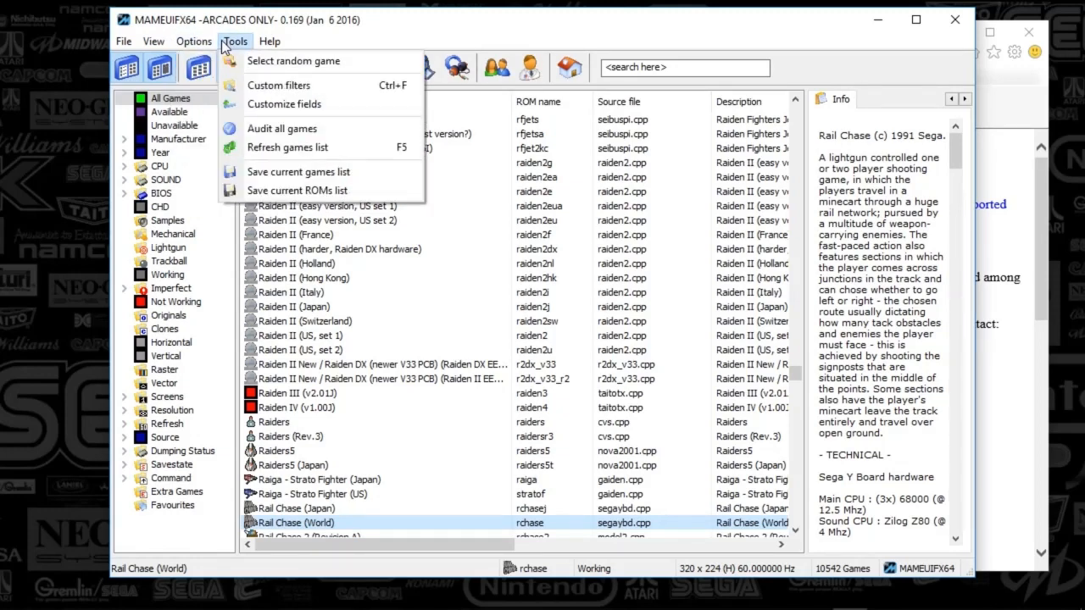
click(193, 41)
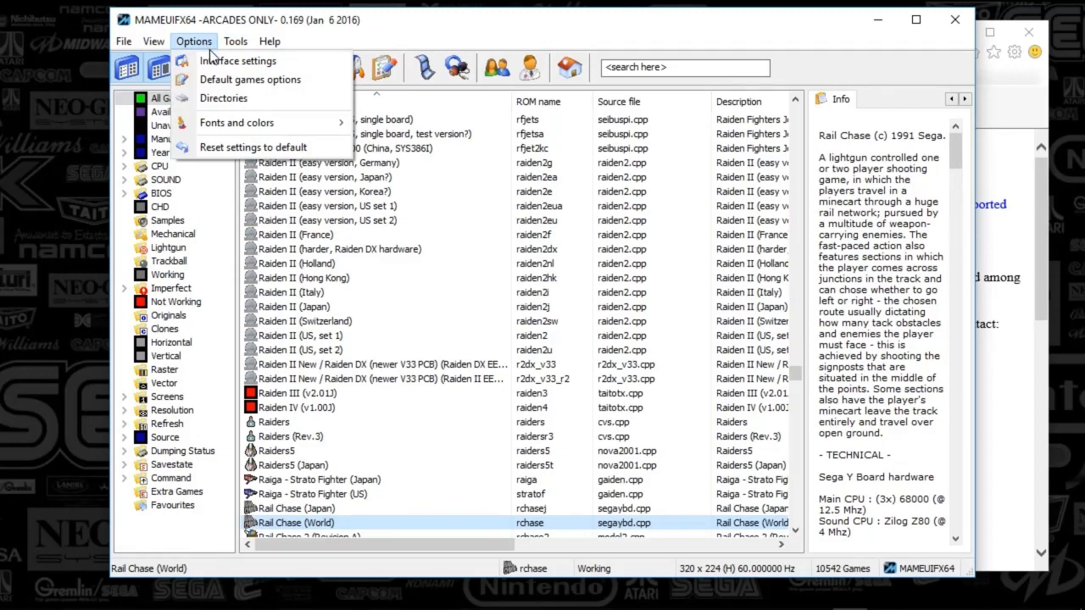
click(224, 98)
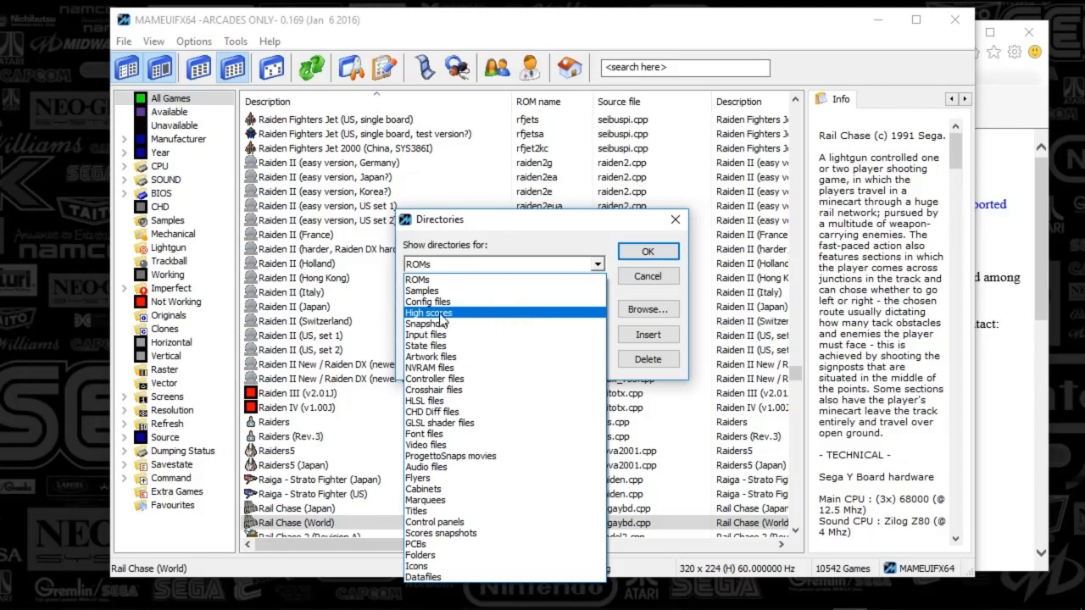
click(429, 312)
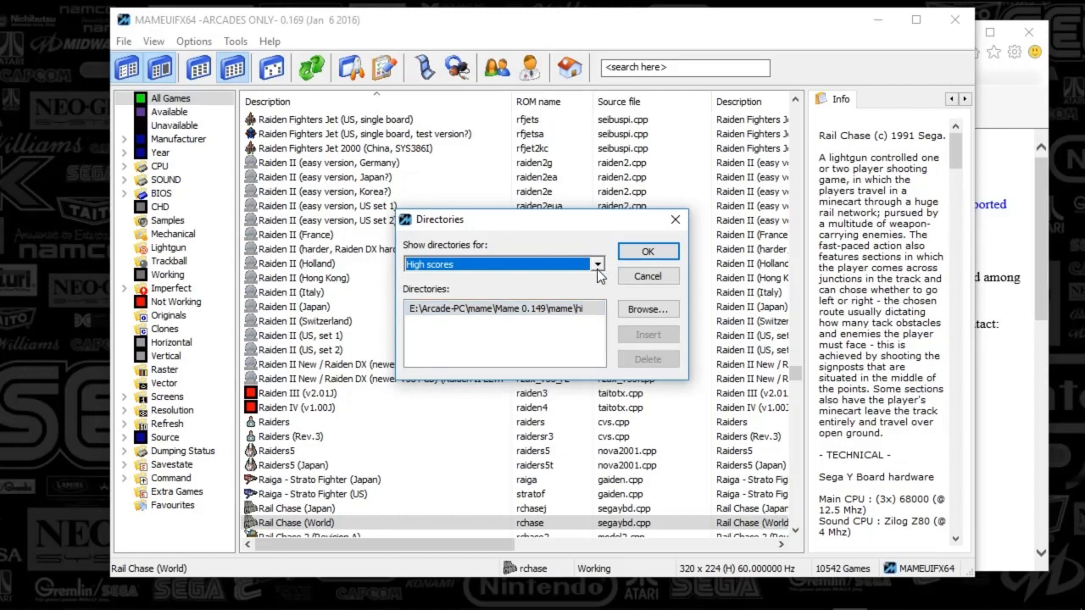
click(597, 265)
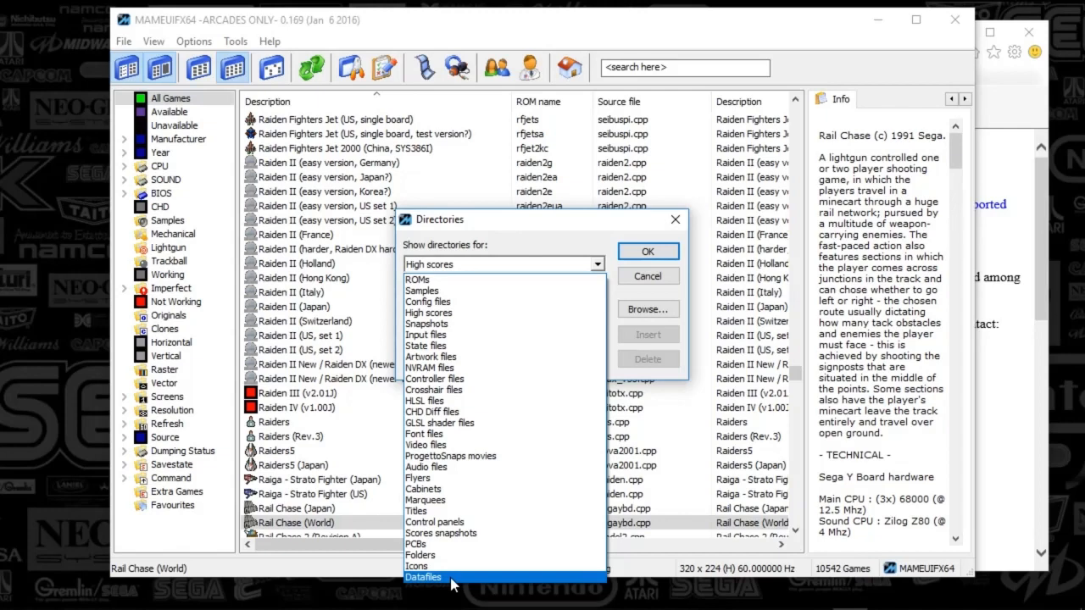
click(424, 576)
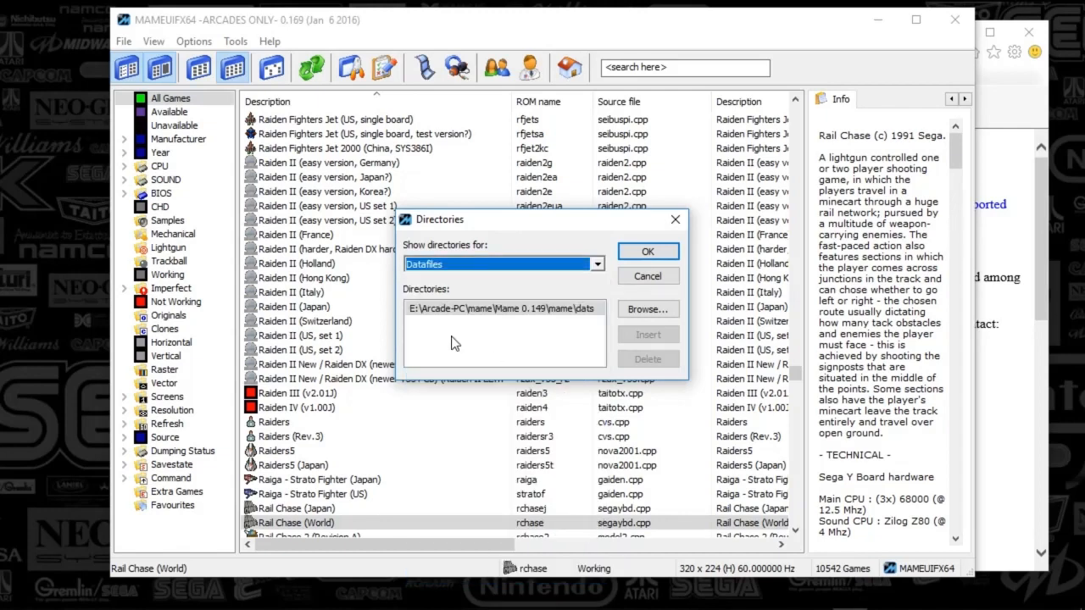
click(505, 309)
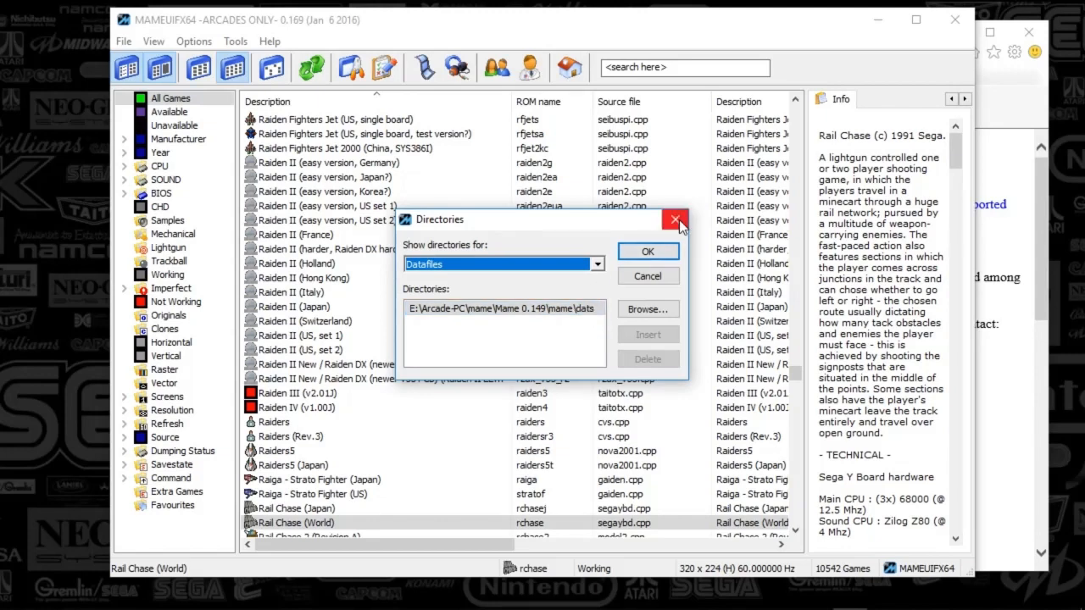
click(675, 219)
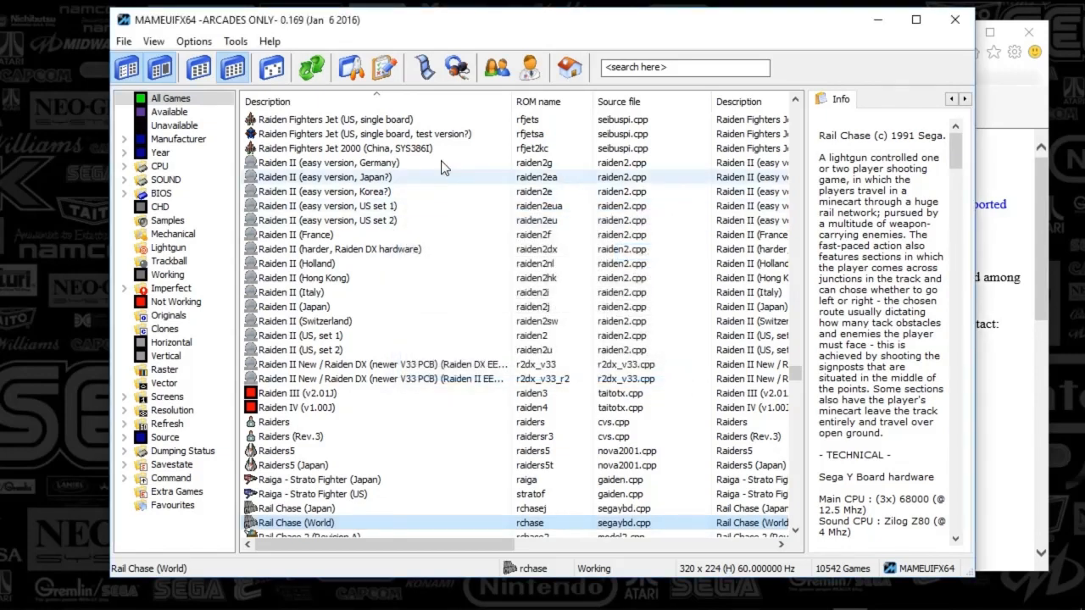
click(194, 41)
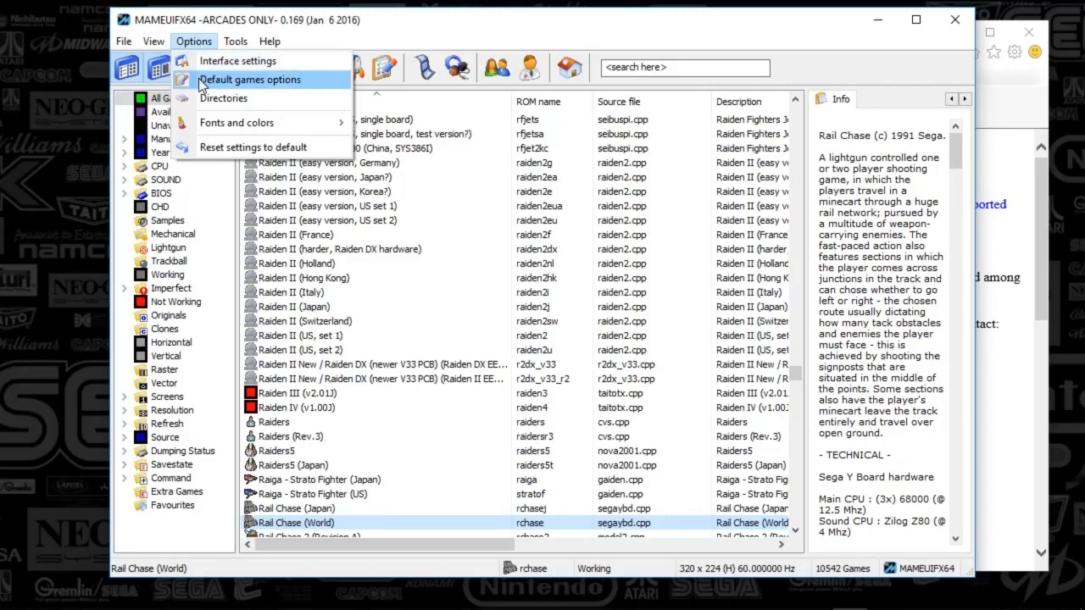
mouse_move(229, 84)
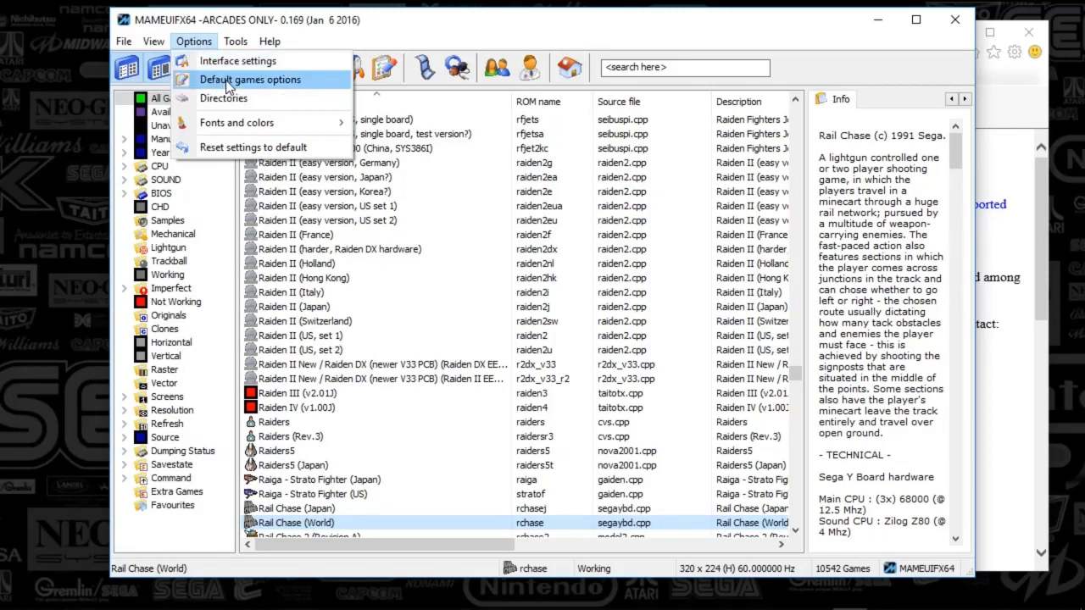
click(247, 80)
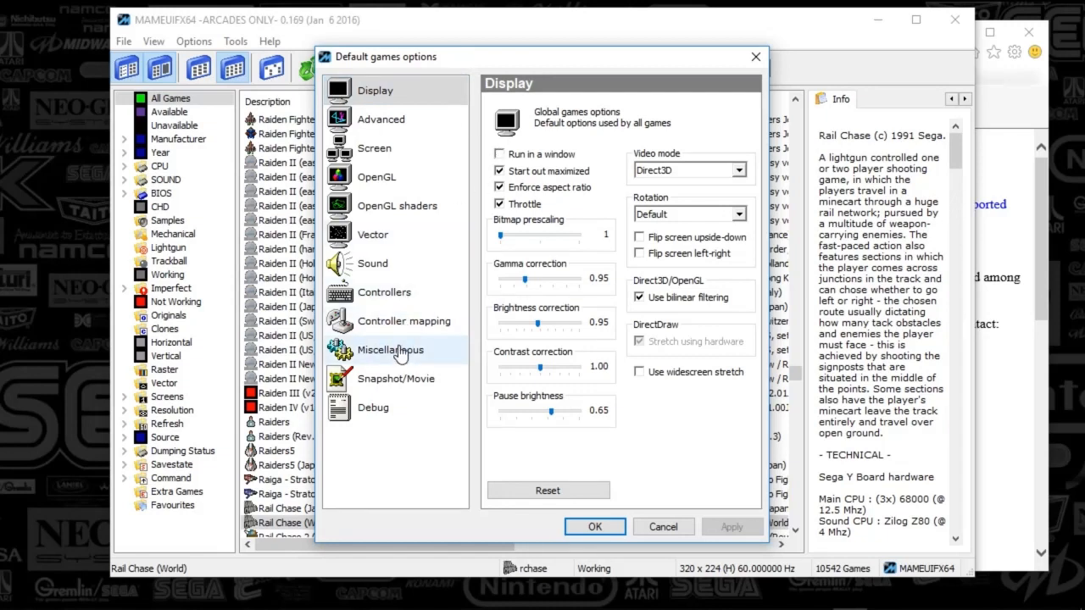
click(390, 349)
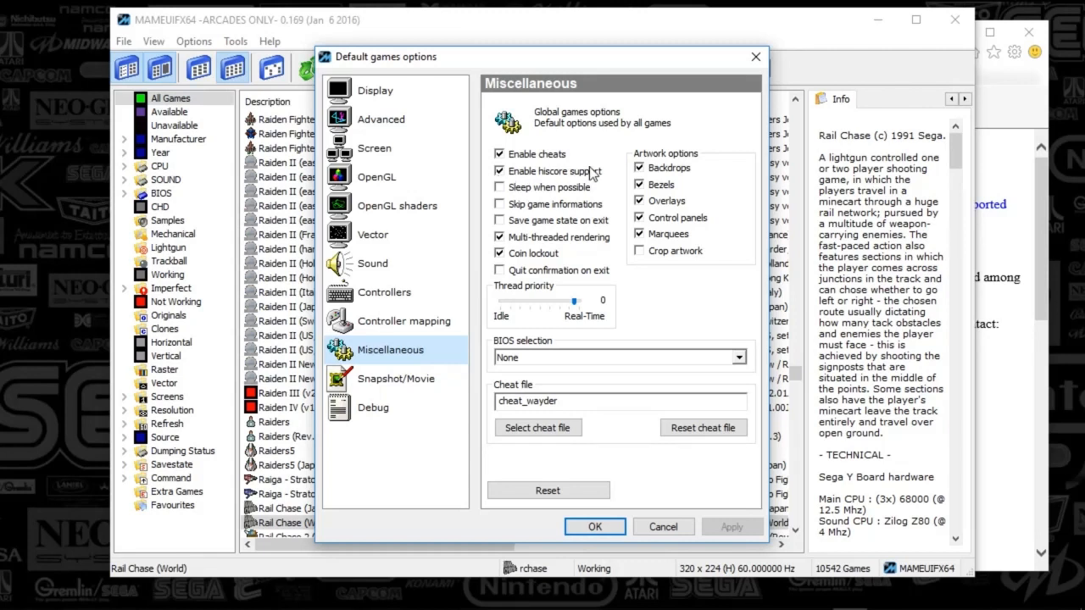
mouse_move(665, 525)
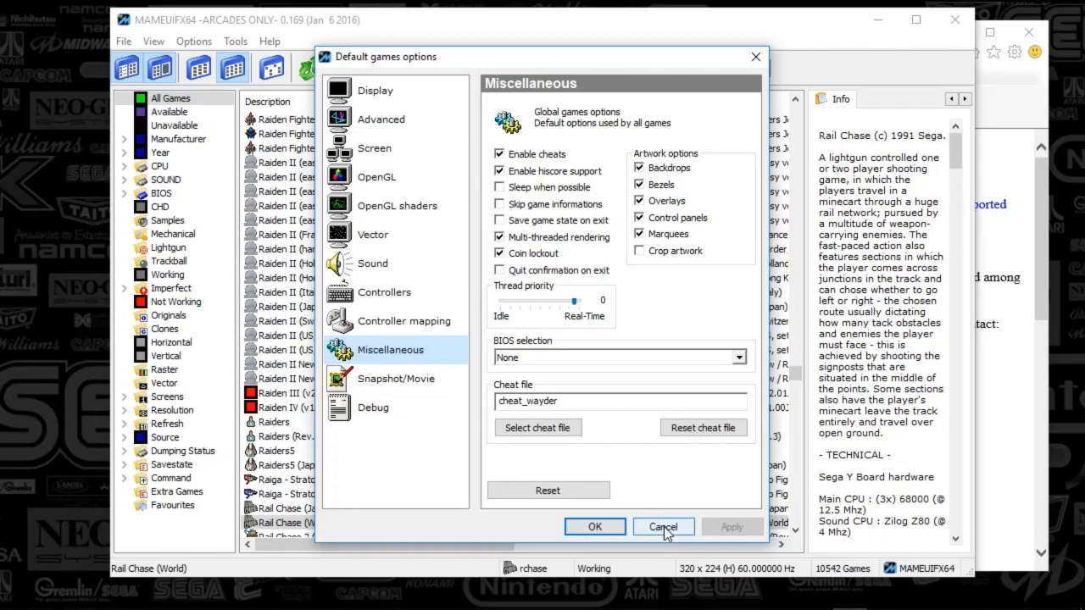
click(662, 526)
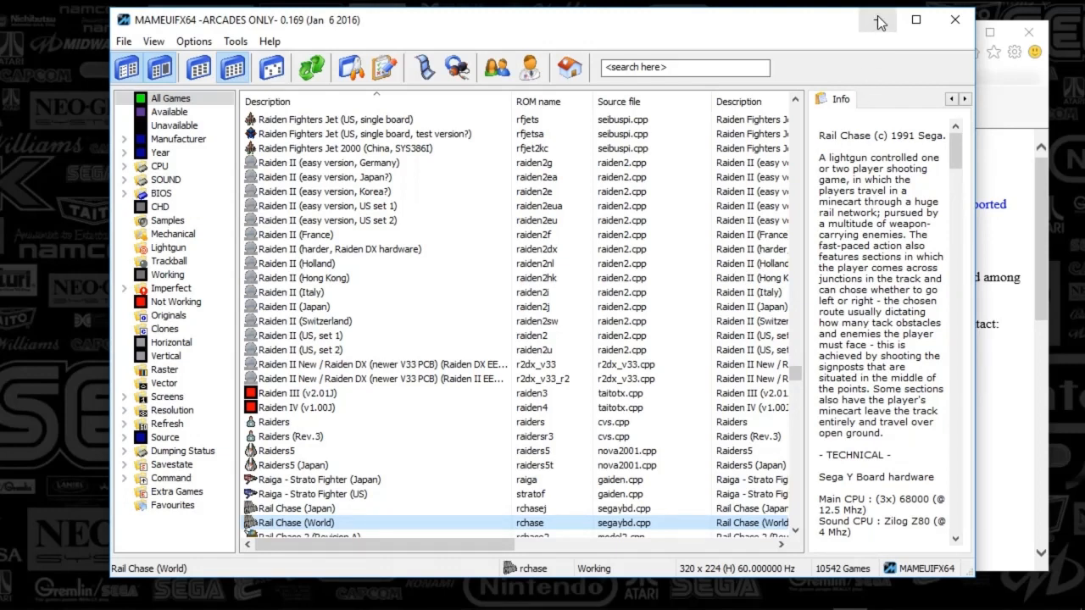
mouse_move(879, 24)
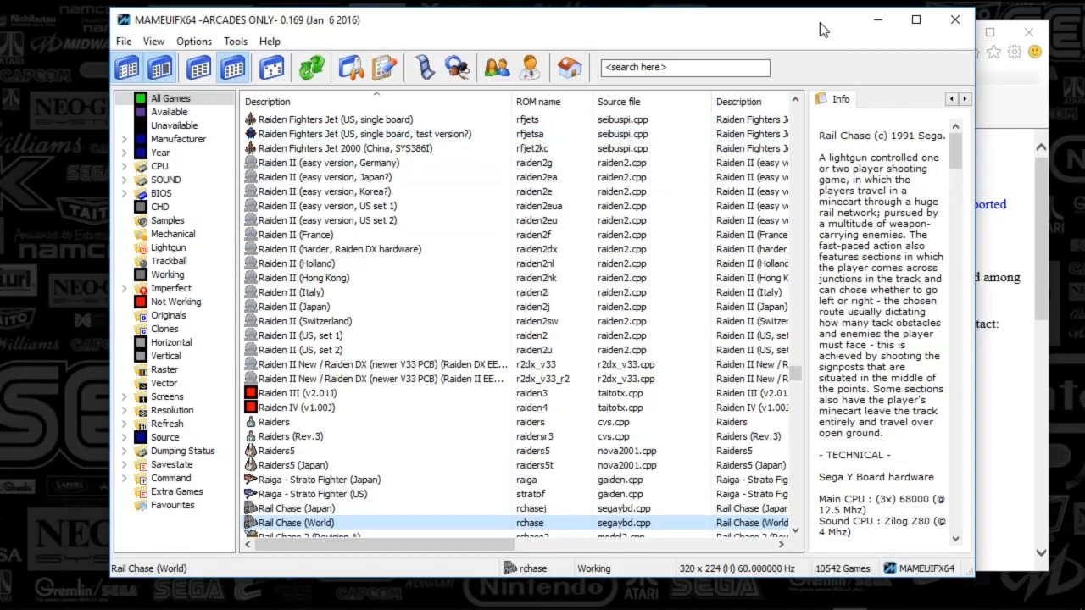
drag(817, 19, 822, 24)
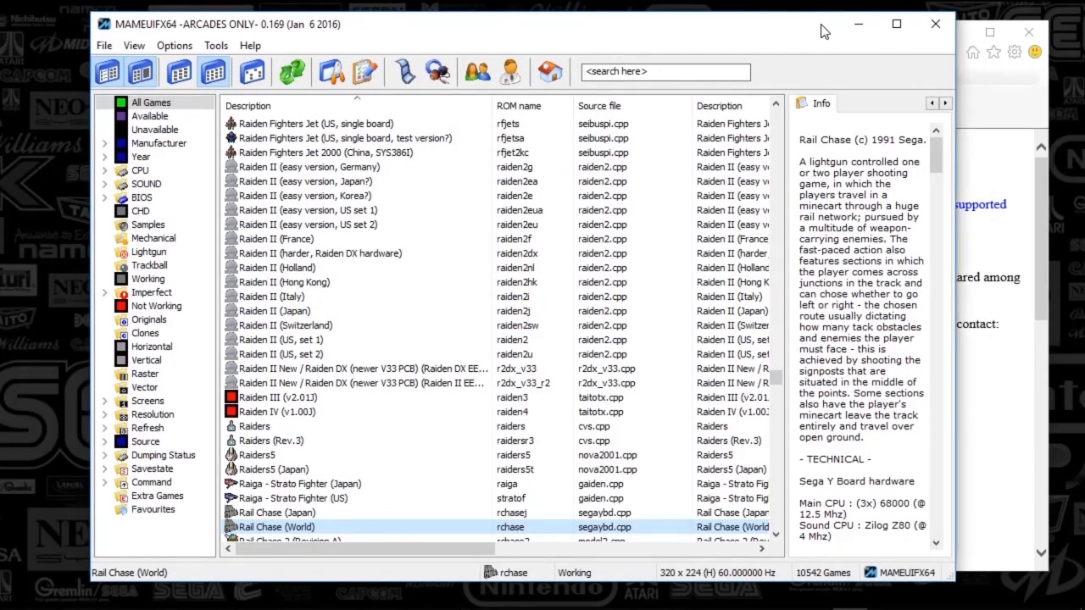
mouse_move(889, 7)
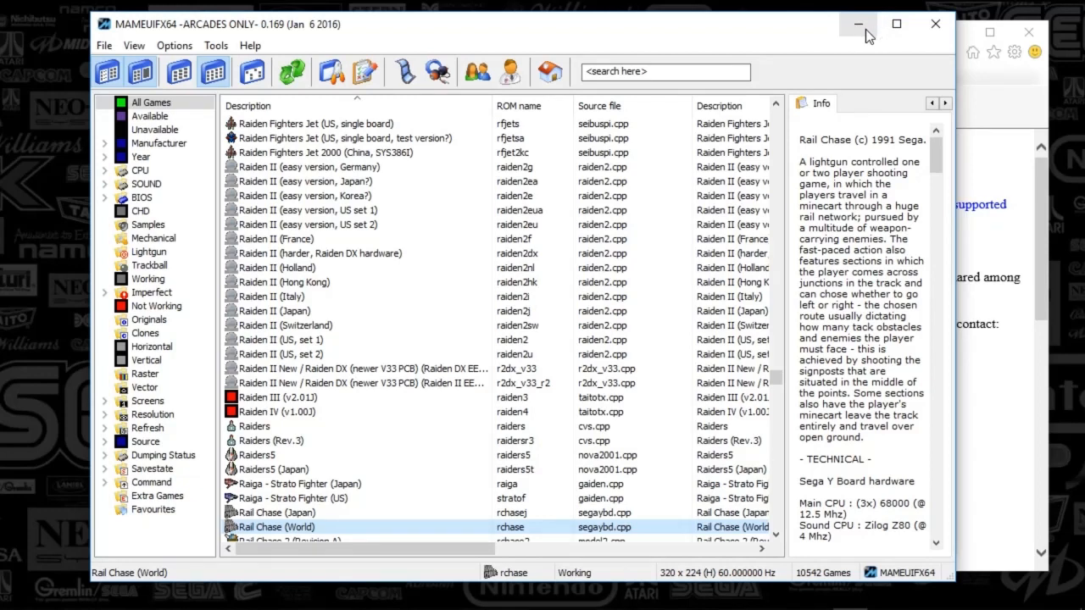
mouse_move(776, 30)
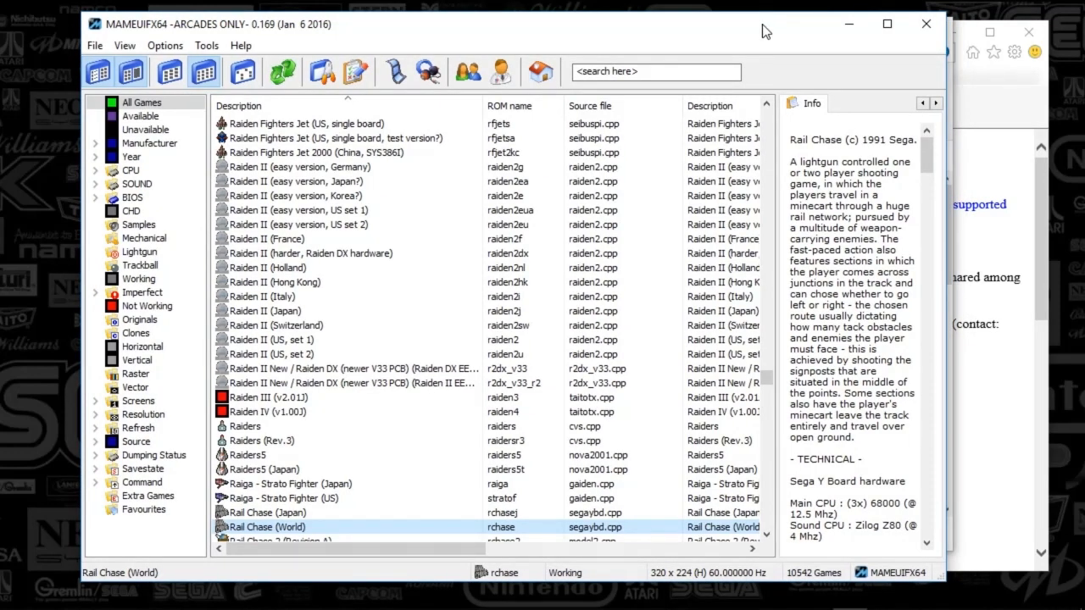
mouse_move(773, 41)
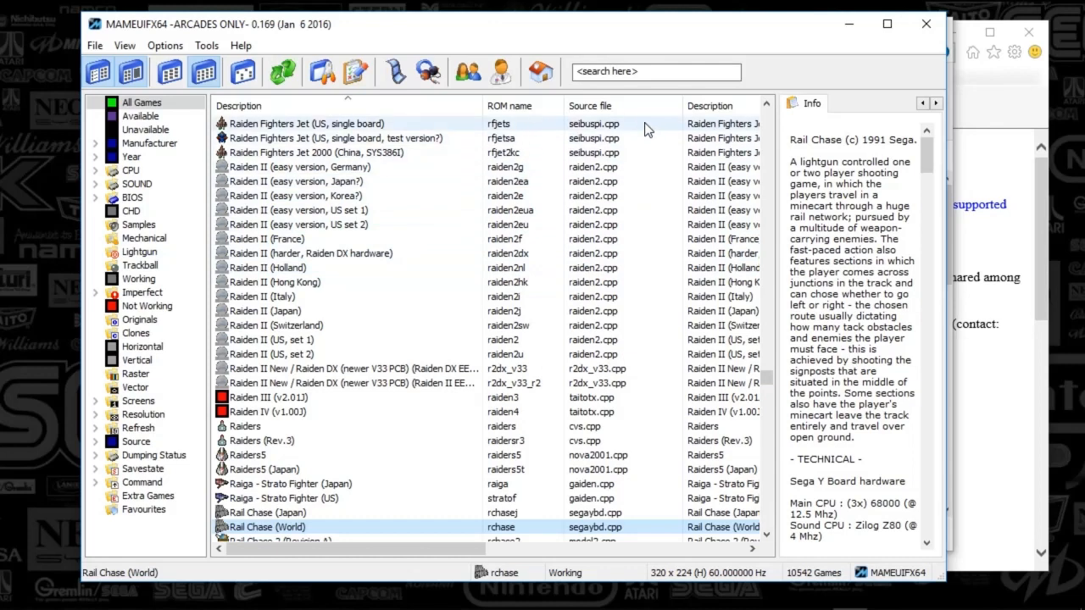
mouse_move(593, 34)
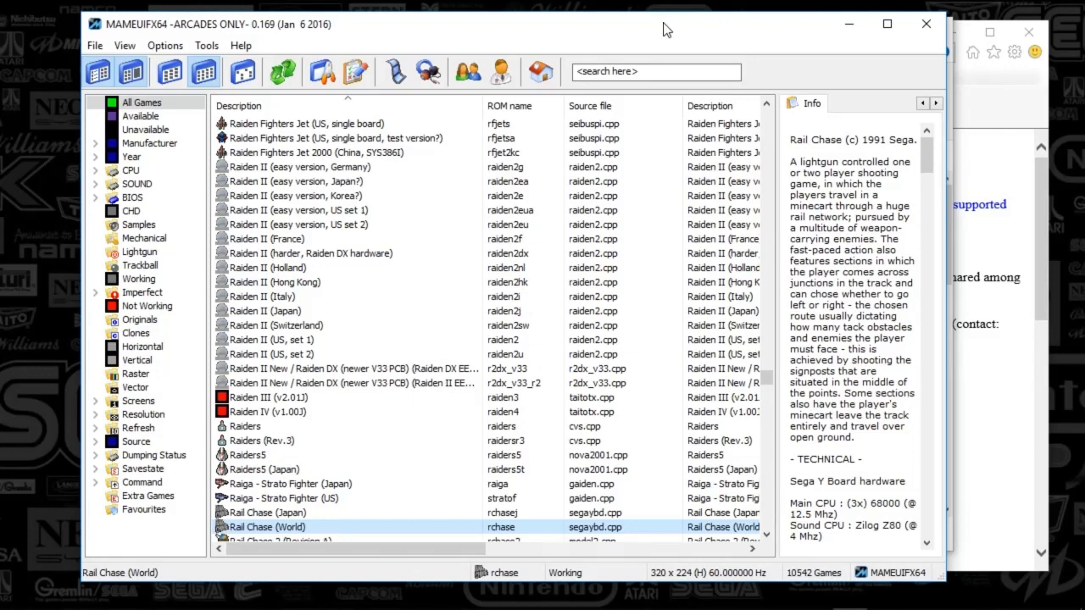
mouse_move(668, 31)
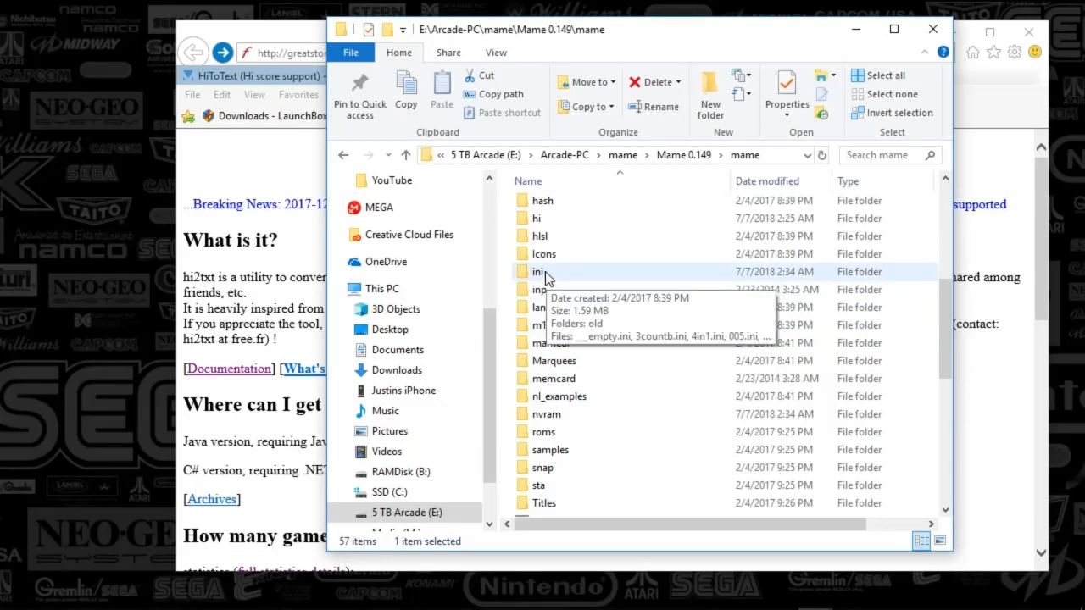
mouse_move(687, 236)
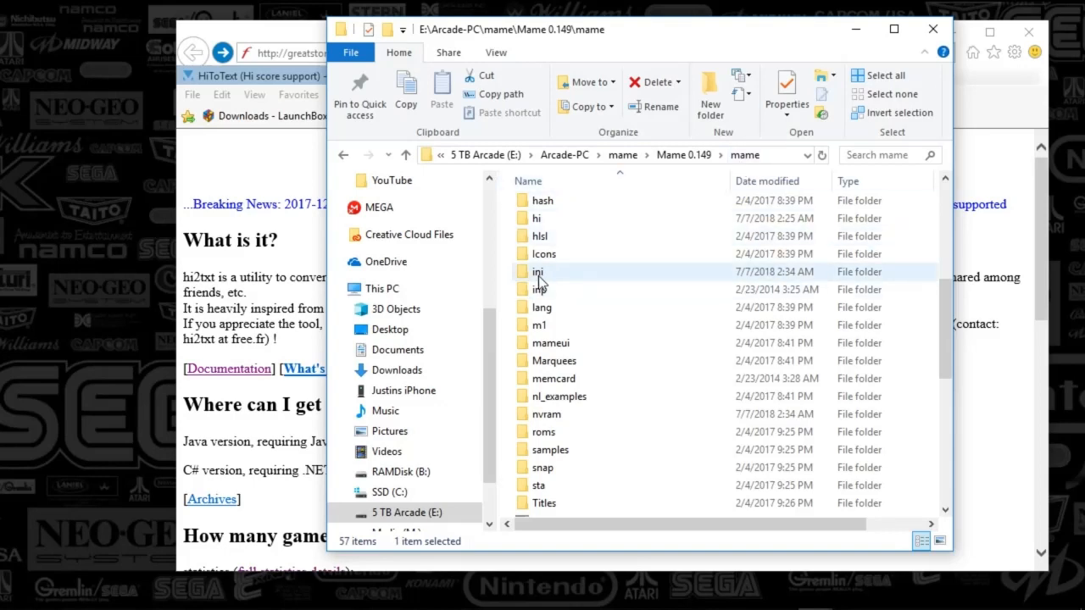
Step: Open the ini folder, view mame.ini's properties showing Read-only set, and cancel without changes
double_click(536, 271)
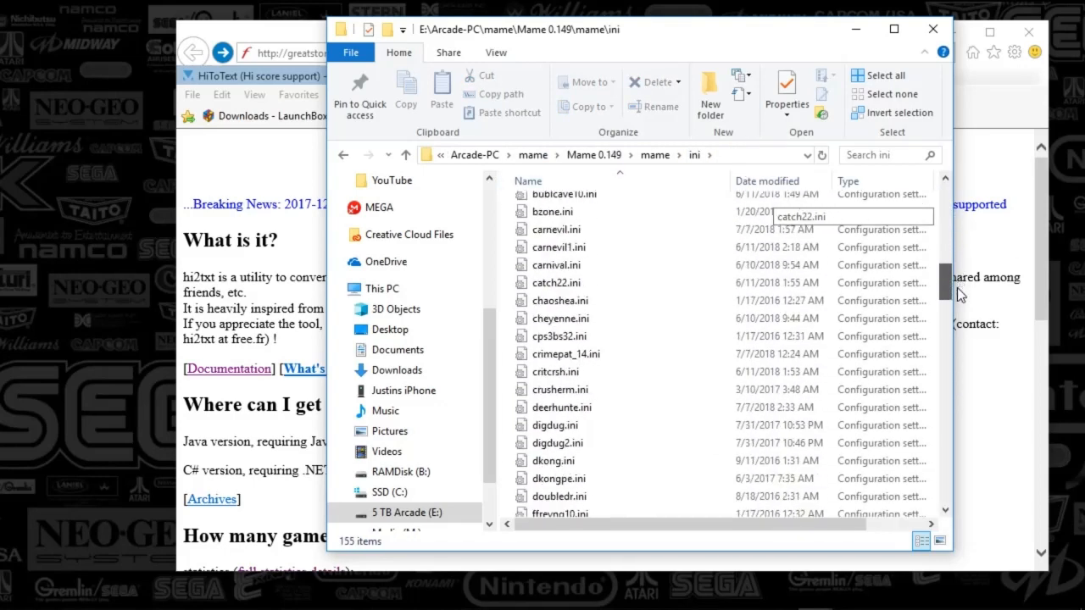
drag(946, 295, 946, 364)
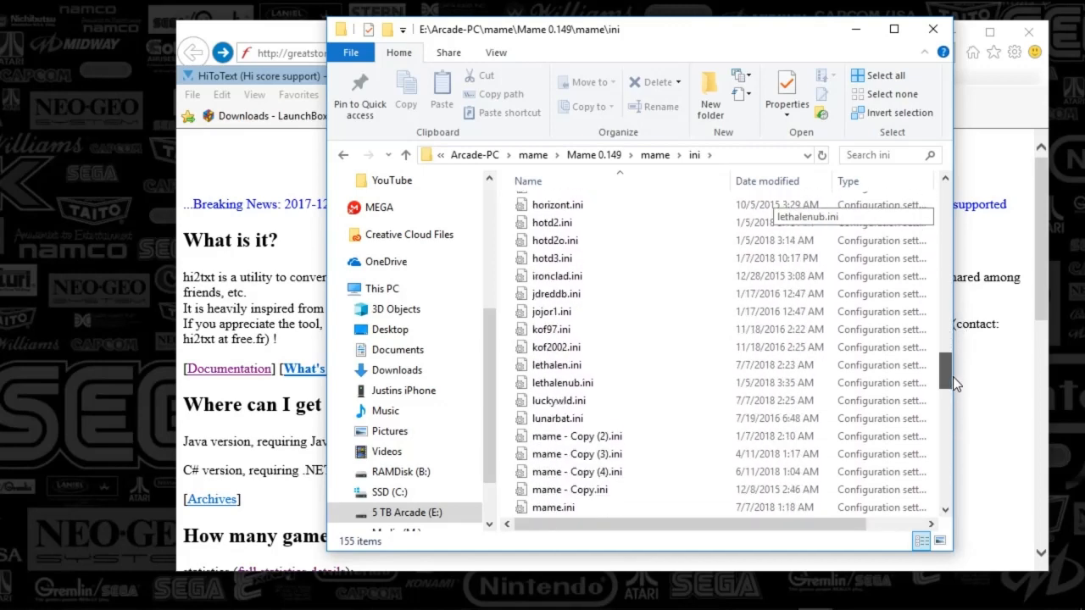
scroll(down, 3)
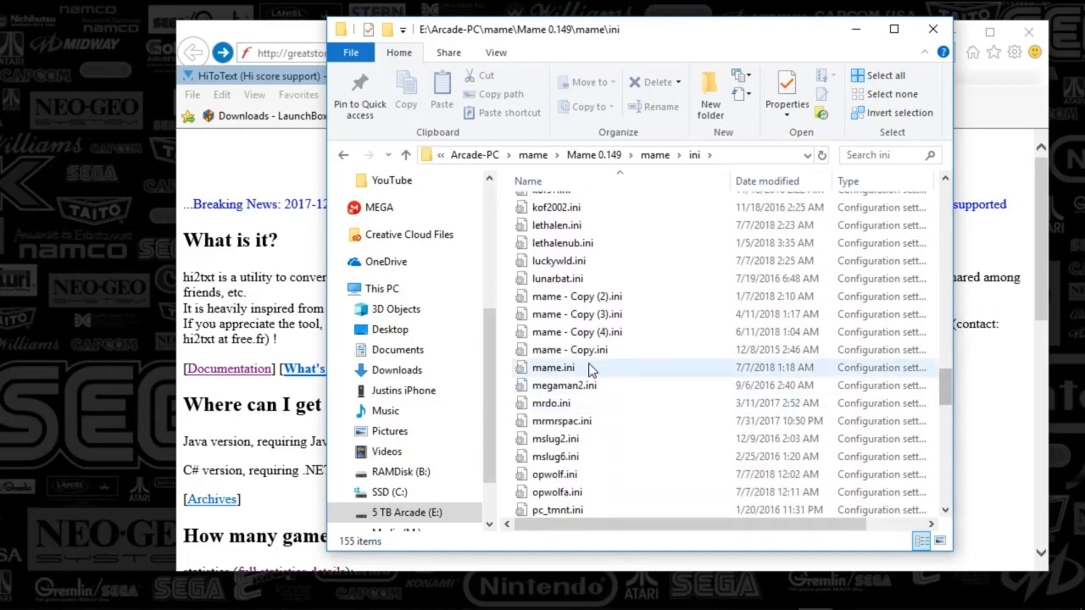
right_click(553, 366)
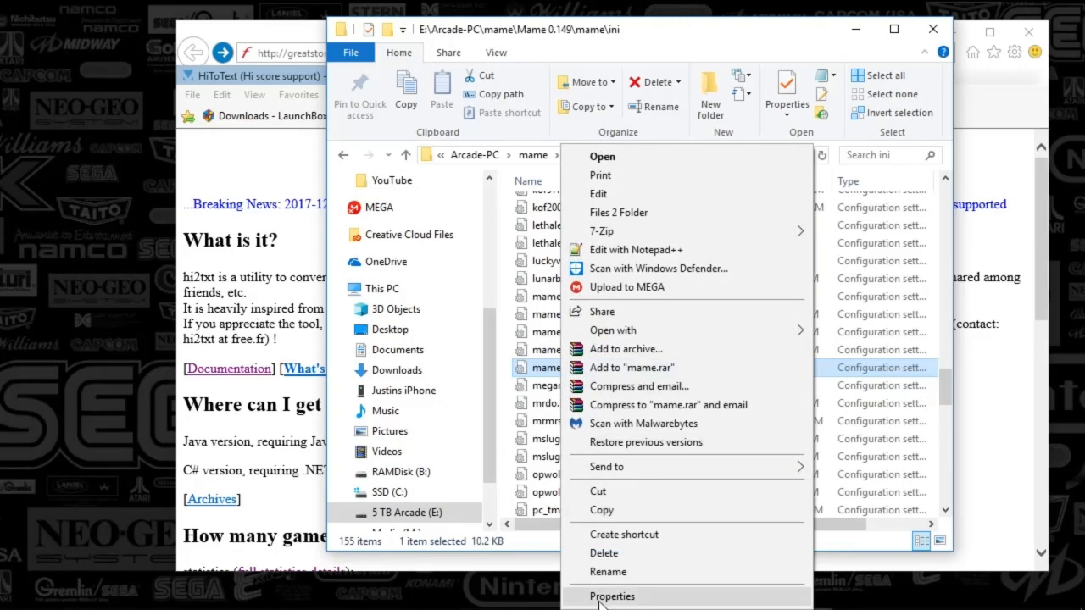
click(610, 597)
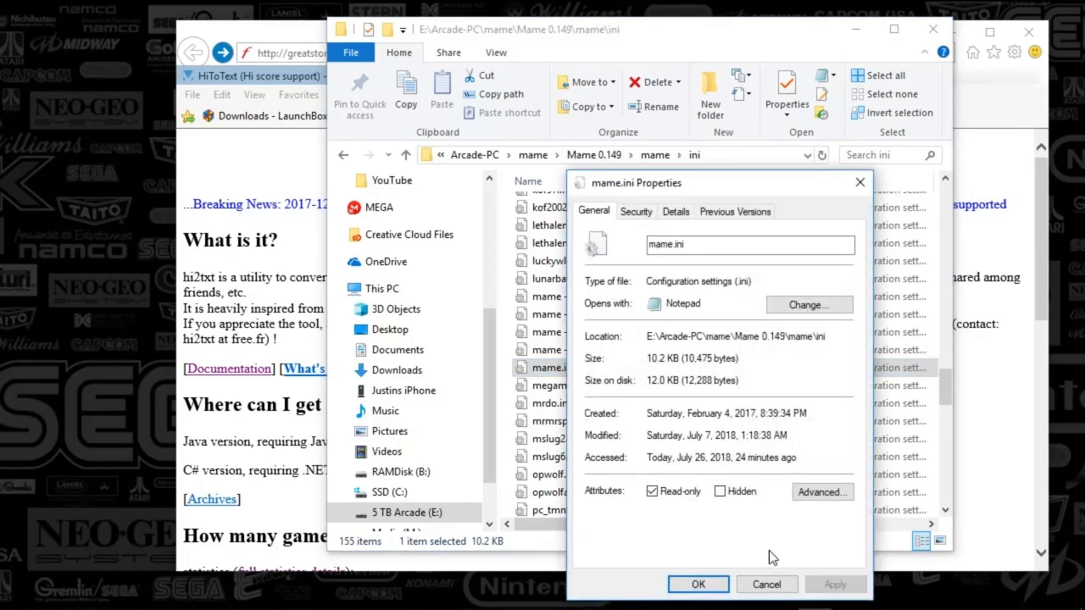
mouse_move(570, 550)
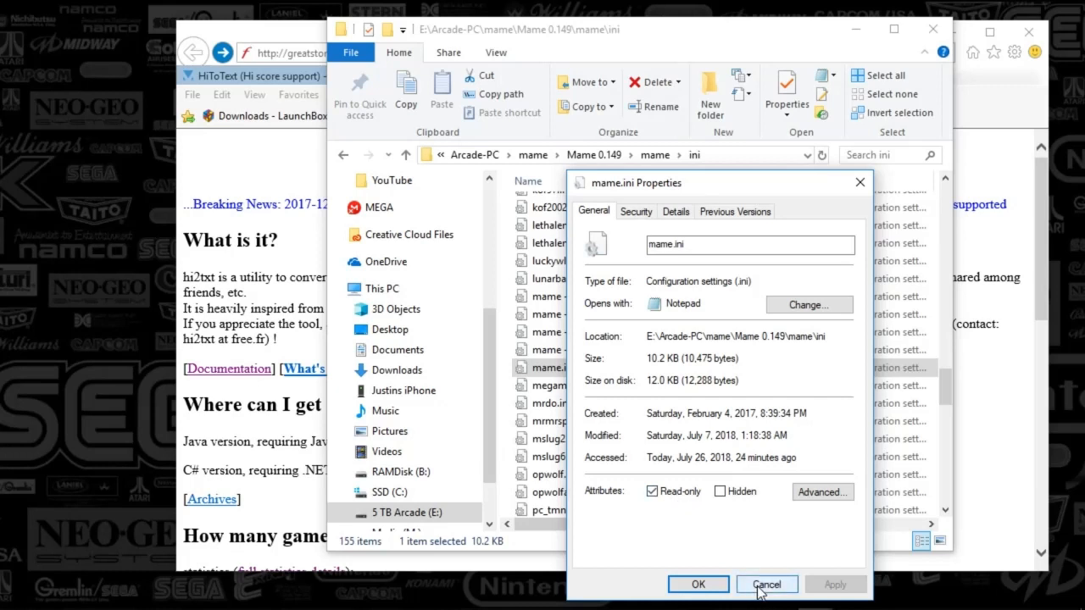
click(766, 585)
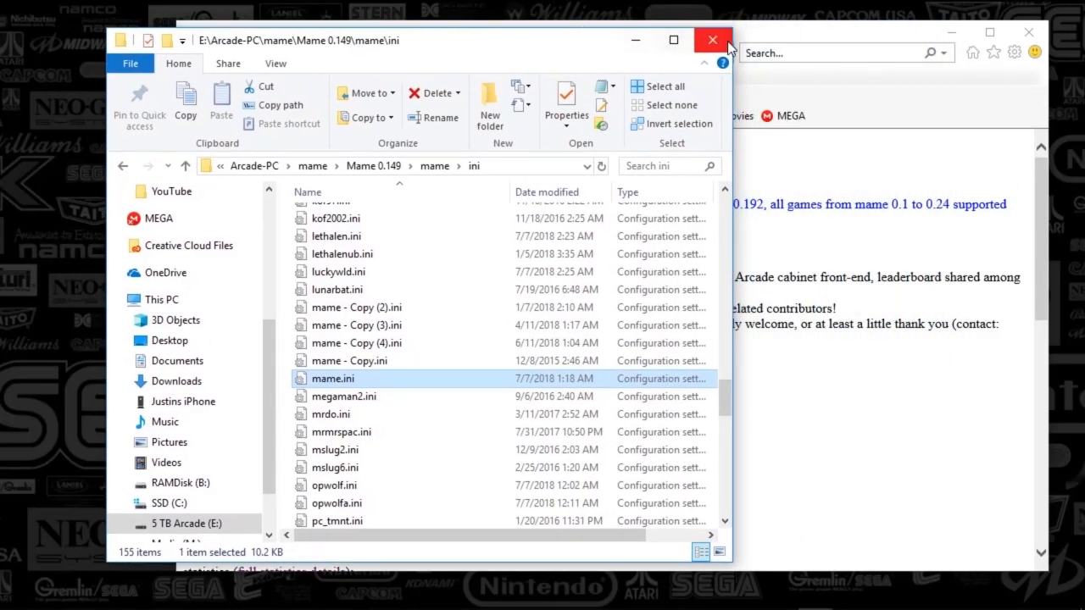
Step: Close File Explorer and restore the MAMEUIFX window from the taskbar
click(712, 40)
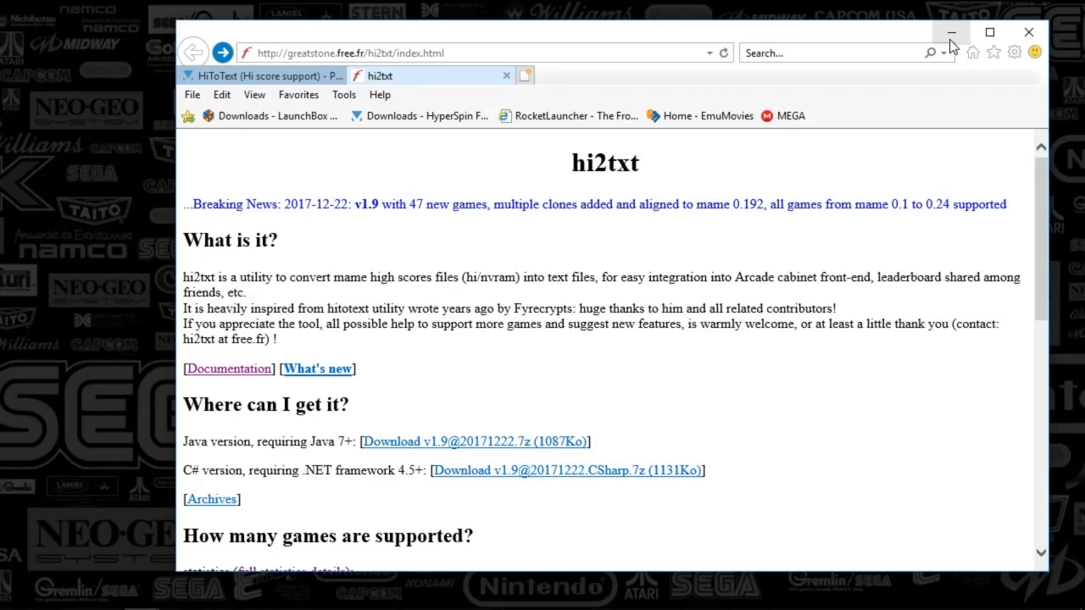
mouse_move(933, 83)
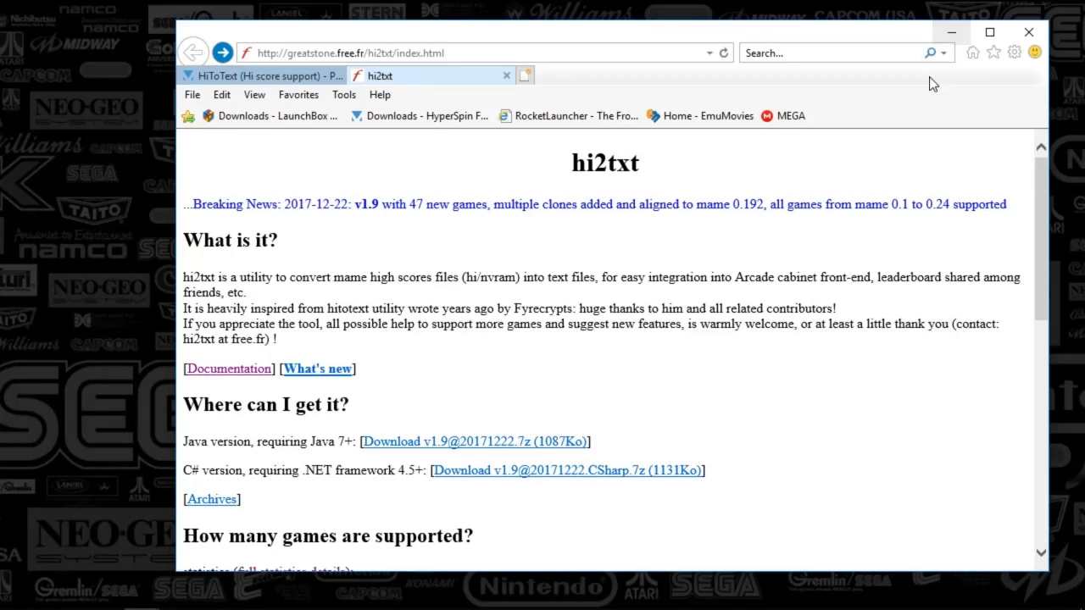
mouse_move(936, 50)
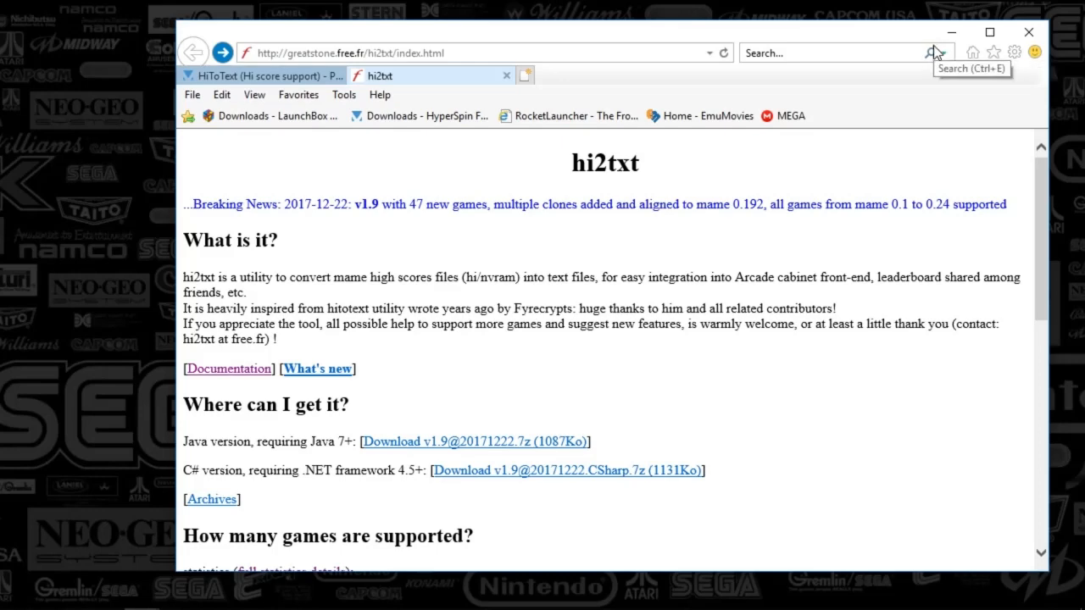
mouse_move(953, 41)
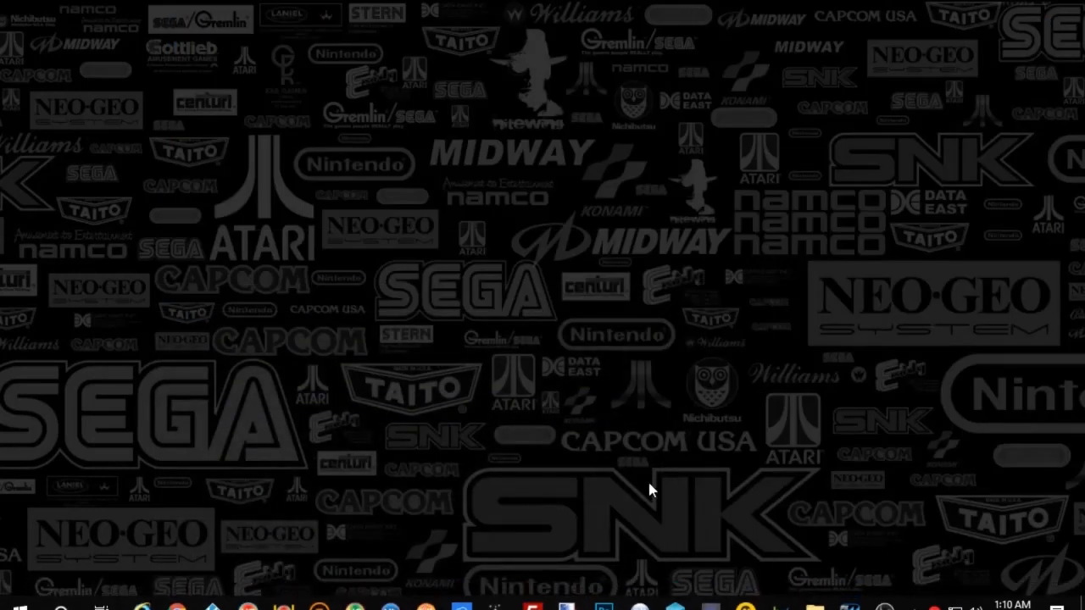
click(849, 593)
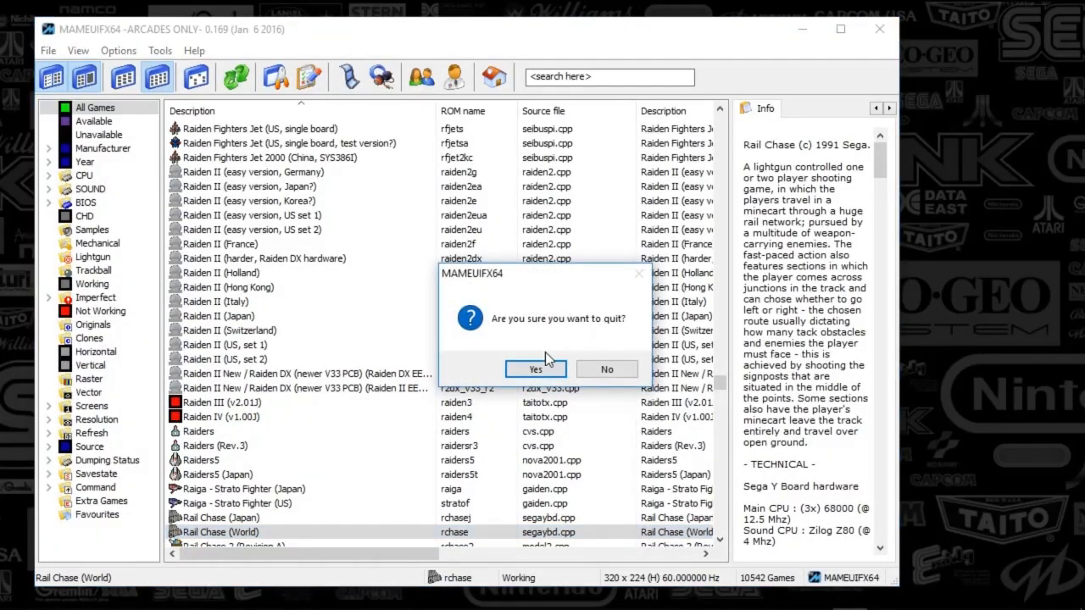
Step: Confirm Yes to quit MAMEUIFX
click(536, 369)
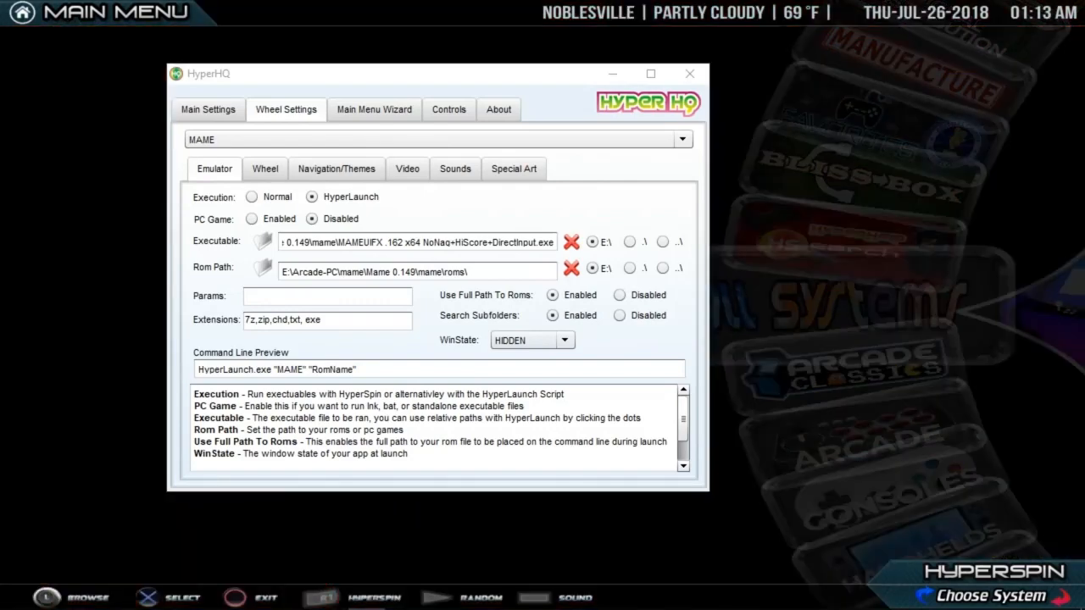
Step: Exit the HyperSpin menu behind HyperHQ, leaving the MAME emulator settings on the desktop
click(688, 75)
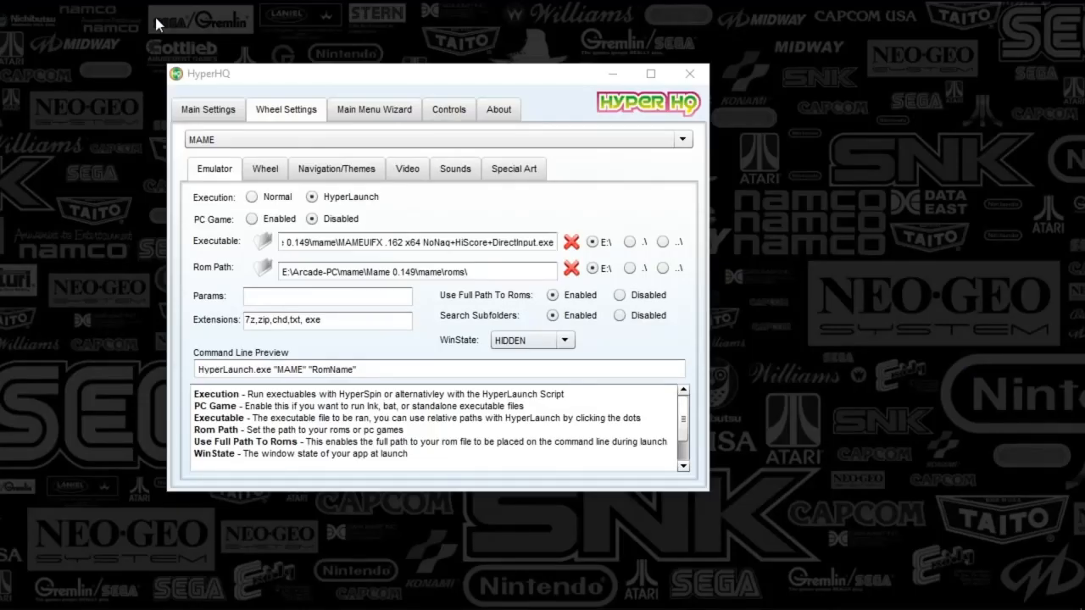
mouse_move(292, 84)
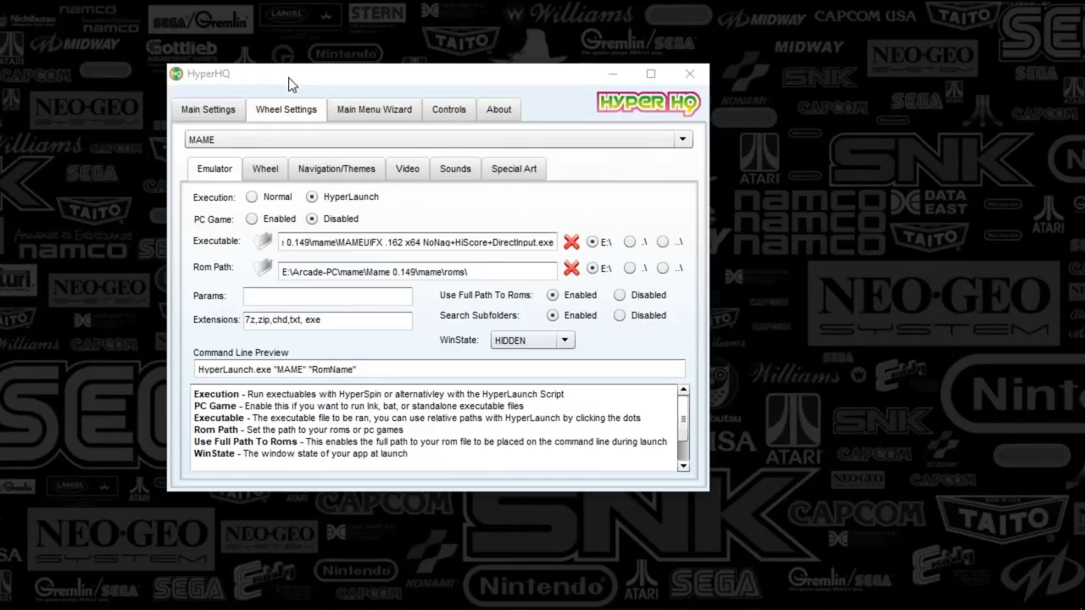
mouse_move(350, 80)
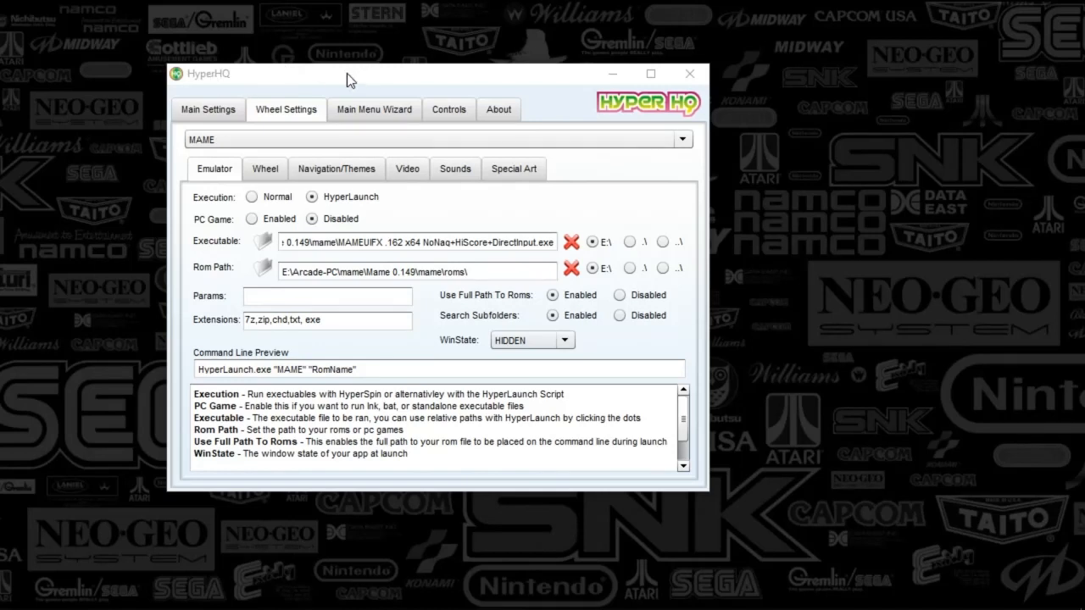
mouse_move(560, 85)
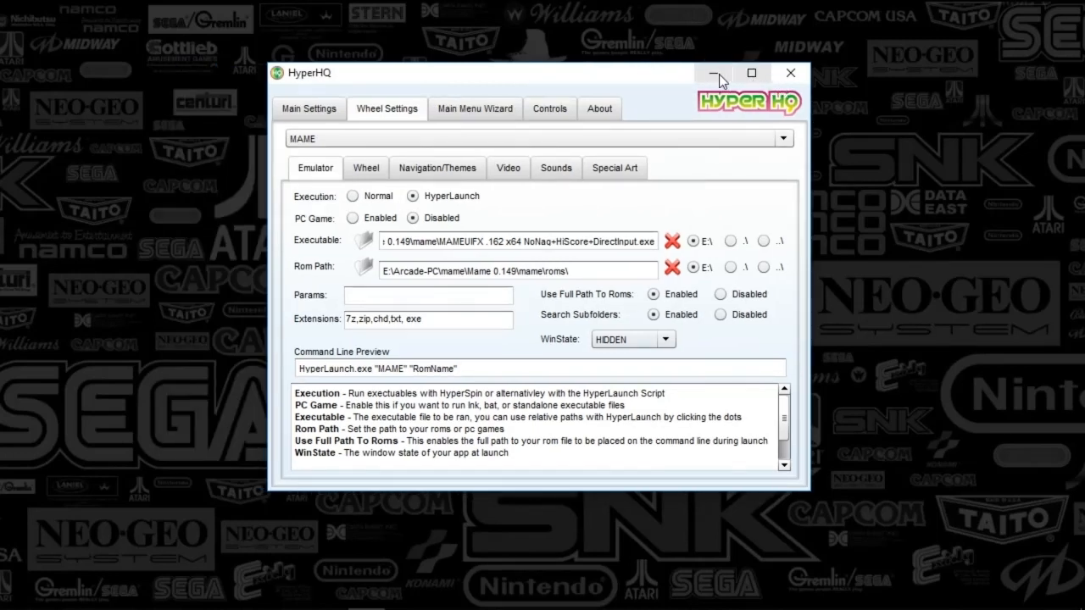
mouse_move(637, 80)
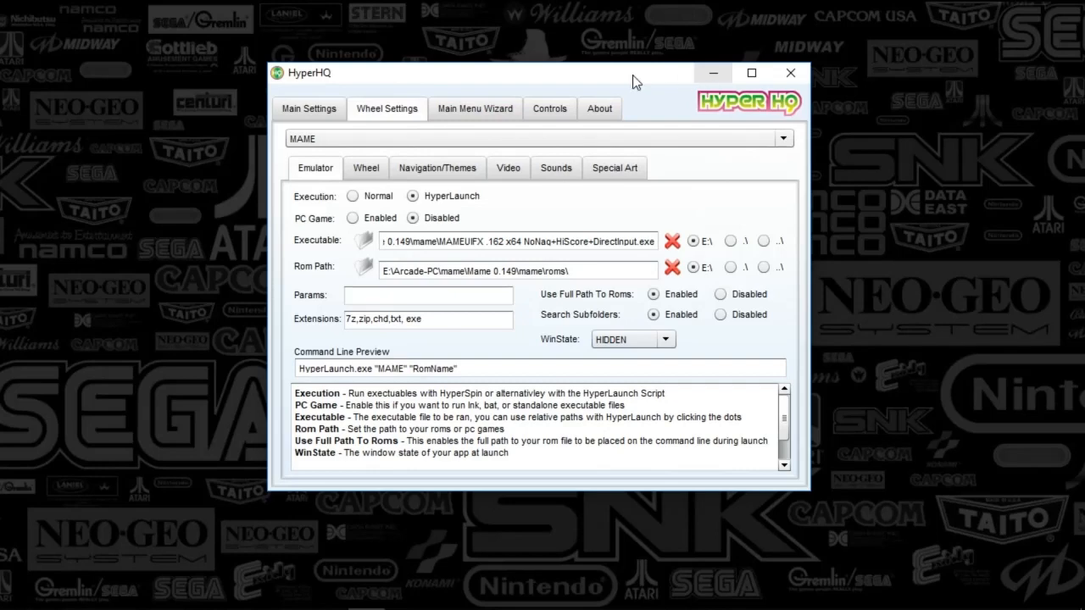